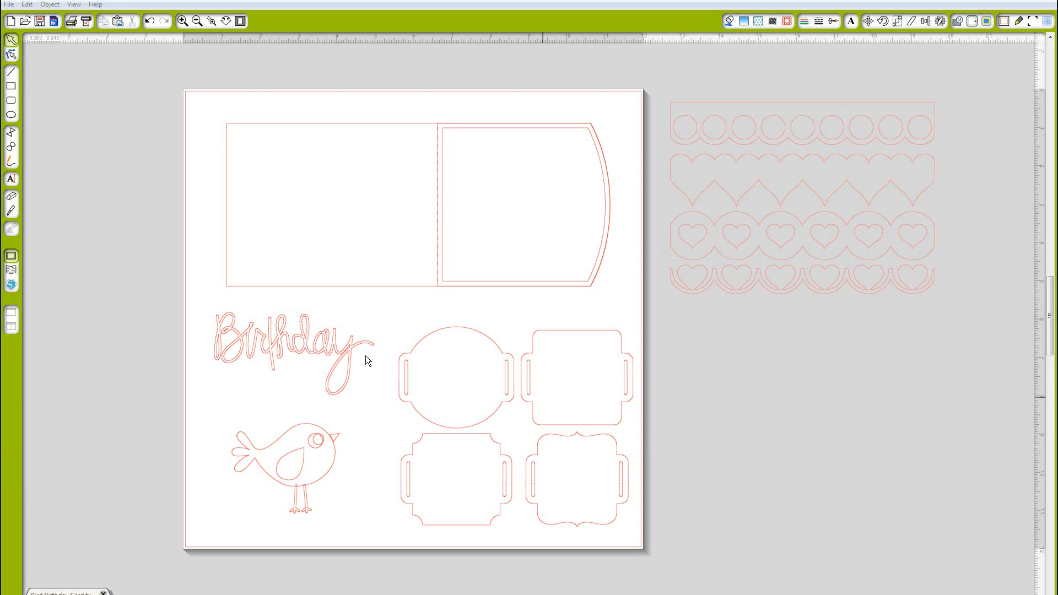
Delete the three lower border strips and move the scalloped strip onto the page below the card.
right_click(455, 378)
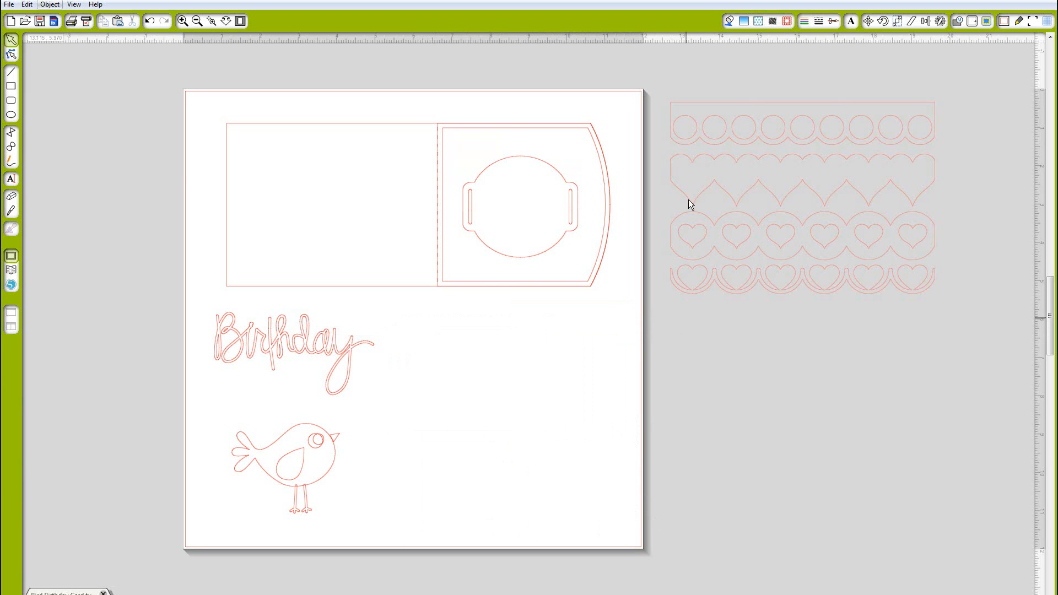
click(801, 222)
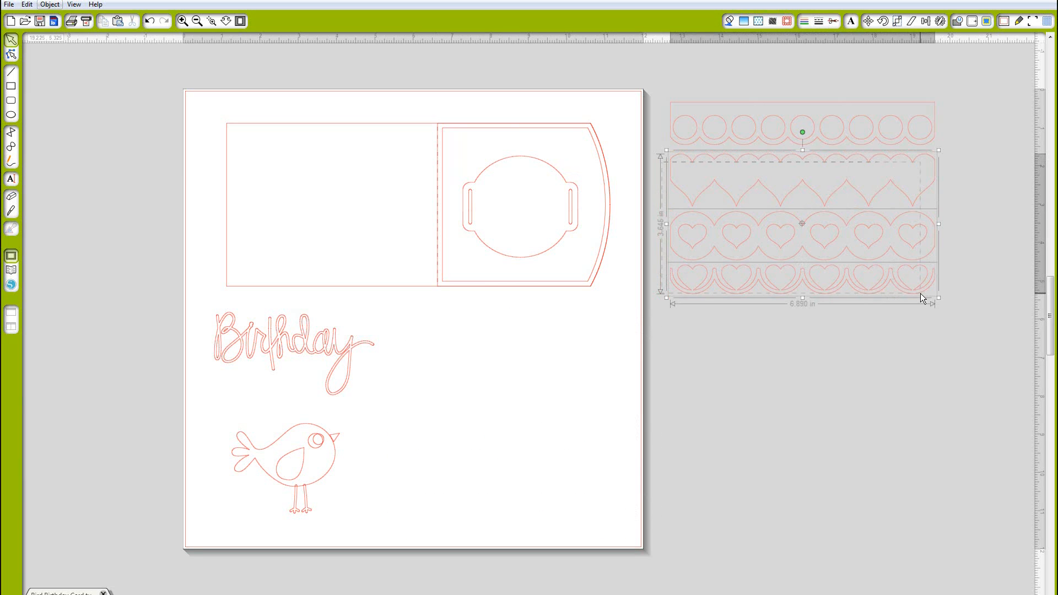
key(Delete)
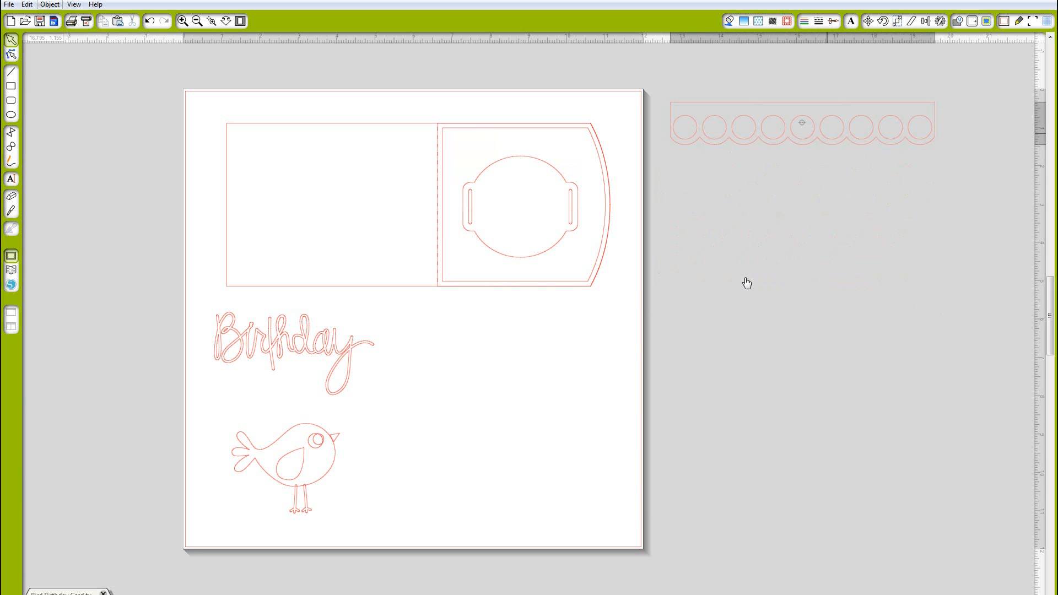
drag(801, 123, 461, 432)
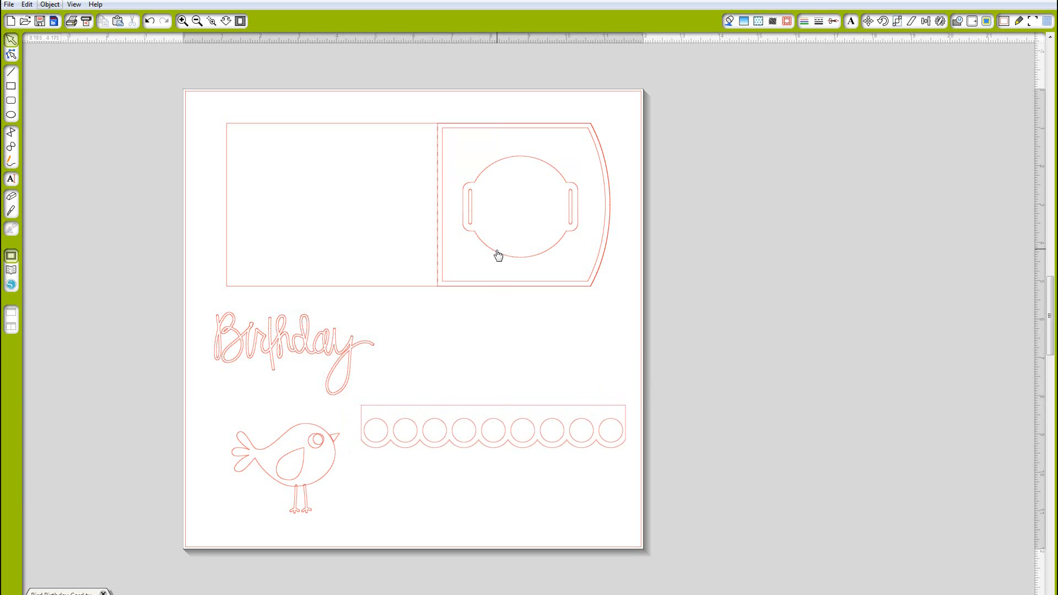
Resize the round tag by its corner handle until it fills the right panel.
click(519, 206)
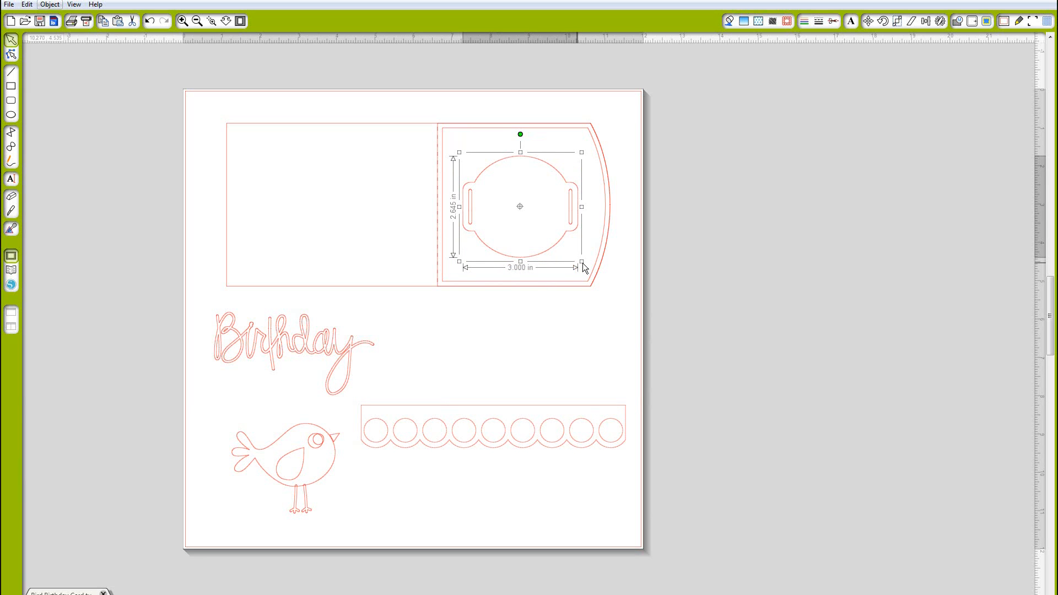
drag(582, 262, 559, 249)
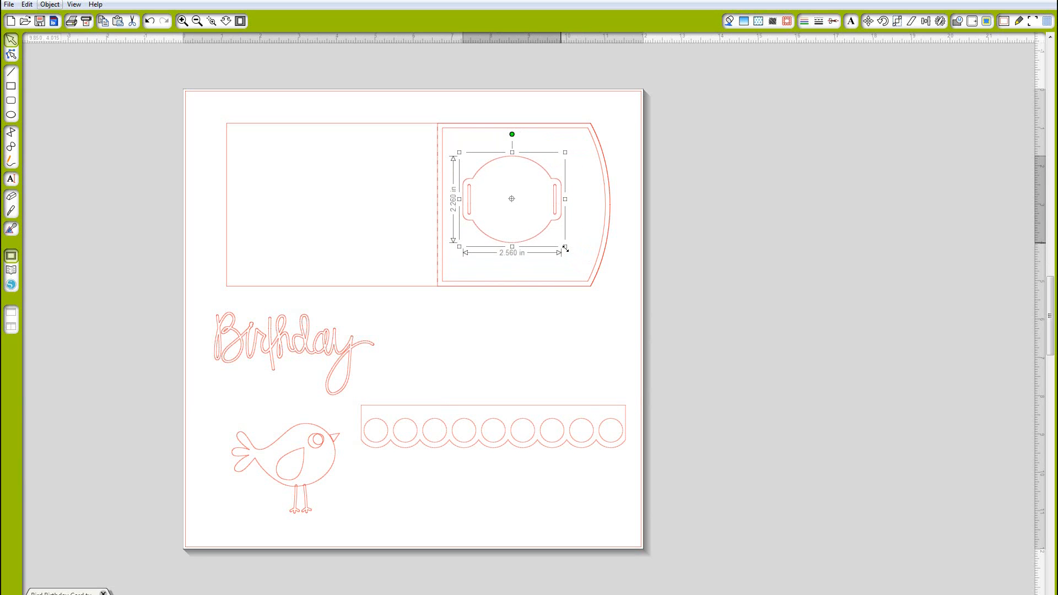
drag(565, 248, 561, 251)
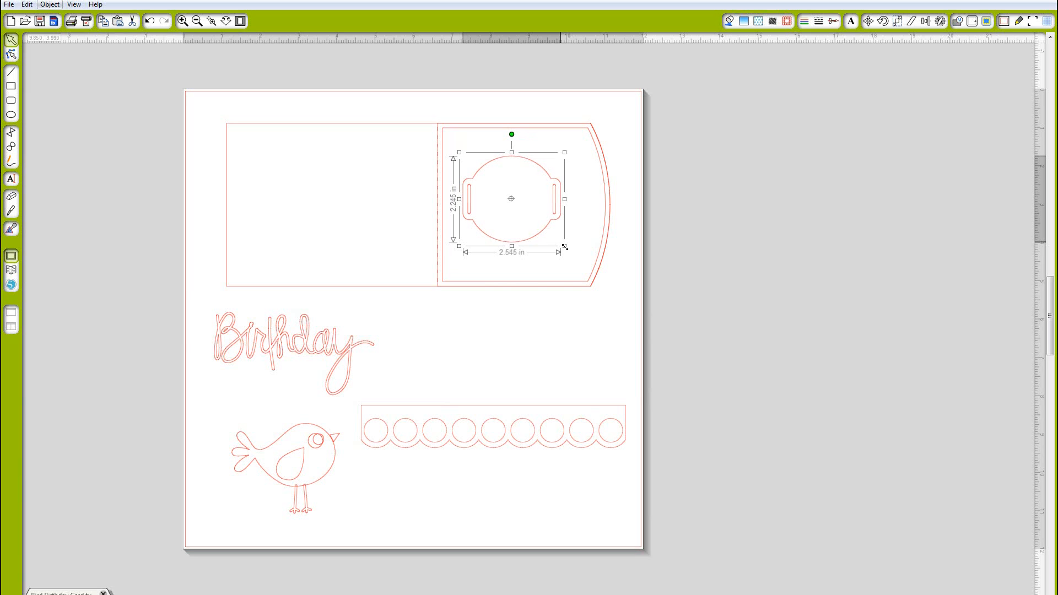
drag(563, 249, 561, 248)
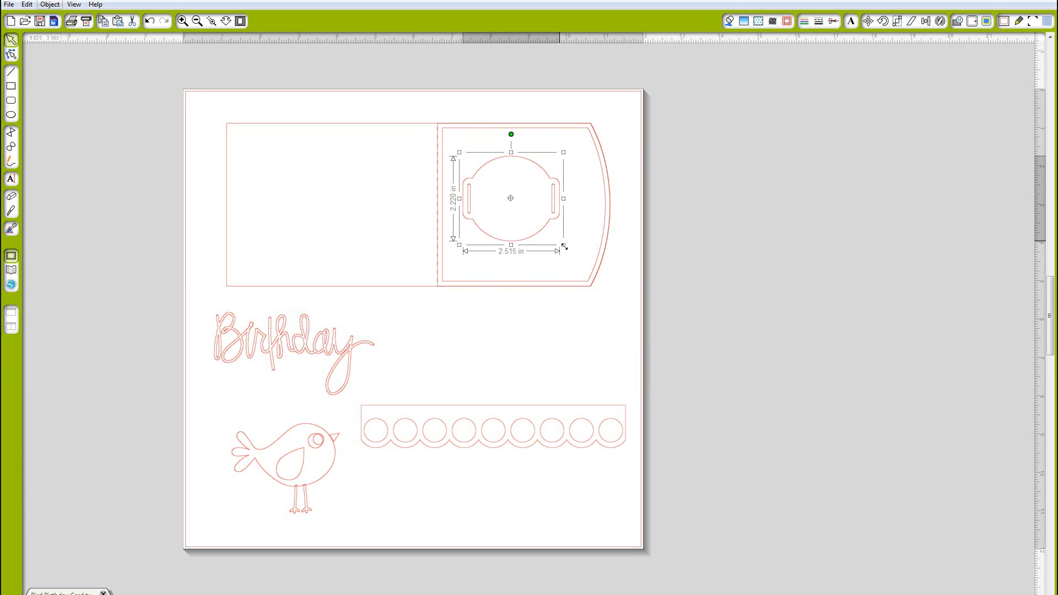
drag(564, 247, 579, 255)
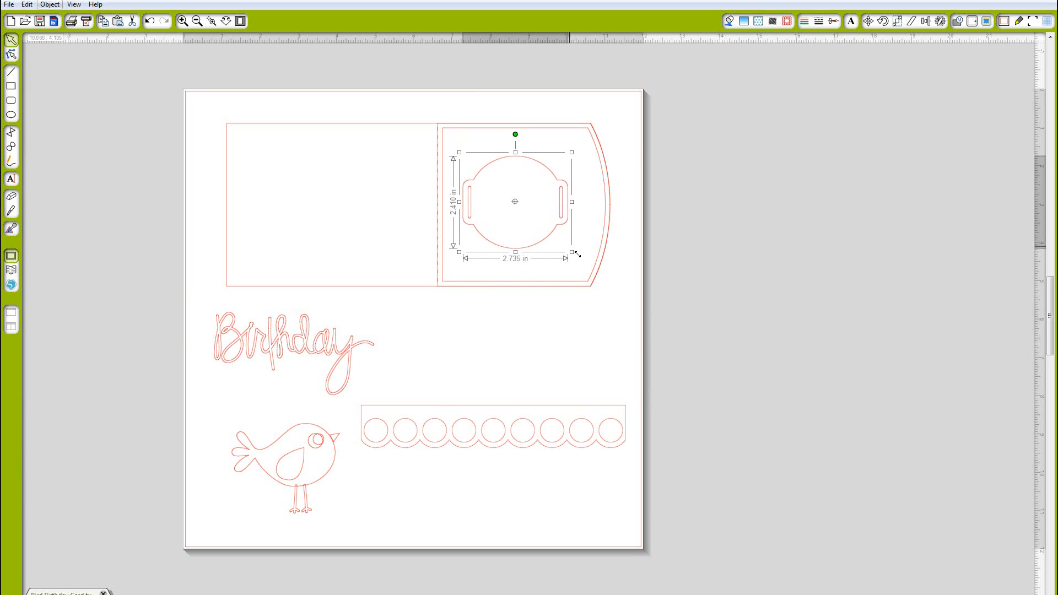
drag(576, 254, 584, 263)
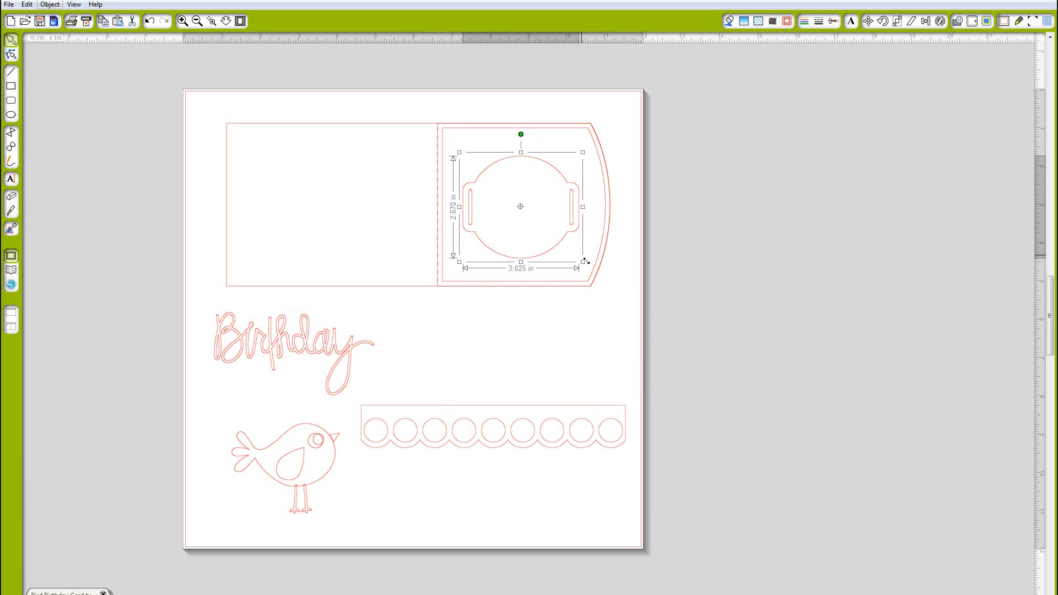
drag(582, 263, 589, 265)
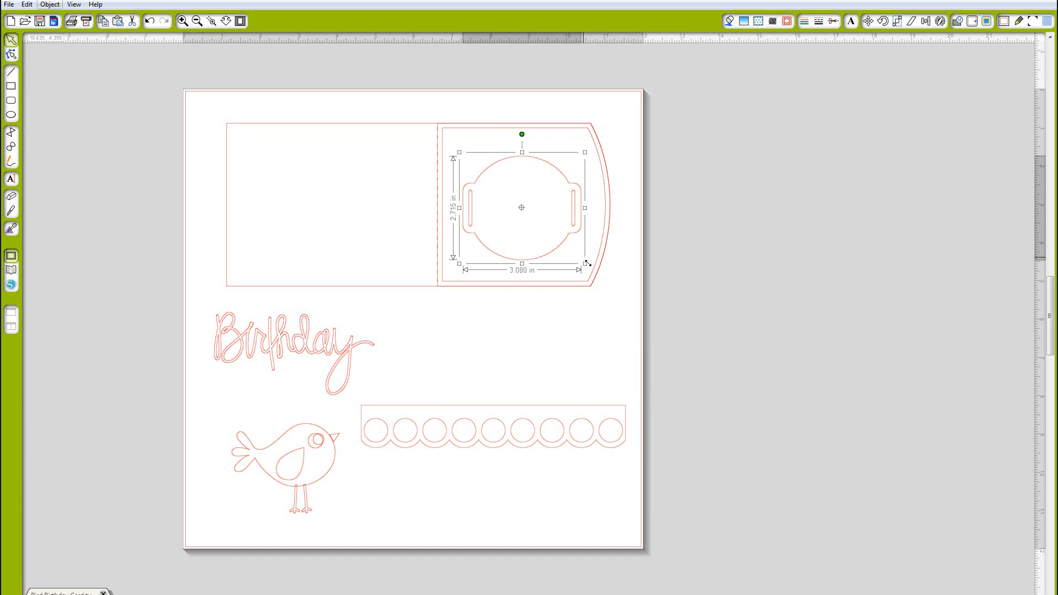
drag(587, 262, 559, 266)
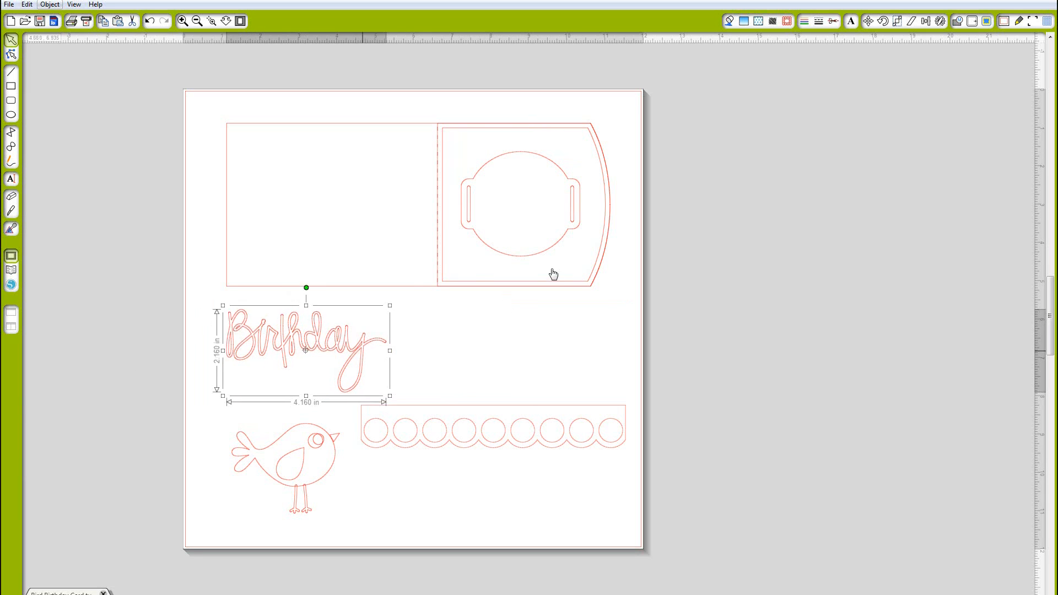
Move the Birthday word onto the round tag and shrink it to fit centred inside.
drag(305, 349, 530, 213)
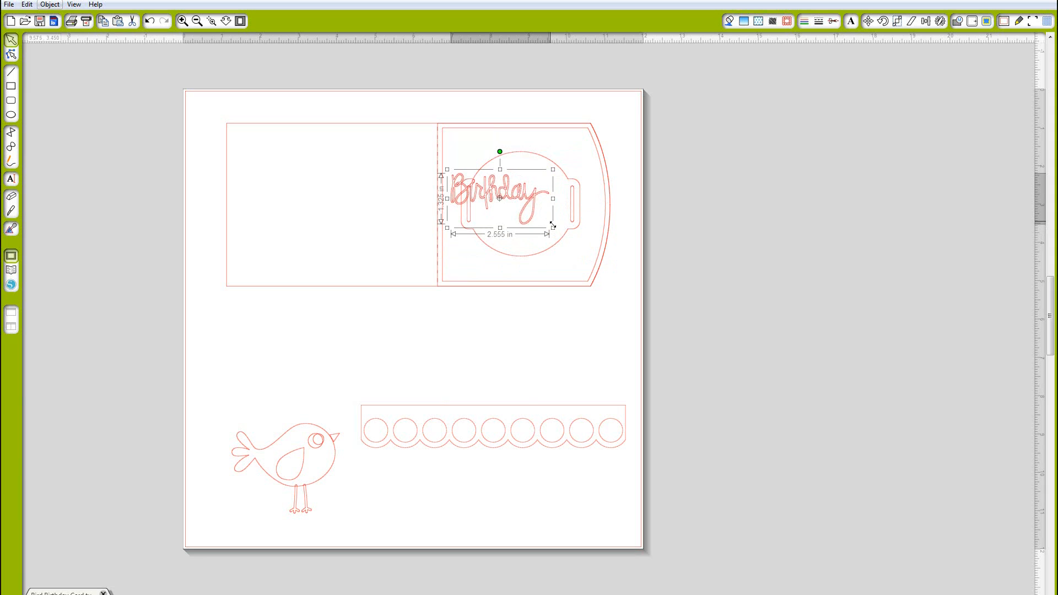
drag(549, 226, 547, 223)
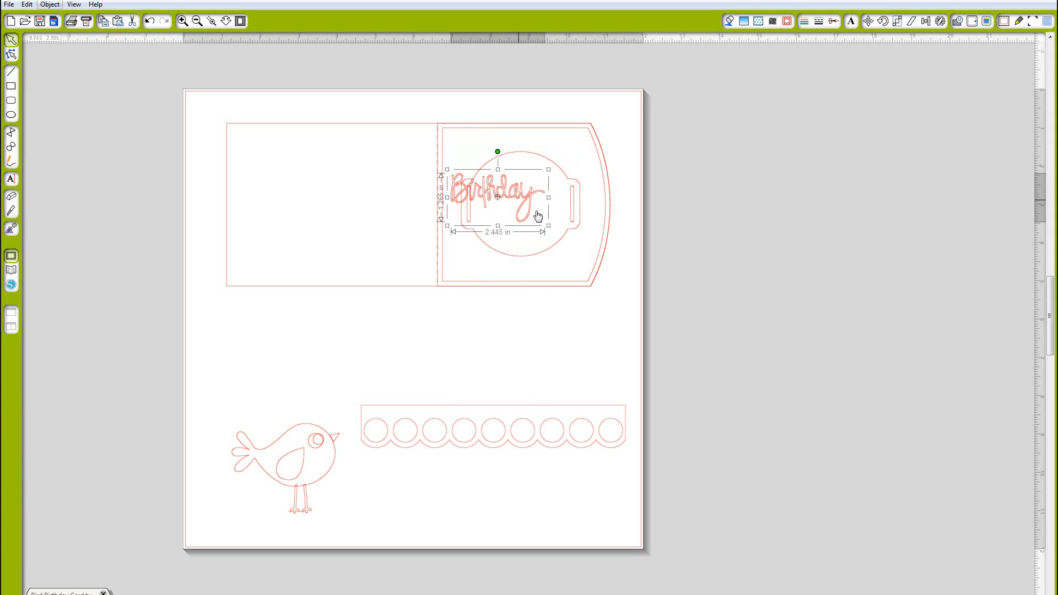
drag(497, 196, 525, 206)
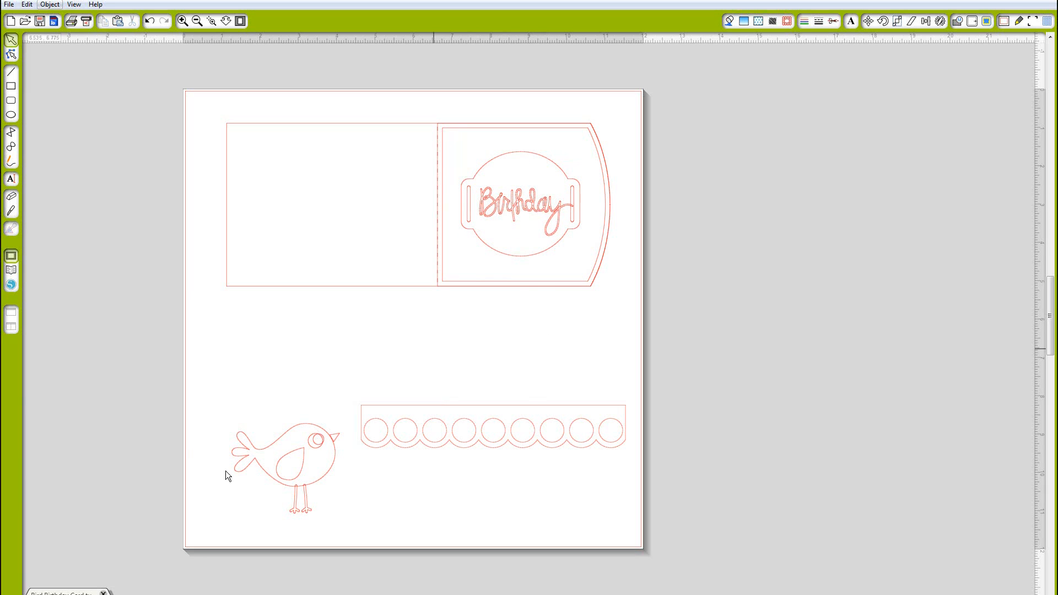
Flip the bird to face the other way and shrink it to suit the card panel.
click(284, 458)
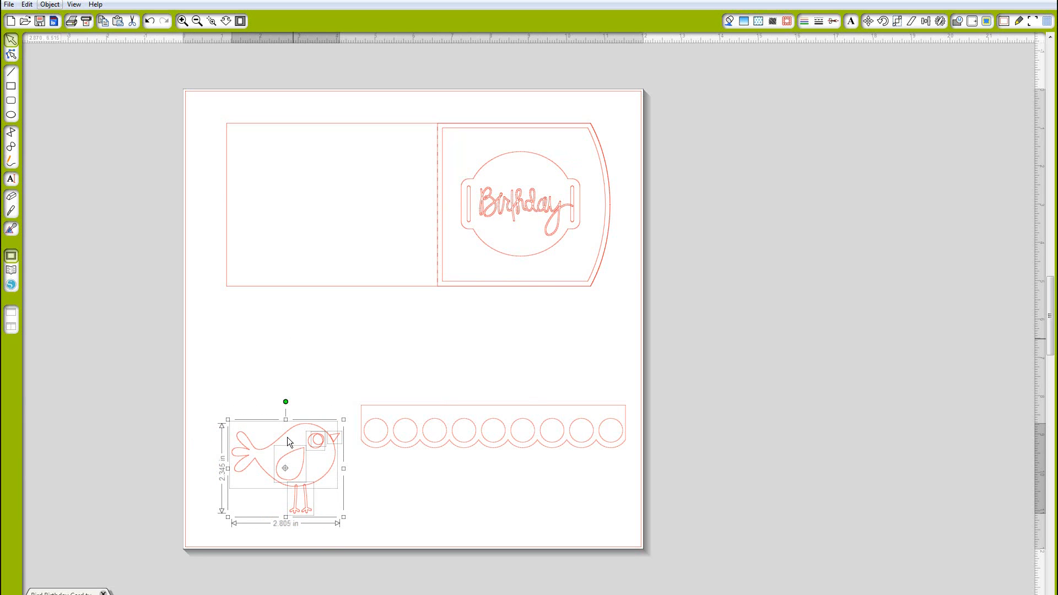
click(50, 4)
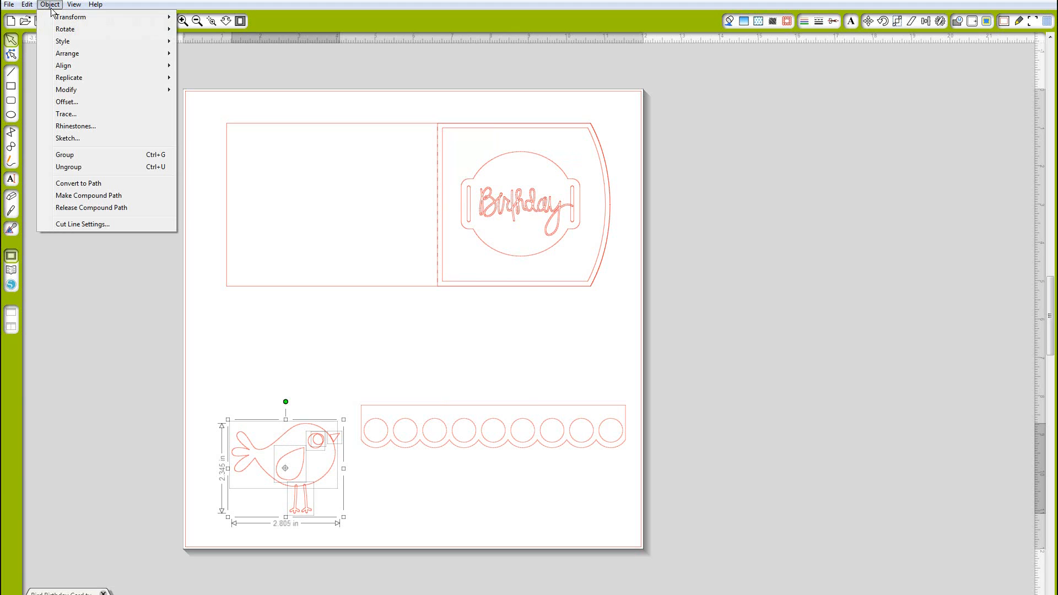
mouse_move(65, 29)
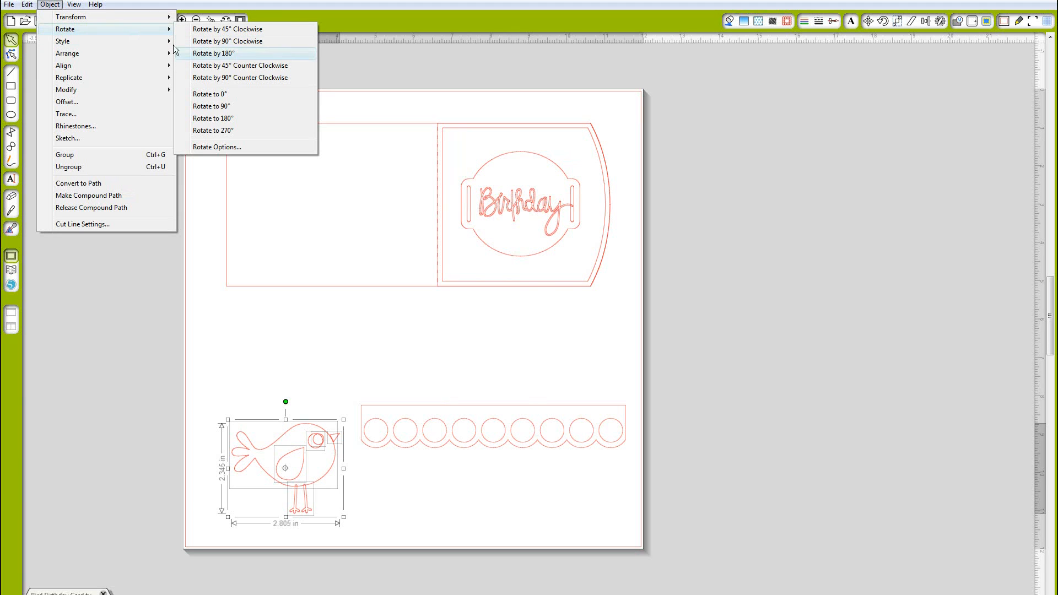
mouse_move(71, 17)
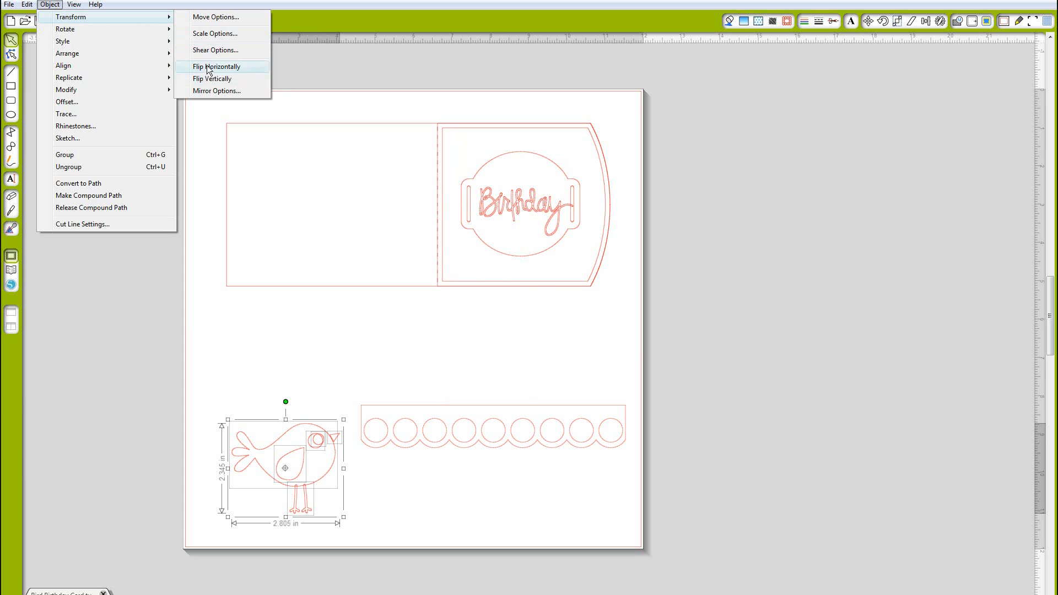
click(217, 66)
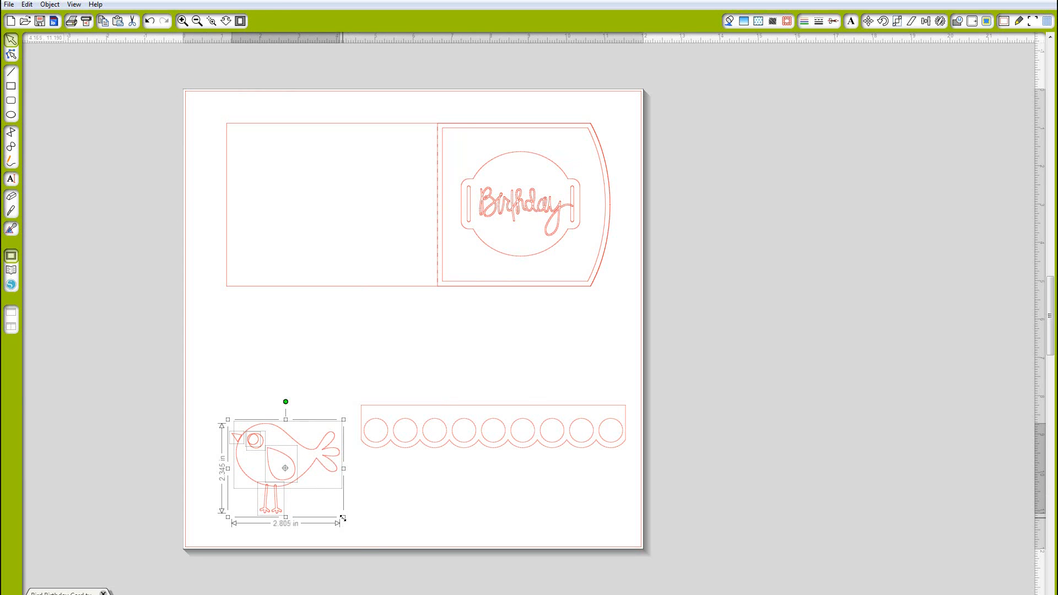
drag(344, 518, 315, 481)
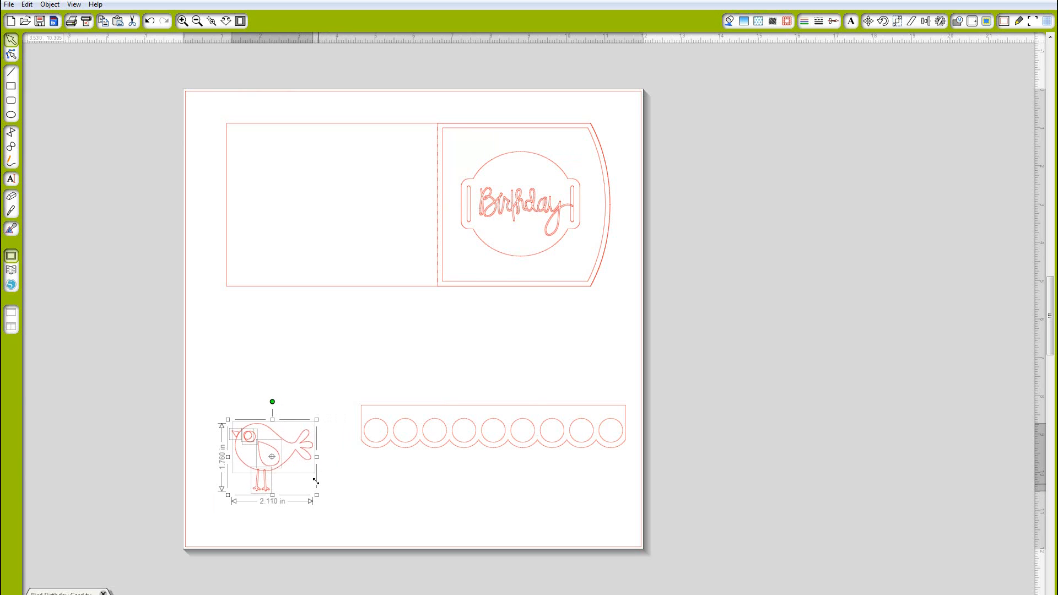
drag(317, 497, 310, 498)
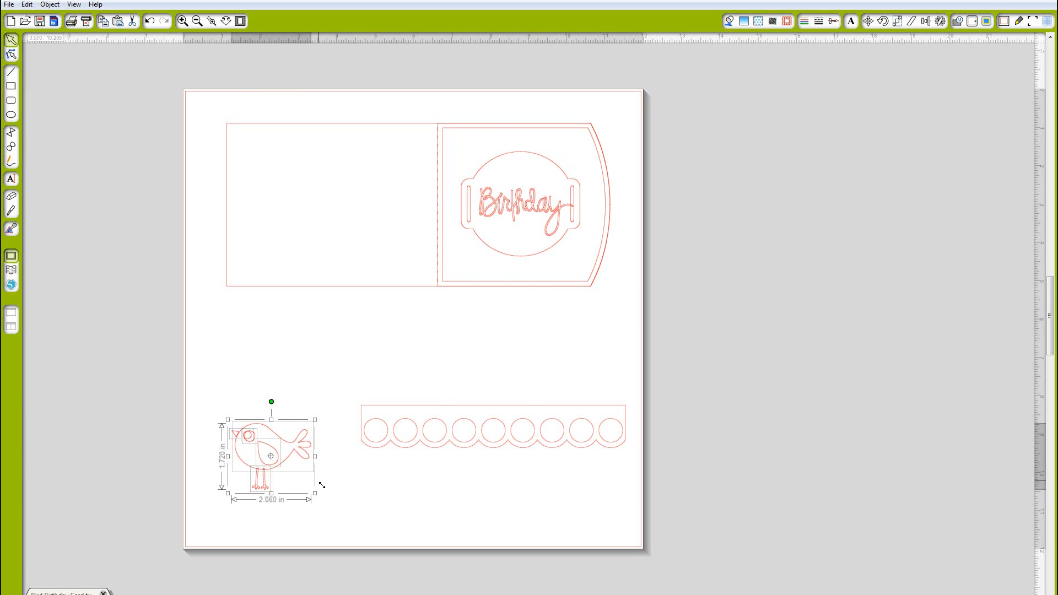
drag(314, 485, 310, 482)
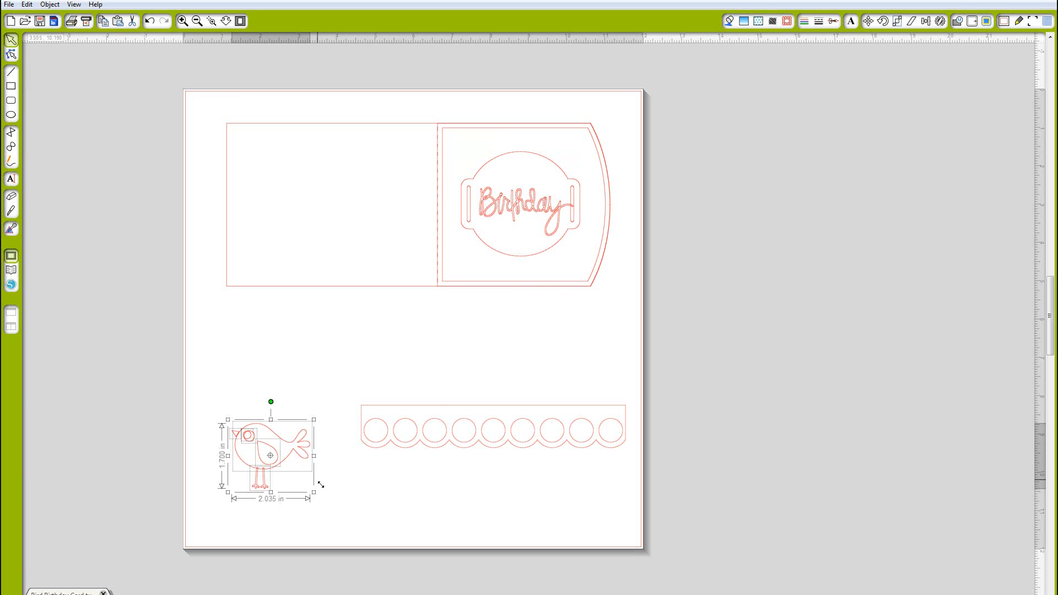
drag(318, 484, 307, 480)
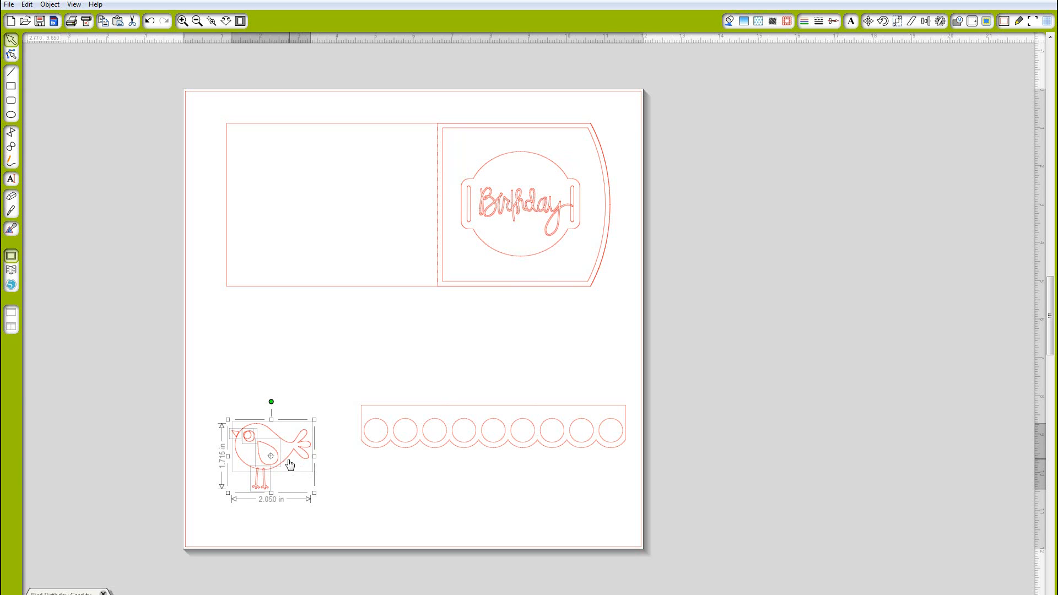
Move the bird onto the lower right edge of the Birthday panel beside the round tag.
drag(270, 452, 592, 258)
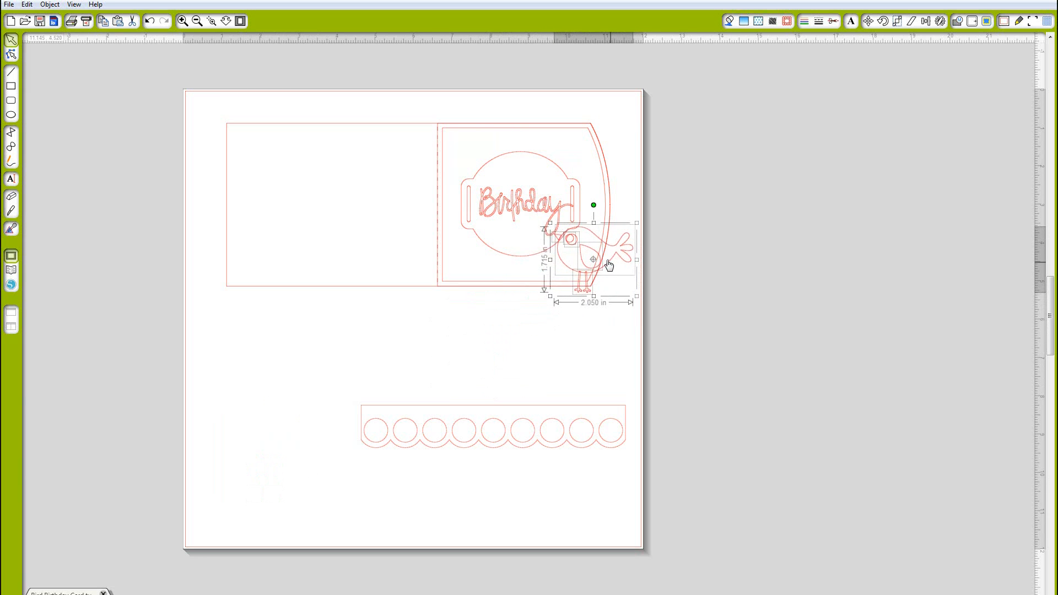
drag(593, 260, 588, 248)
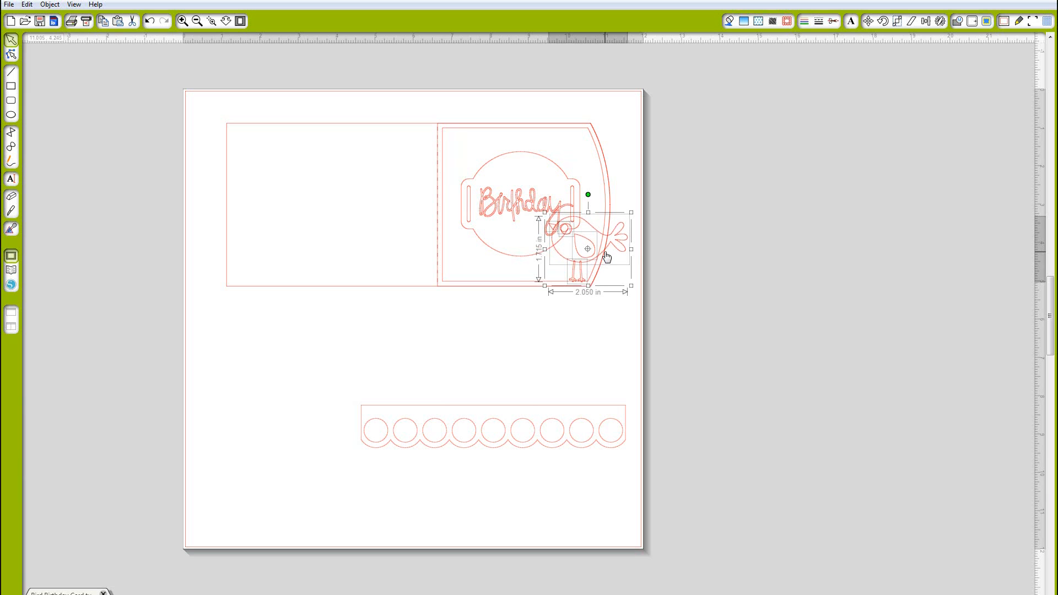
drag(587, 250, 616, 337)
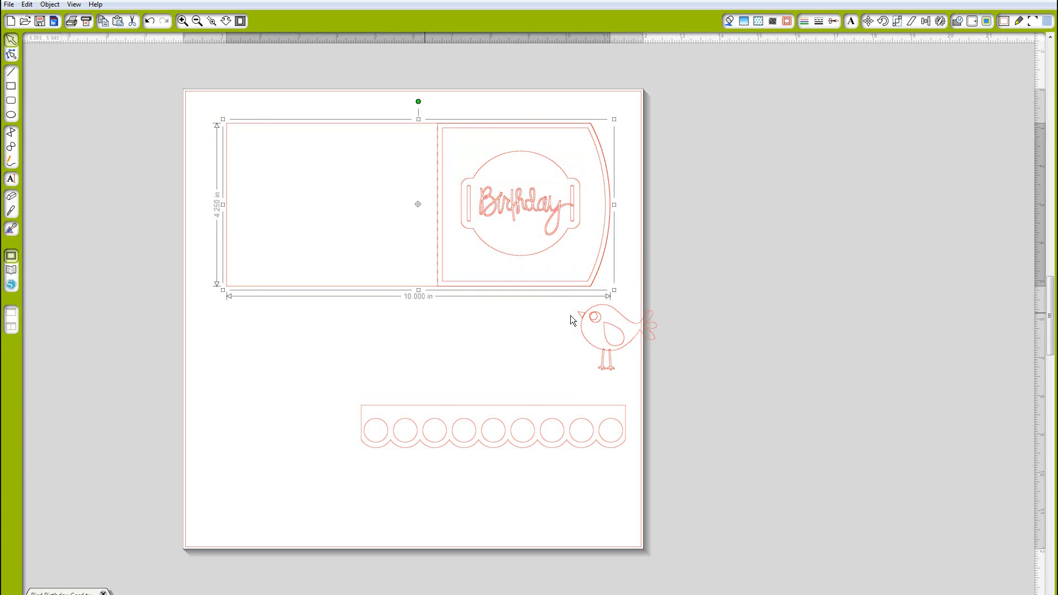
click(651, 365)
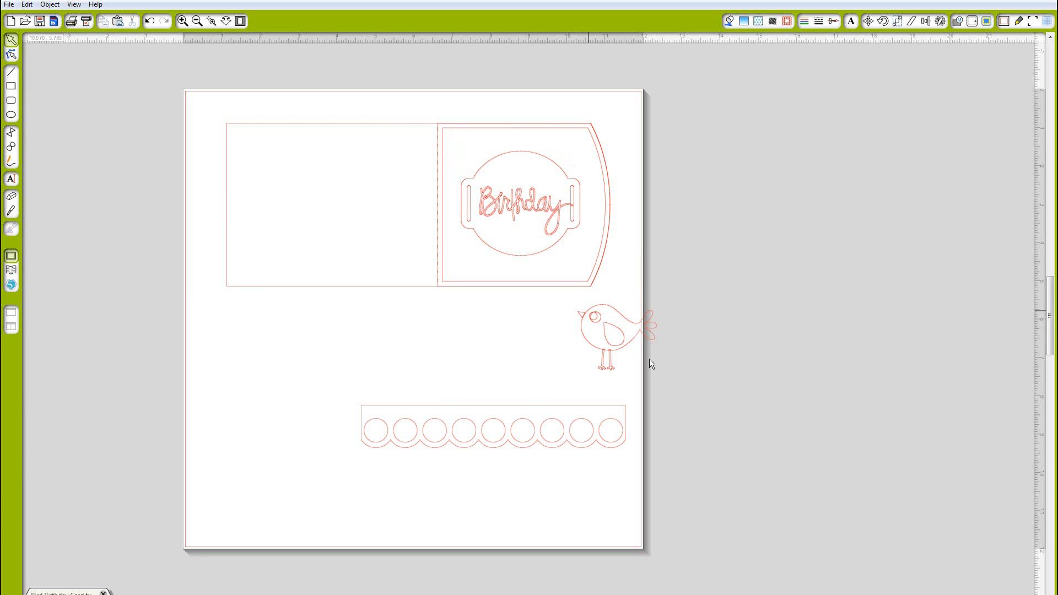
click(611, 334)
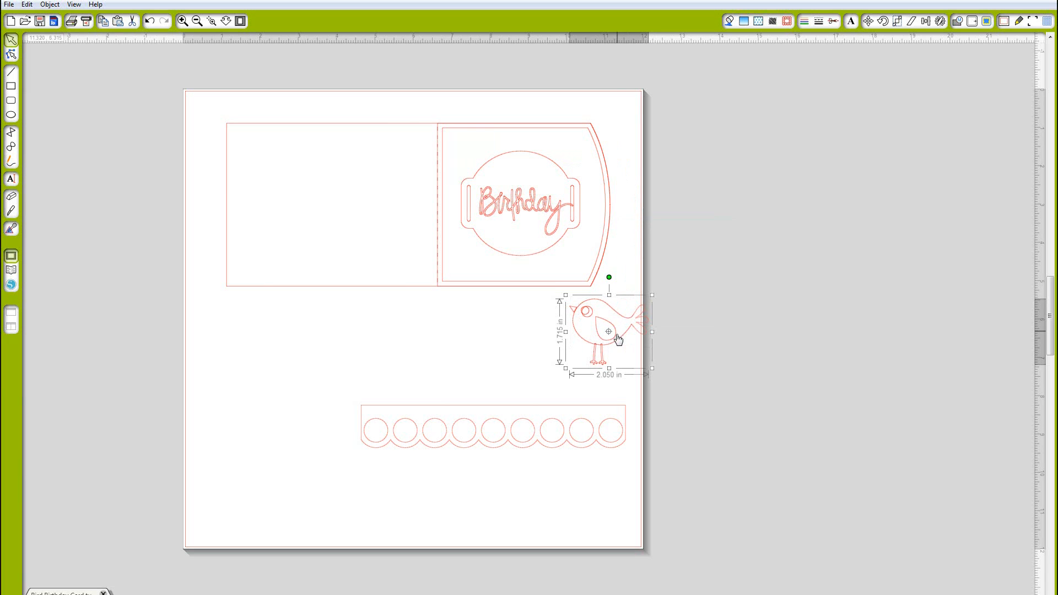
drag(607, 331, 582, 253)
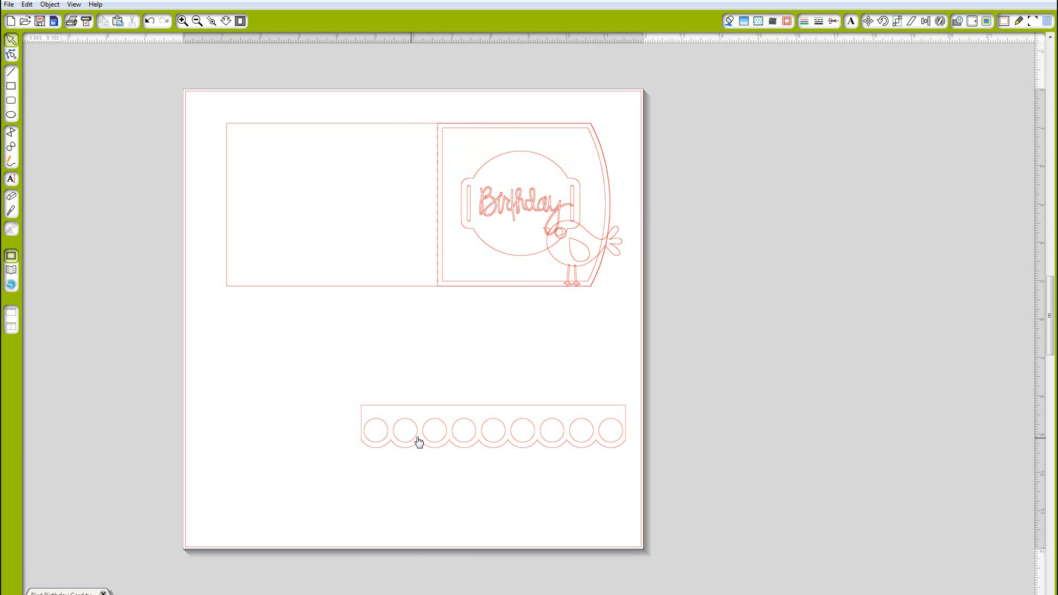
Move the scalloped strip onto the Birthday panel and shrink it toward the panel width.
click(419, 438)
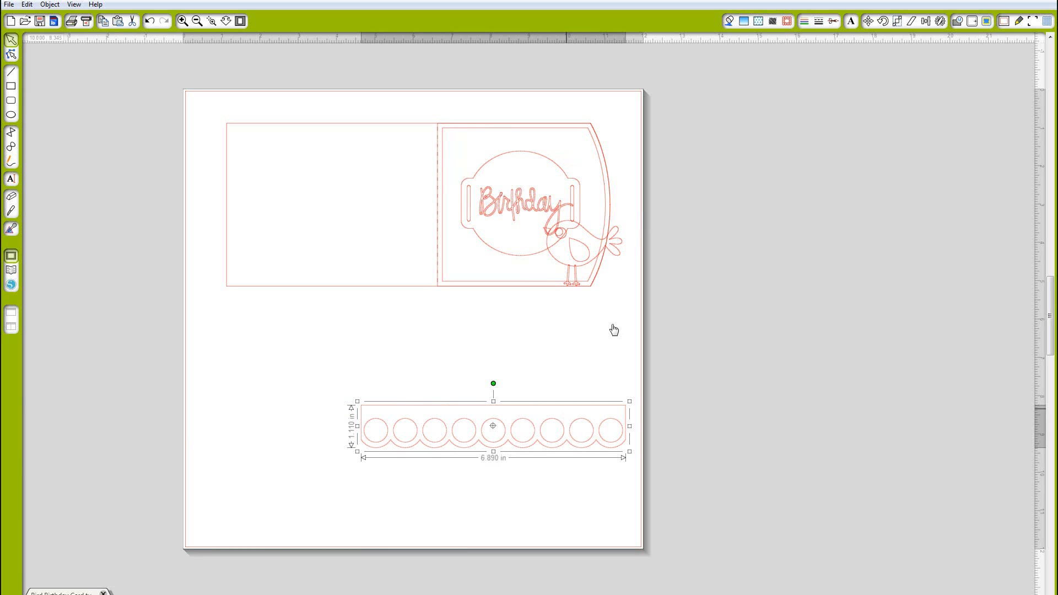
drag(493, 425, 568, 252)
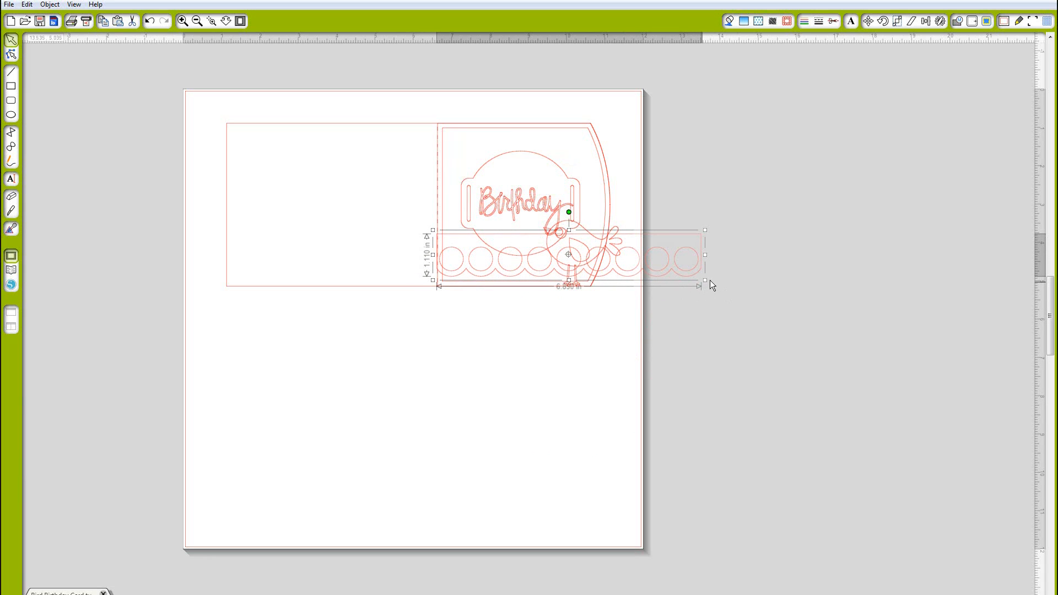
drag(705, 283, 604, 273)
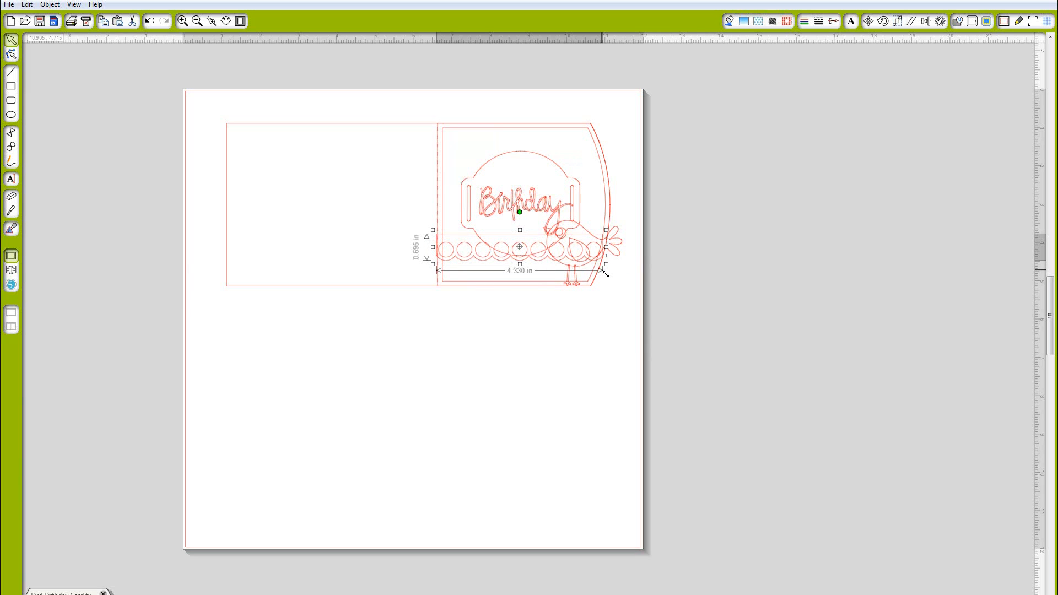
drag(607, 265, 602, 270)
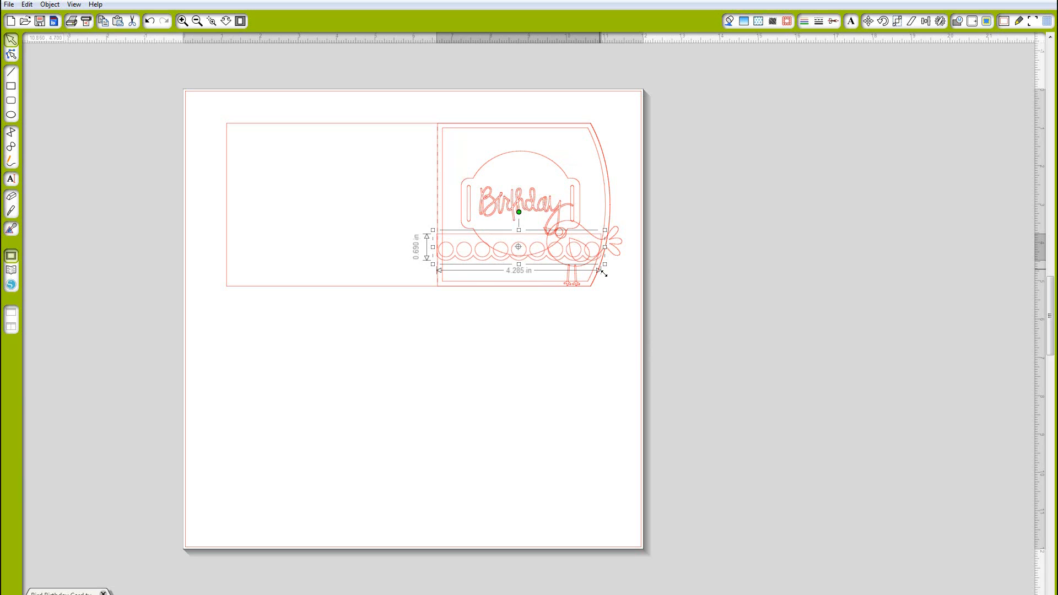
right_click(601, 274)
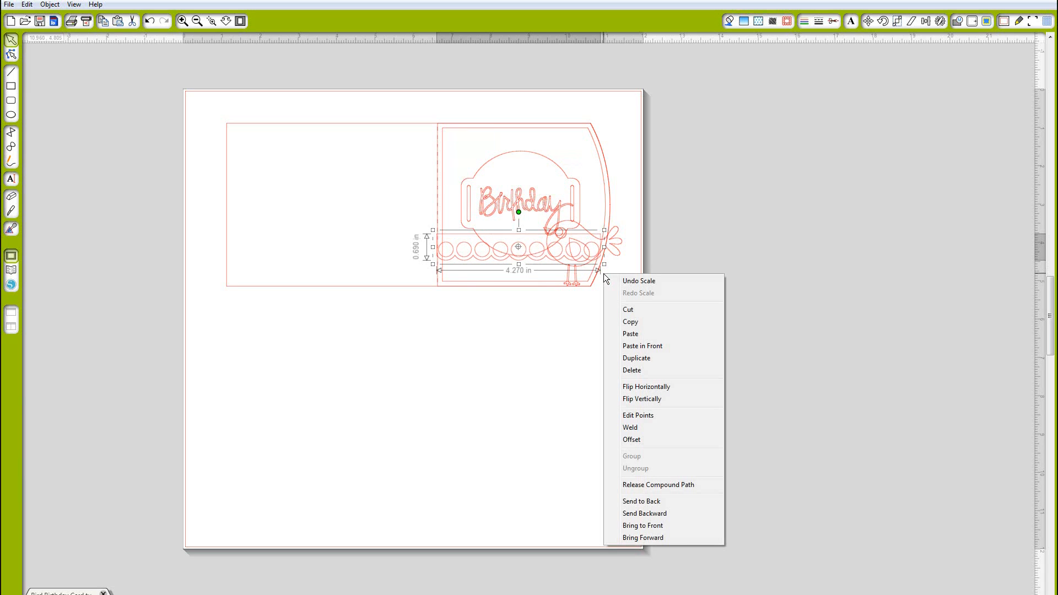
mouse_move(547, 266)
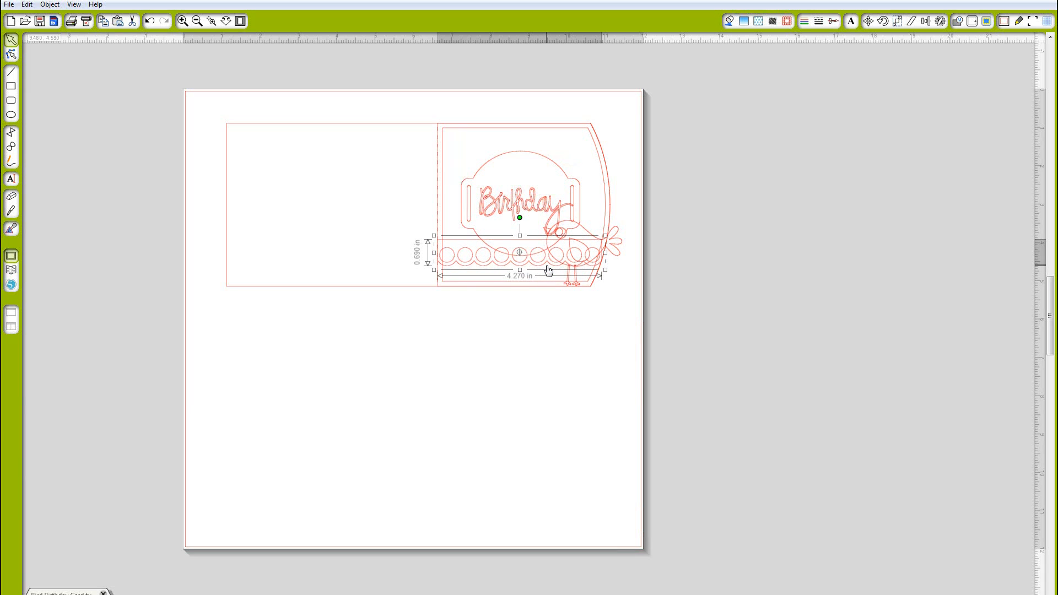
mouse_move(605, 278)
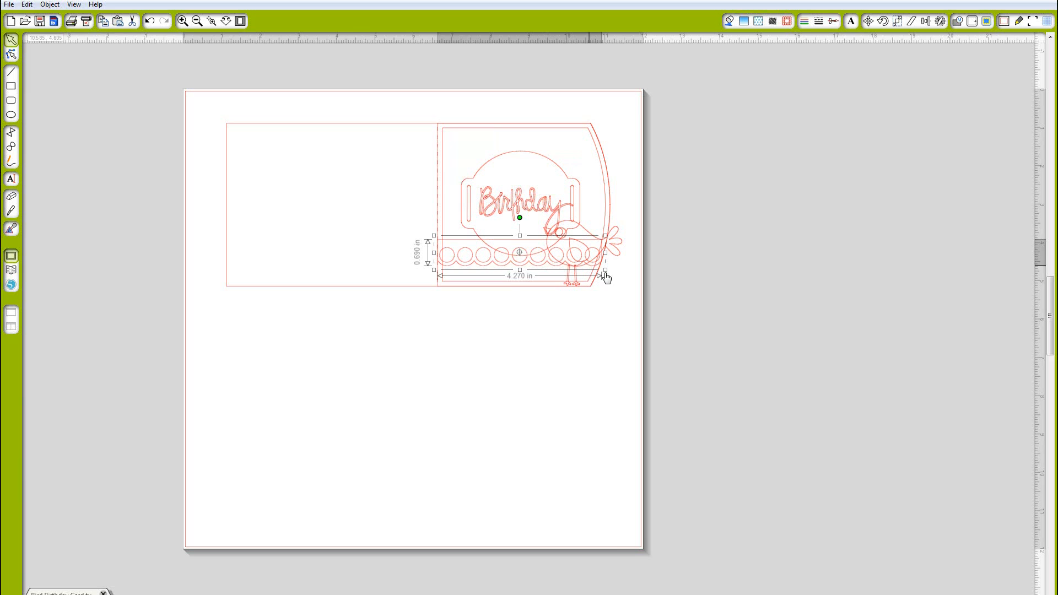
Fine-tune the strip's width so it spans the bottom of the panel and check its placement.
drag(605, 271, 603, 272)
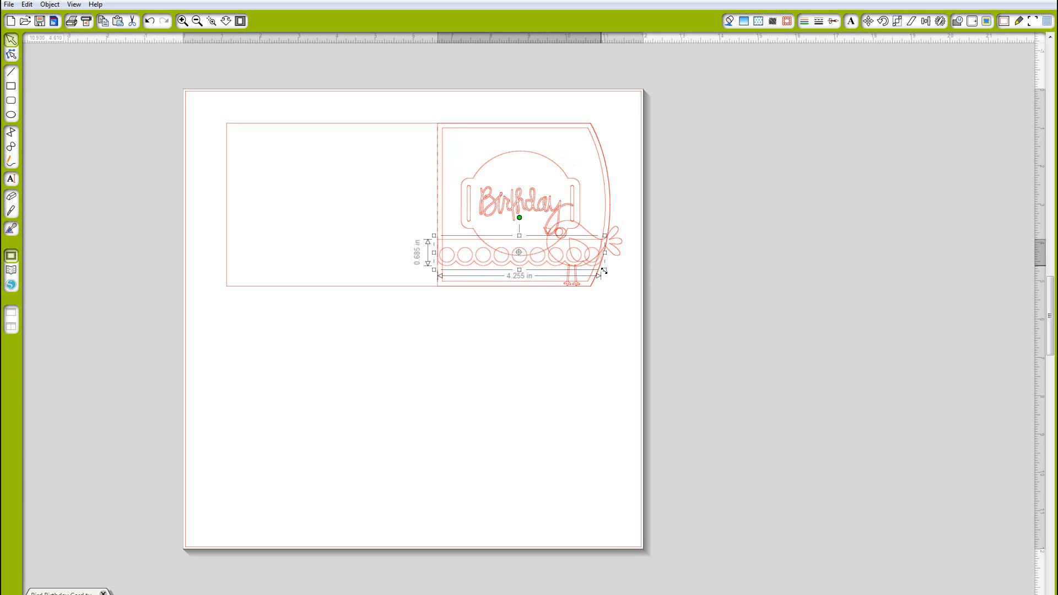
drag(603, 270, 601, 270)
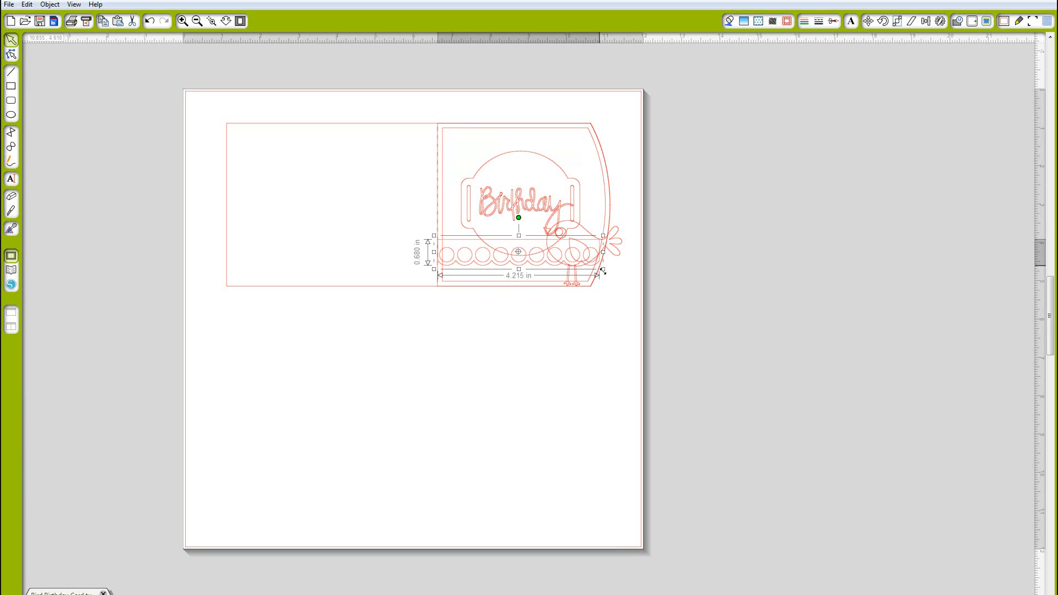
click(549, 296)
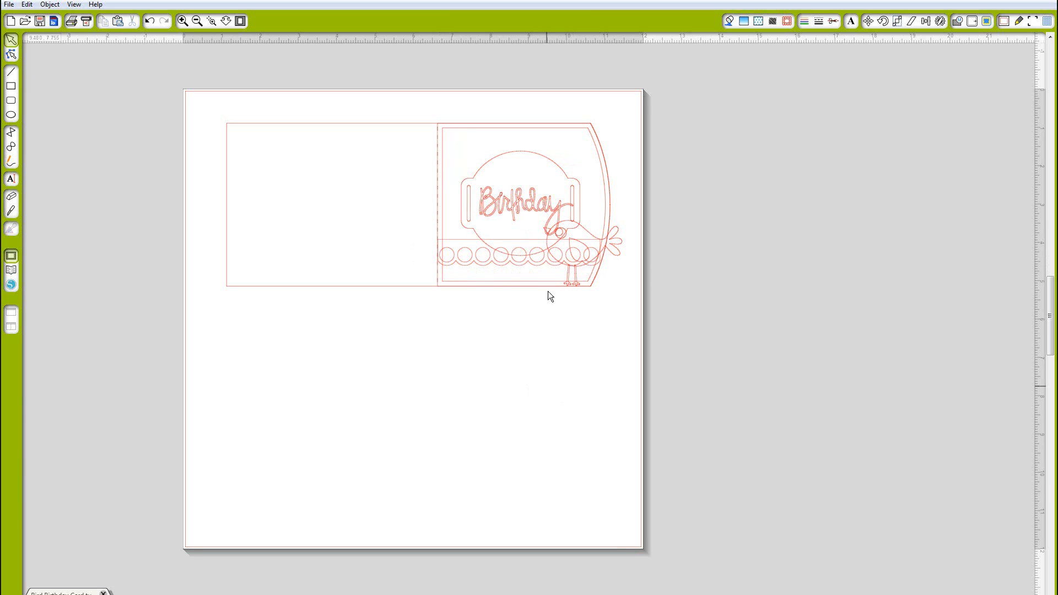
click(519, 255)
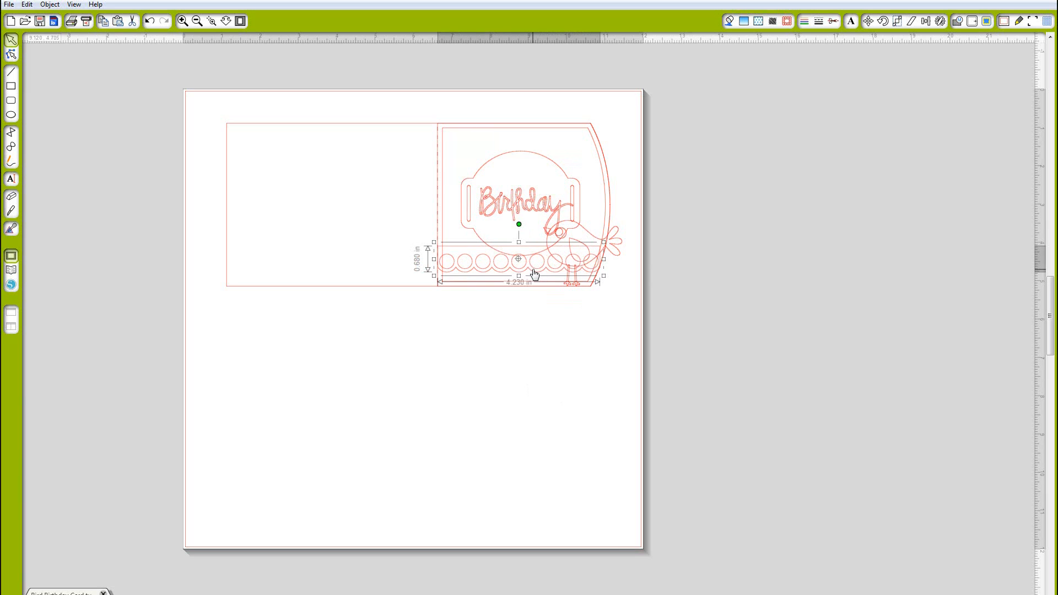
click(432, 283)
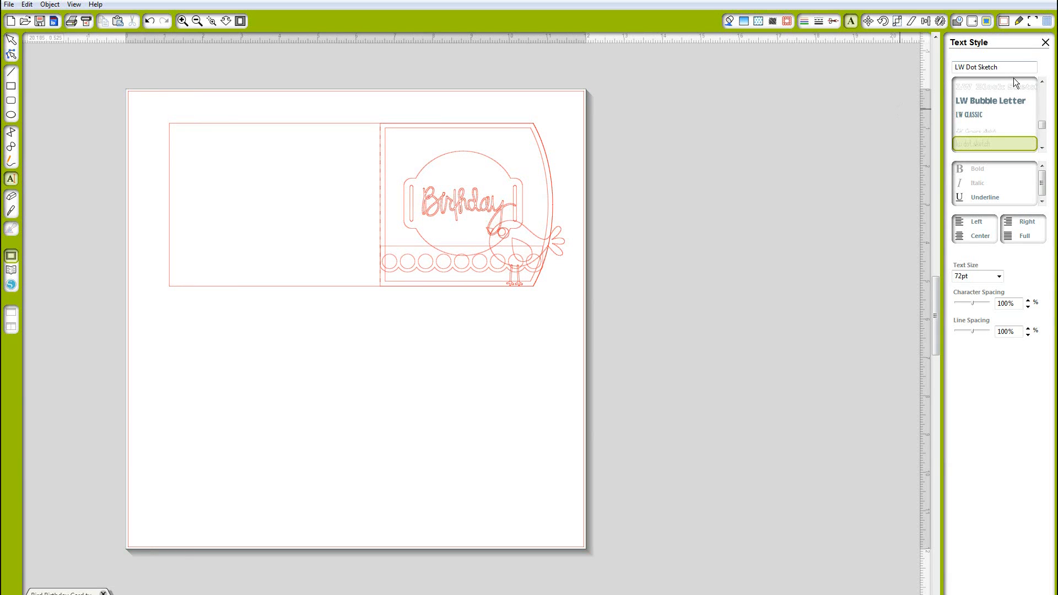
Create a left-aligned two-line text block reading tweet and wishes at a smaller size.
click(993, 68)
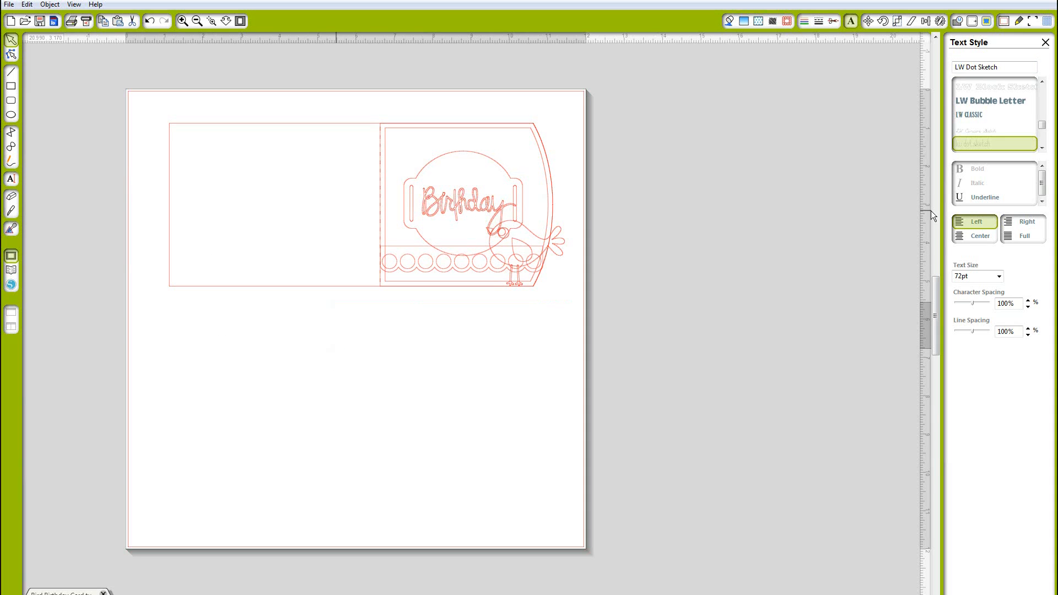
text(tweet)
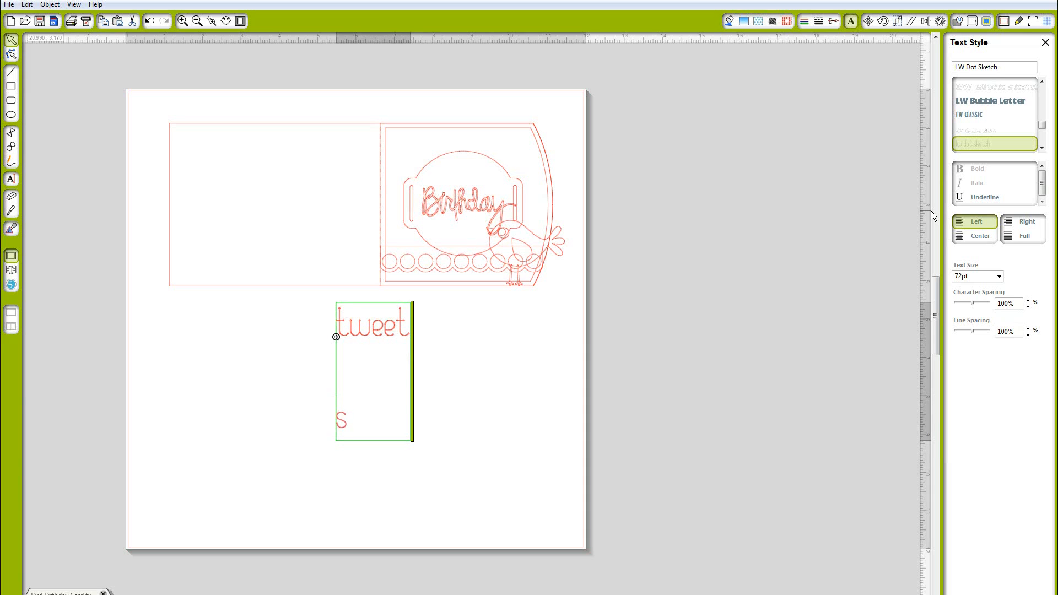
text(wishes)
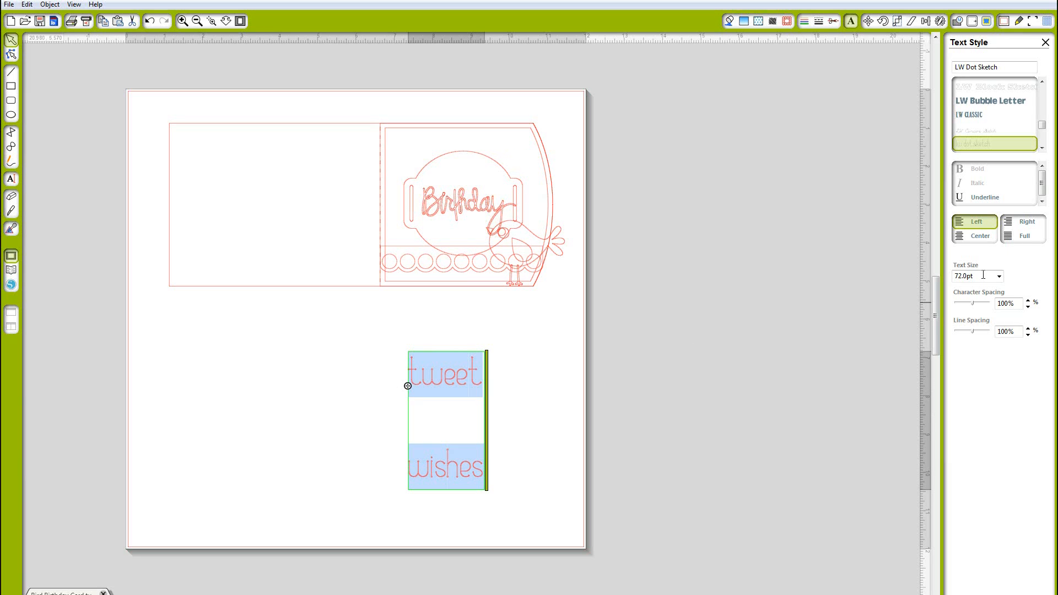
click(997, 275)
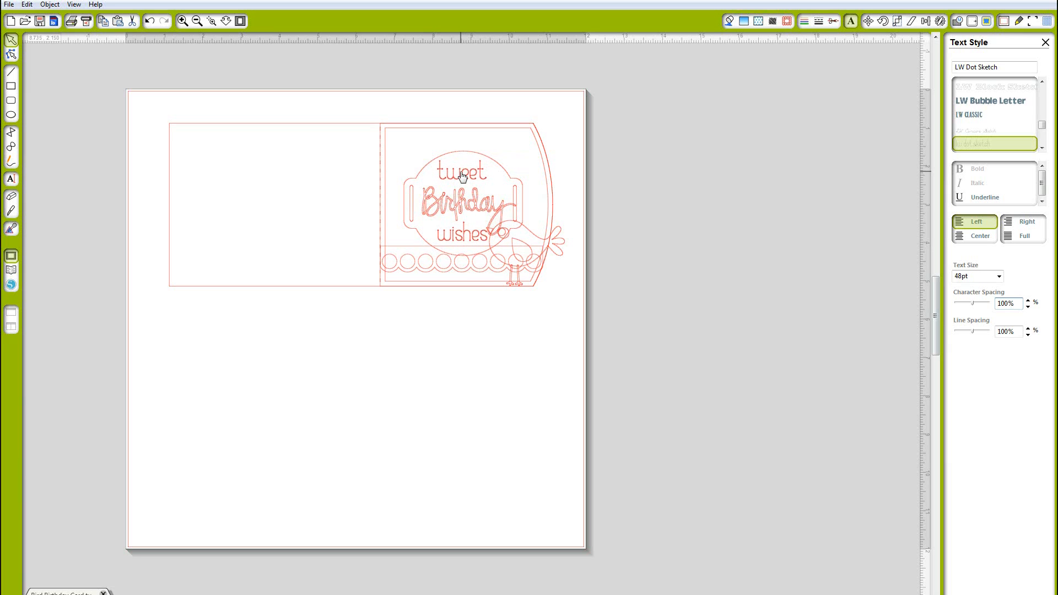
click(461, 178)
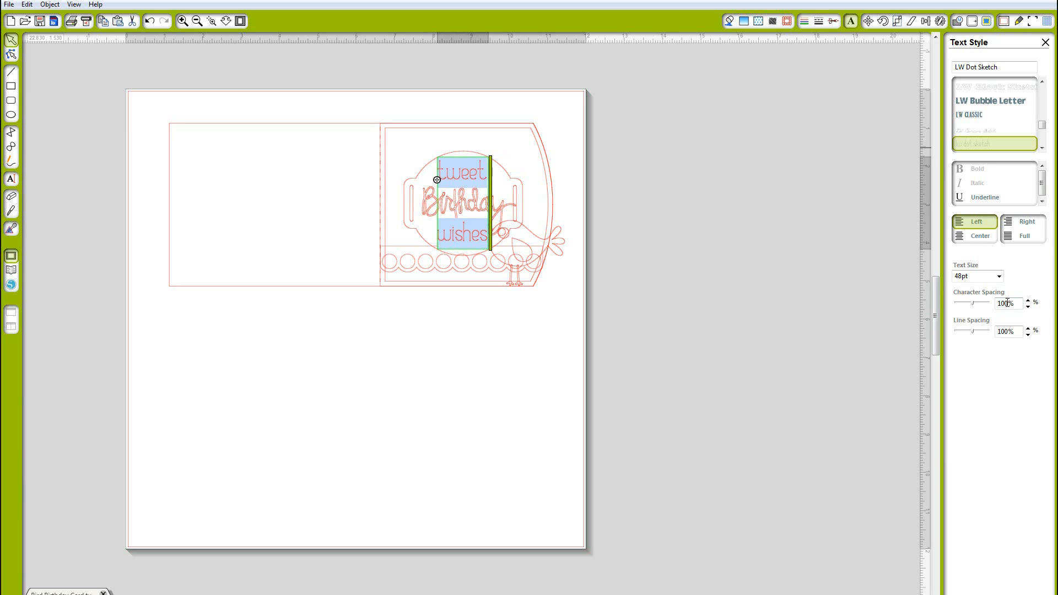
Set character spacing to 110%, line spacing to 90% and keep the text at 48pt.
click(1026, 301)
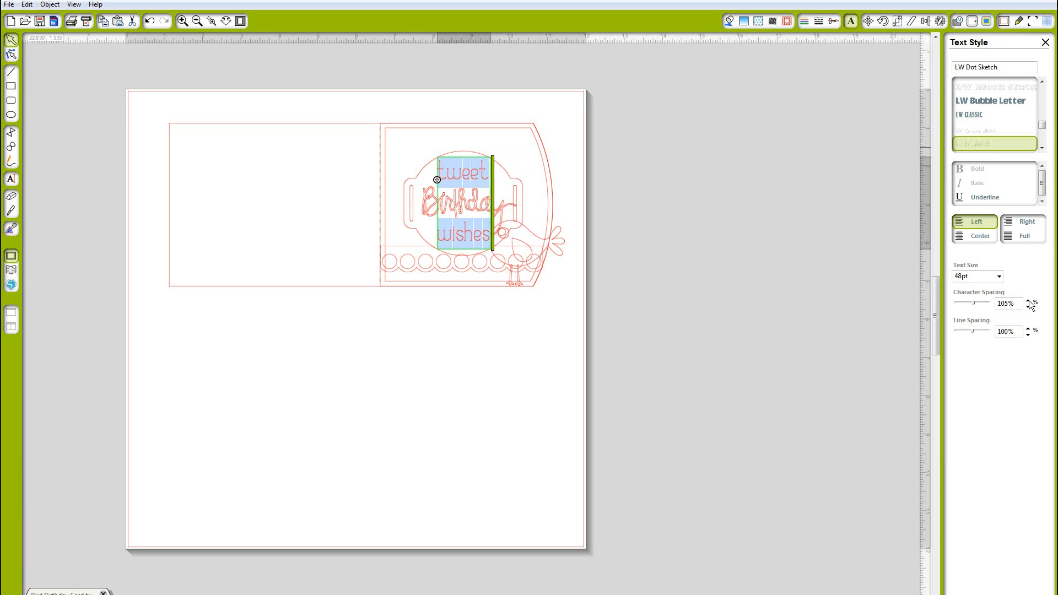
click(1027, 300)
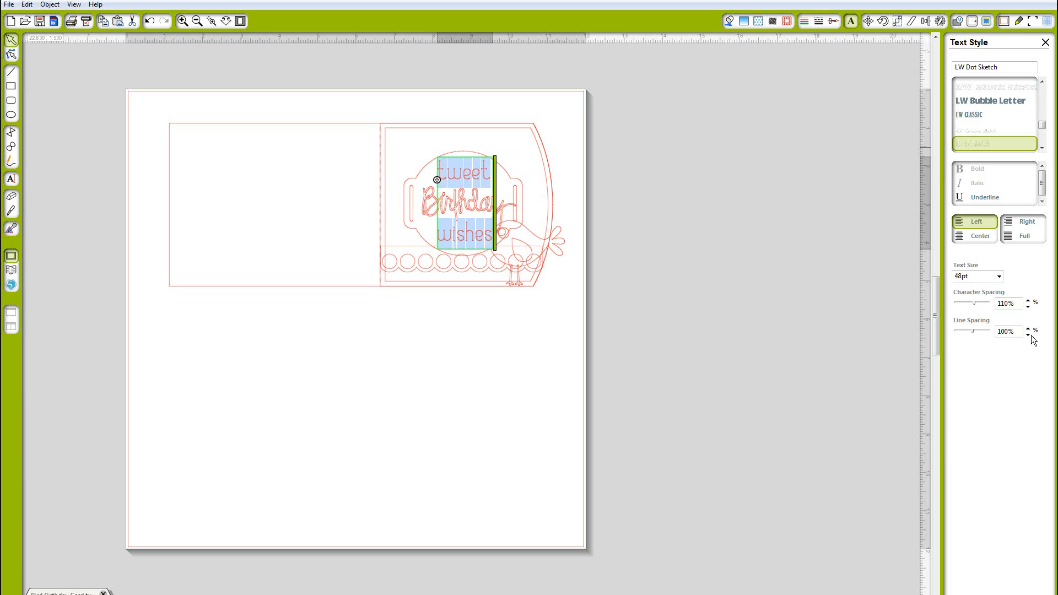
click(1025, 333)
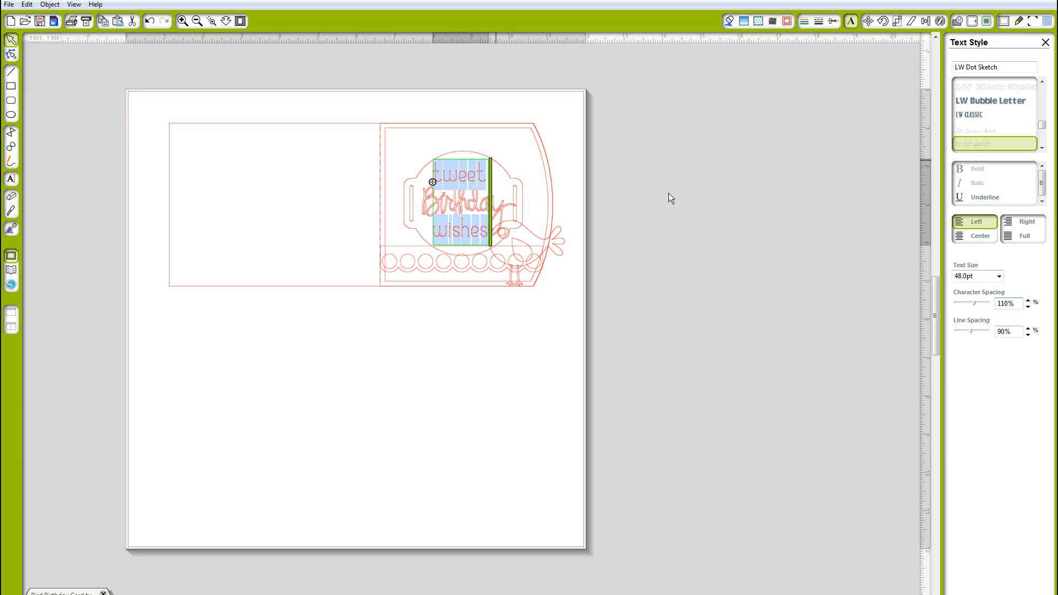
click(999, 276)
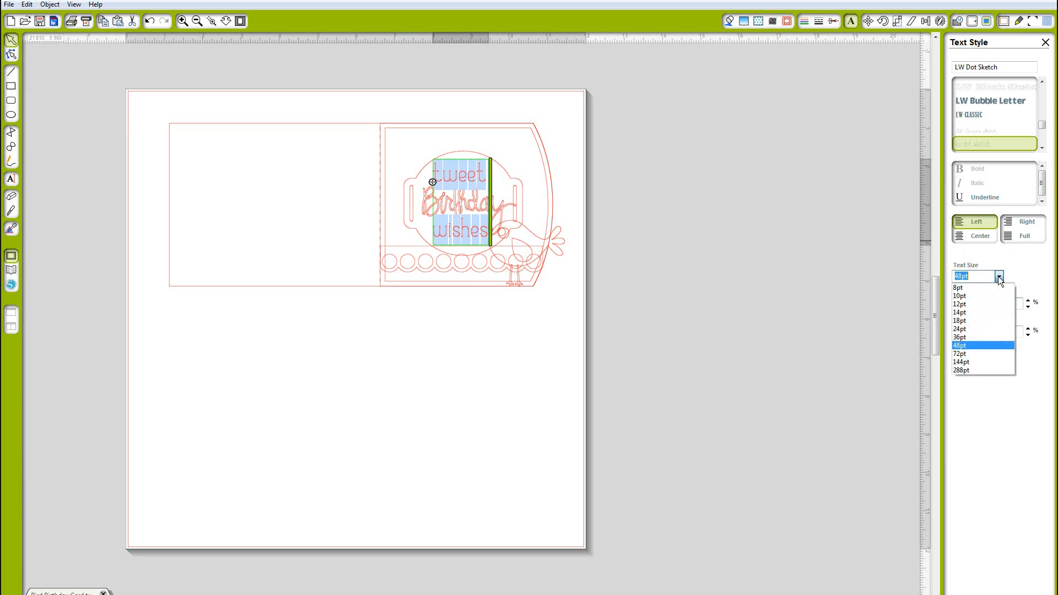
click(960, 345)
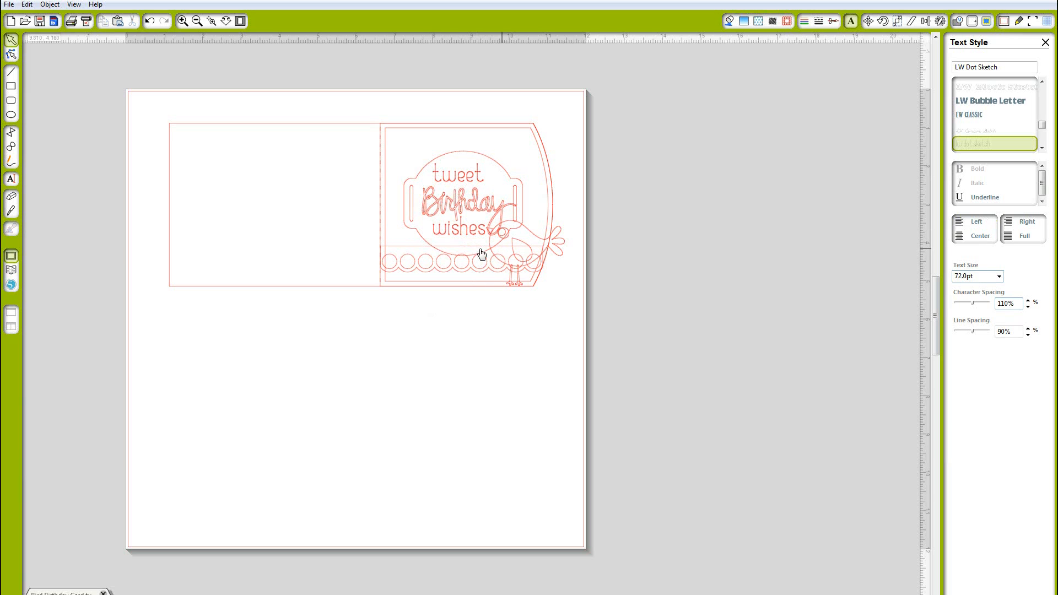
click(972, 222)
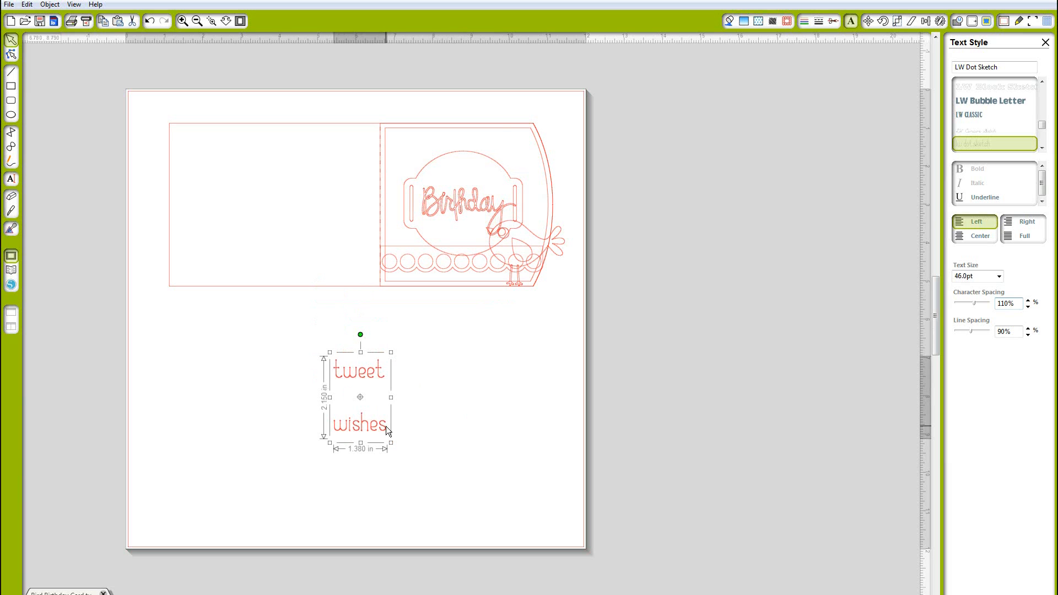
Finish the wishes text, select the stacked words and bring up the Modify shape-combining options.
click(963, 85)
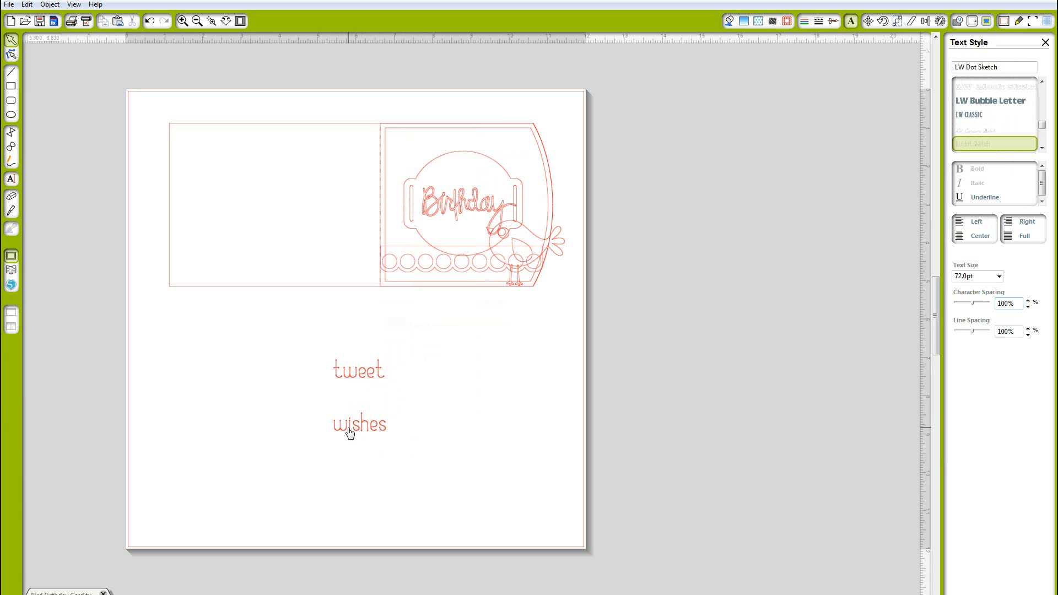
right_click(350, 432)
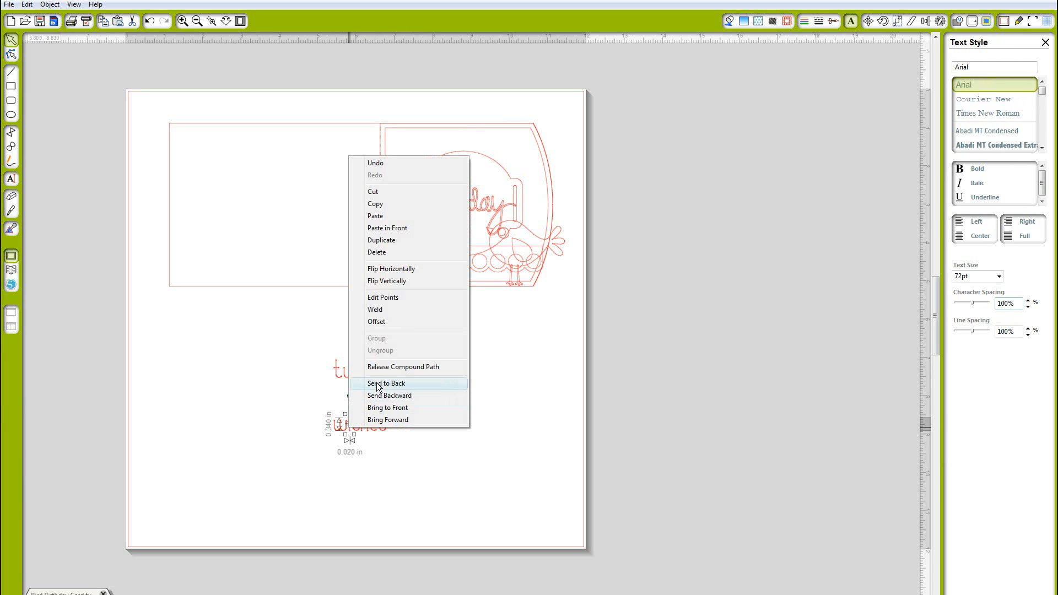
click(385, 384)
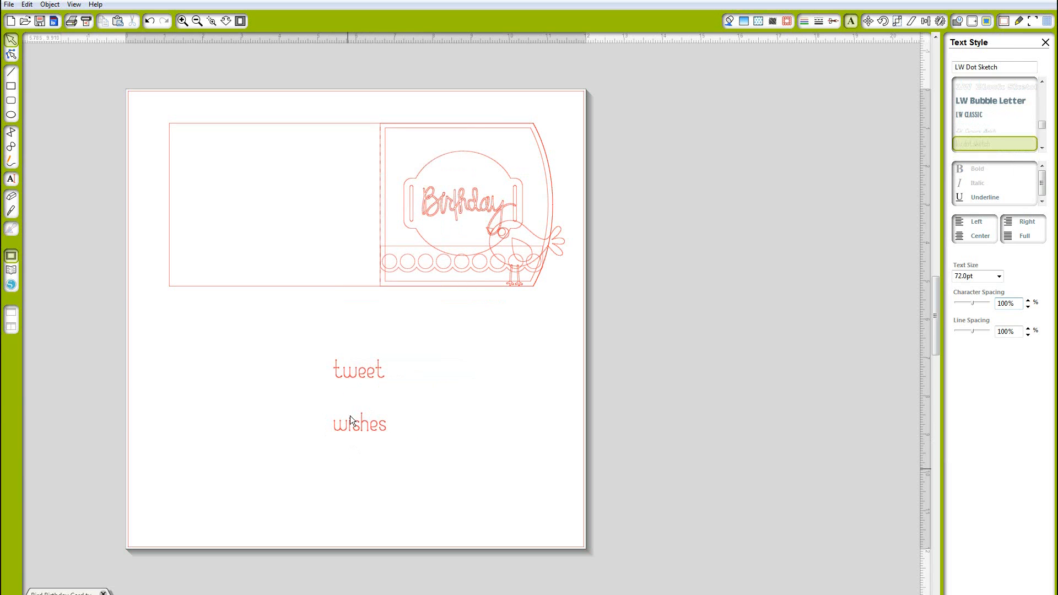
click(359, 424)
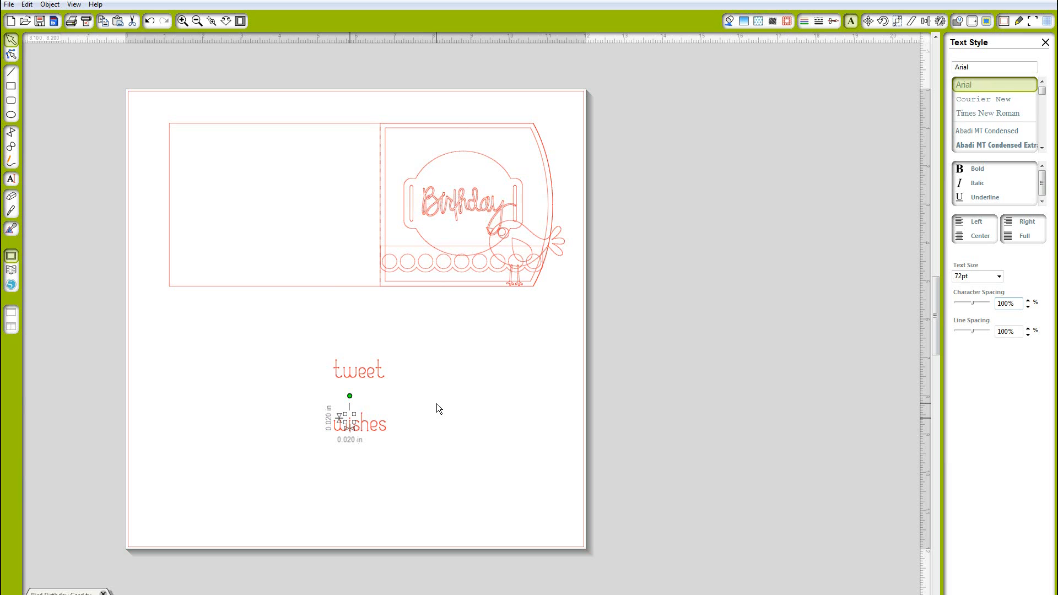
mouse_move(432, 410)
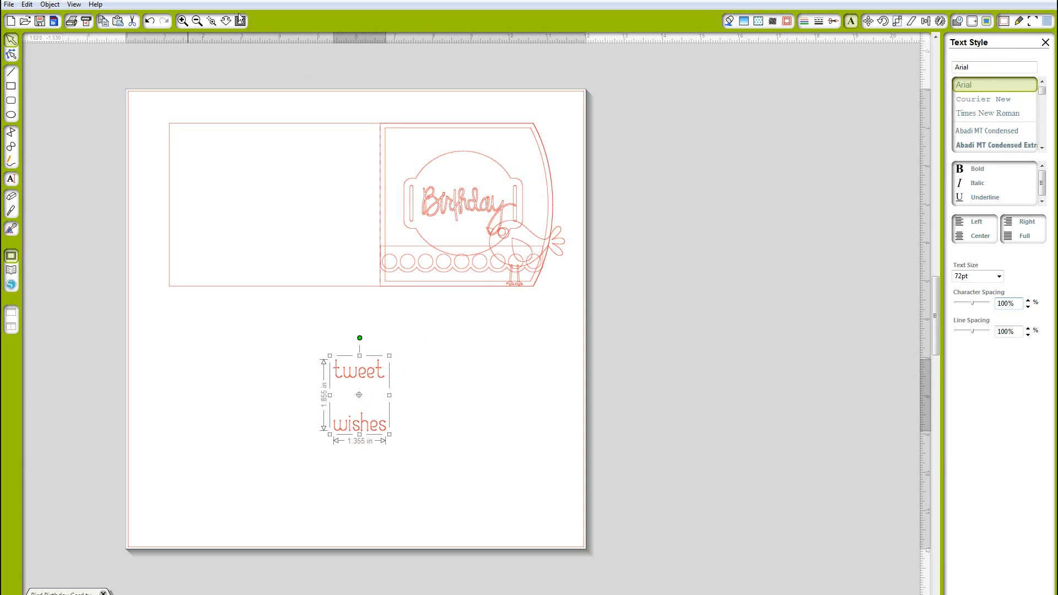
click(212, 20)
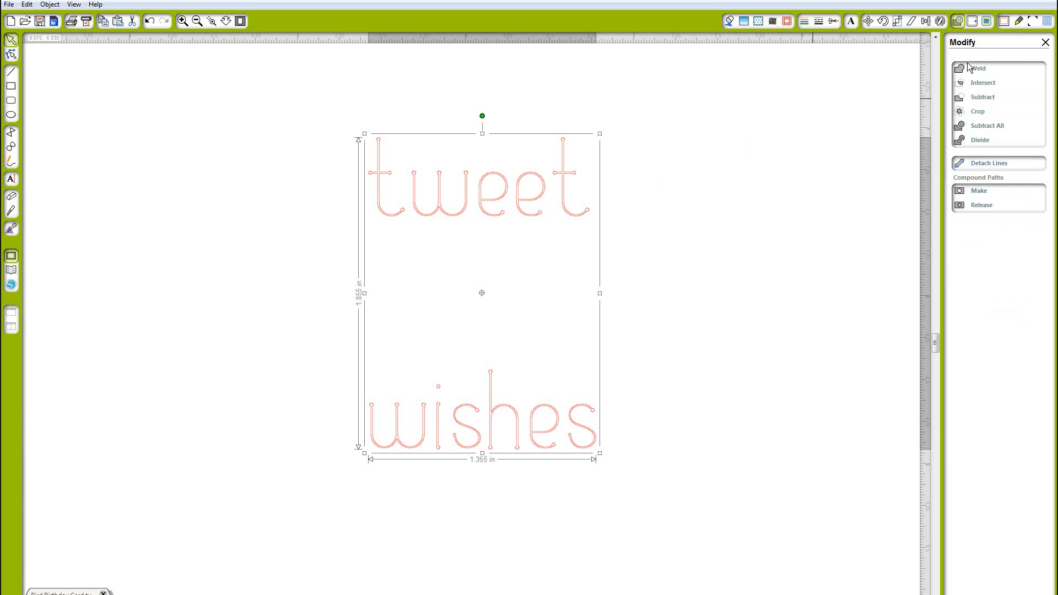
Apply a 0.02 rounded-corner offset around the tweet and wishes words.
click(973, 20)
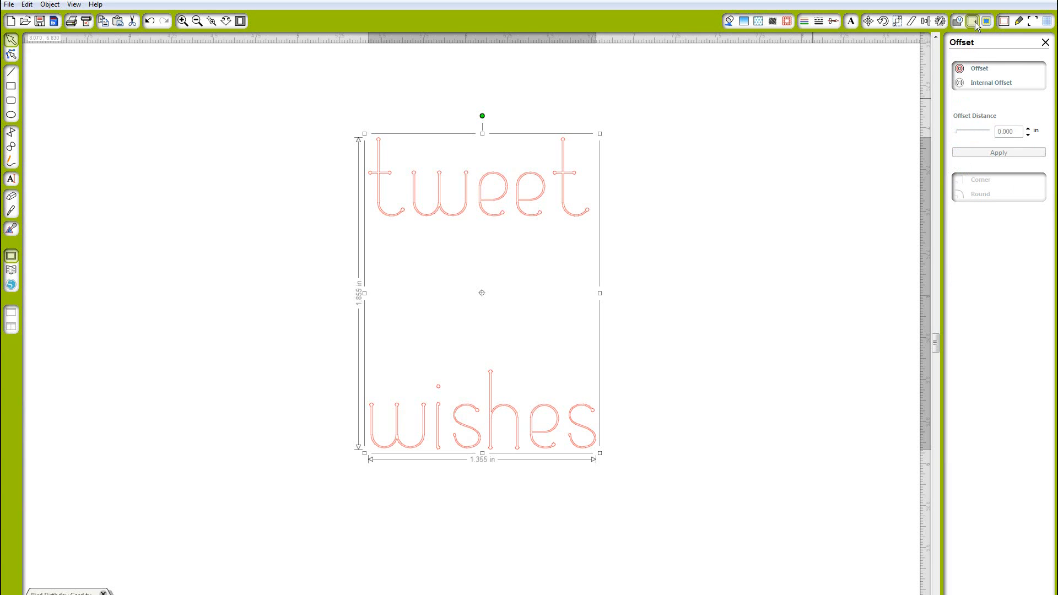
click(998, 153)
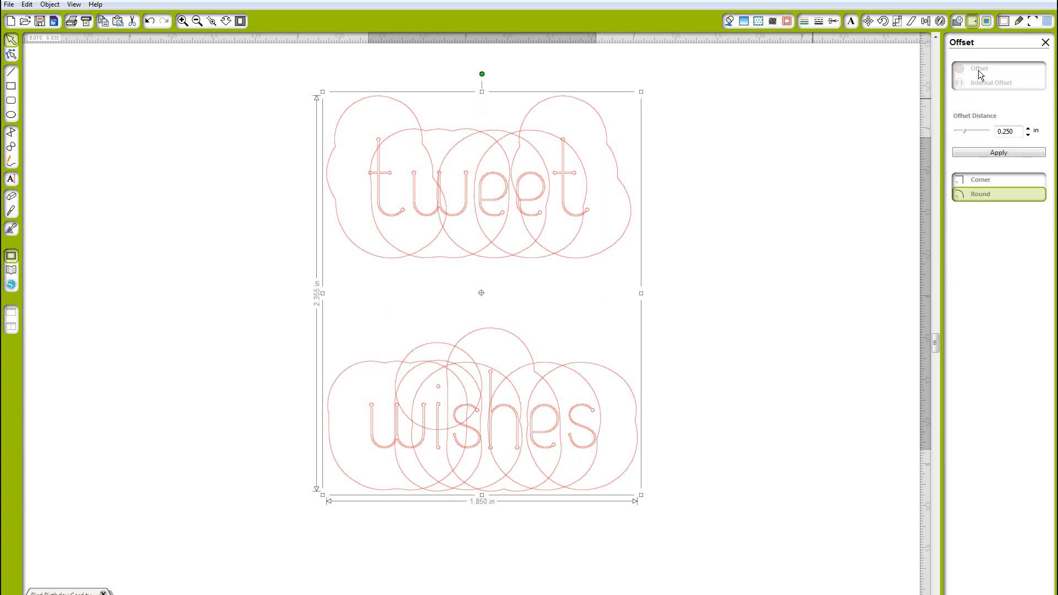
click(1005, 131)
text(0)
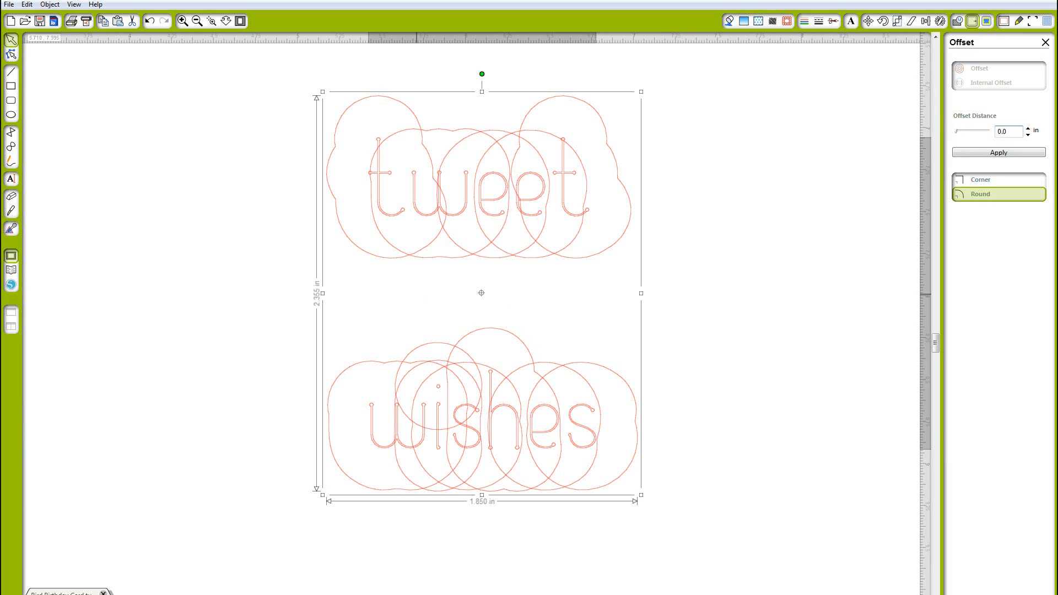
click(1026, 128)
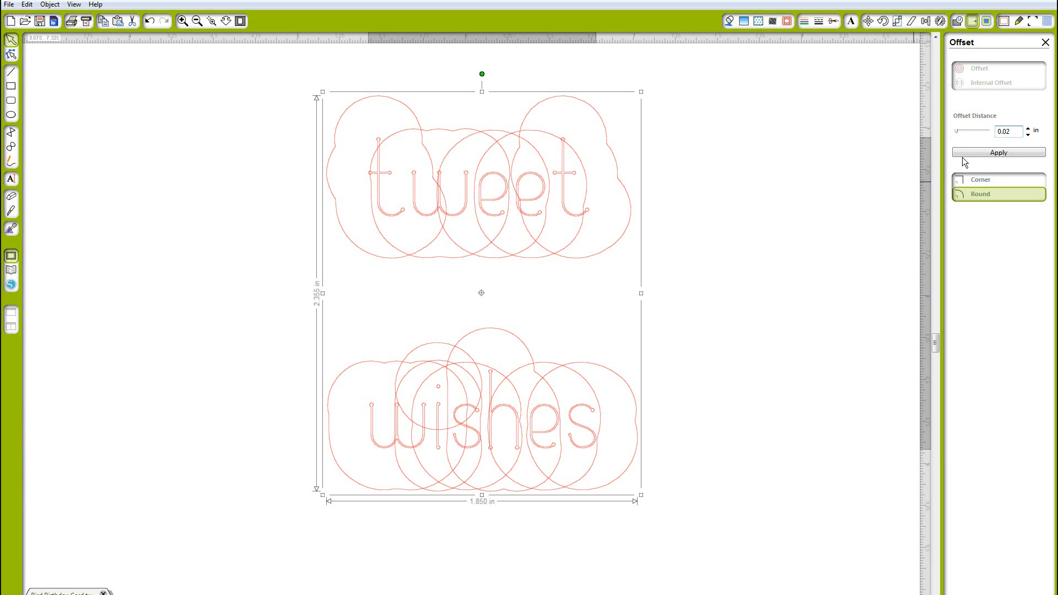
click(998, 152)
text(0.25)
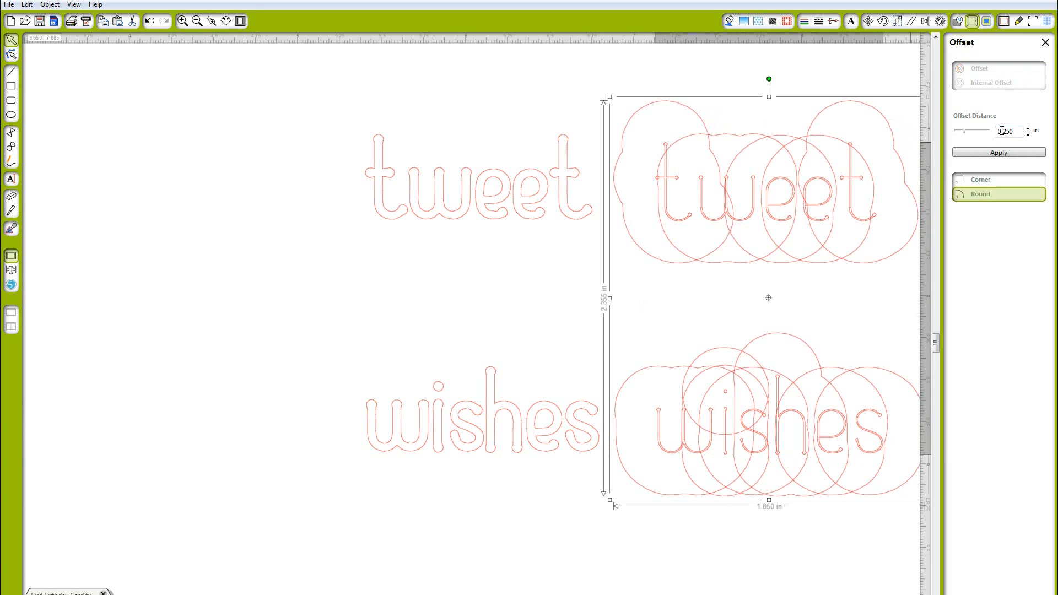
Apply a second 0.01 rounded offset to the words and zoom out to the whole page.
text(0.0)
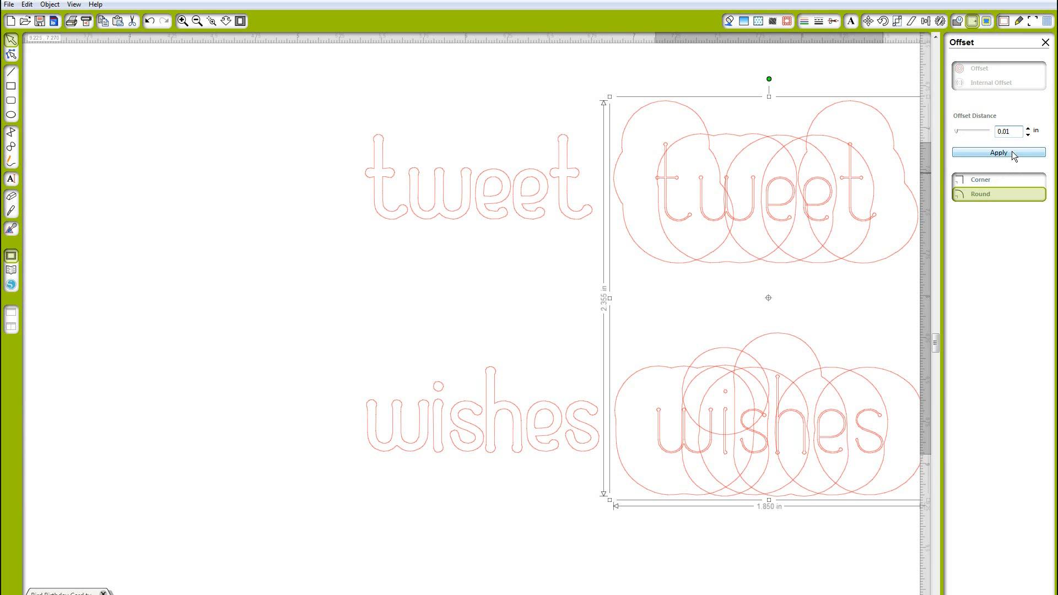
click(998, 152)
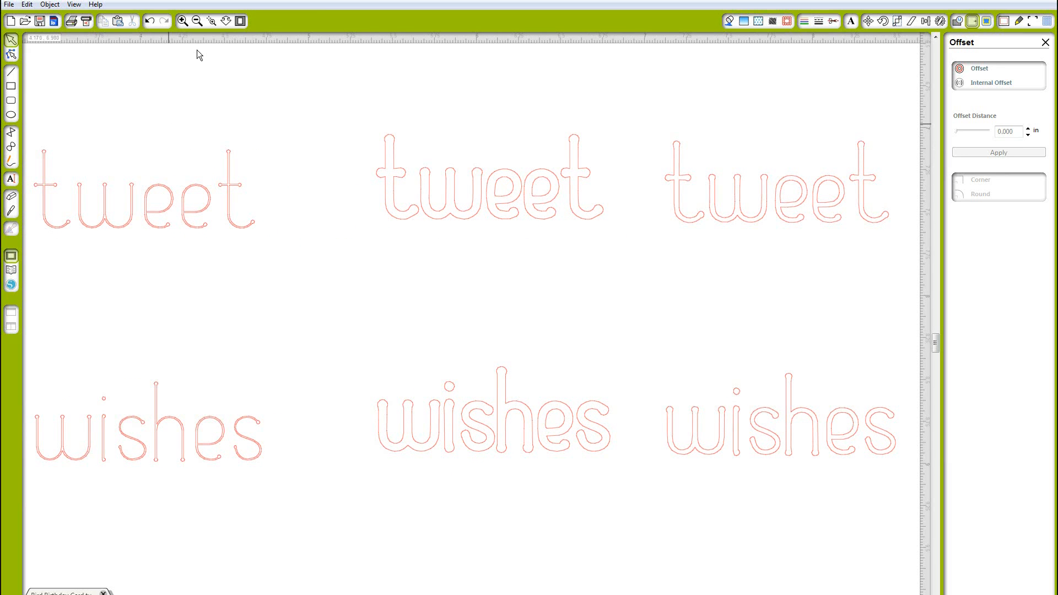
click(196, 21)
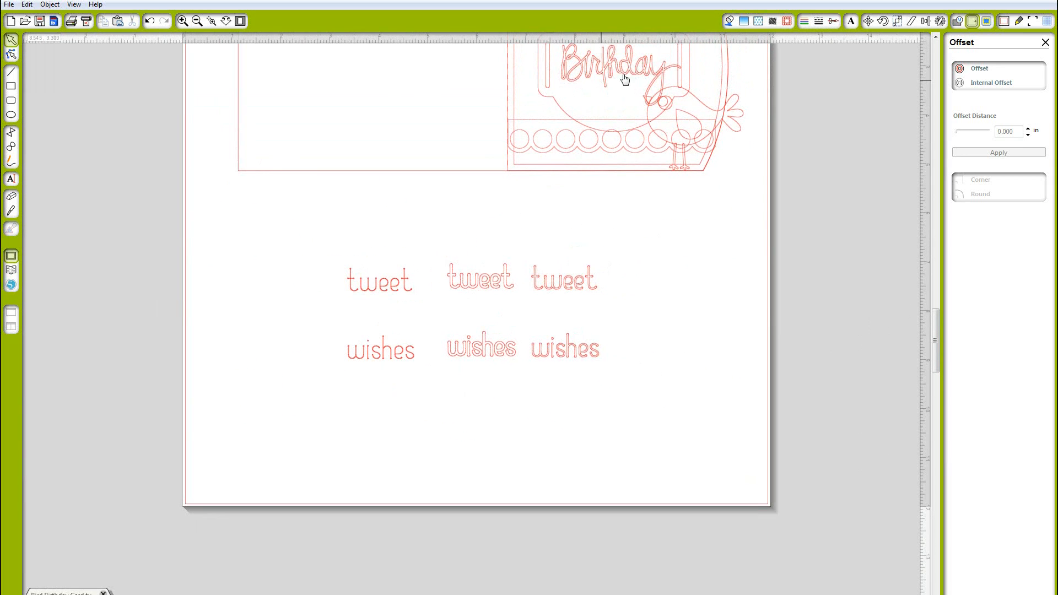
Move Birthday down beside the words and apply a 0.01 rounded offset to it.
drag(621, 74, 674, 263)
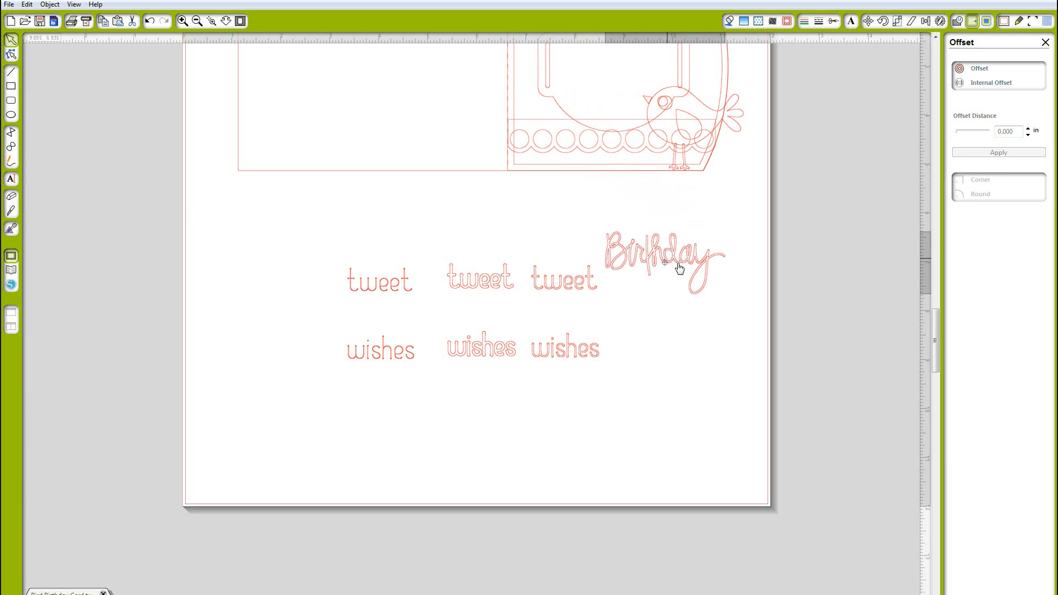
click(664, 262)
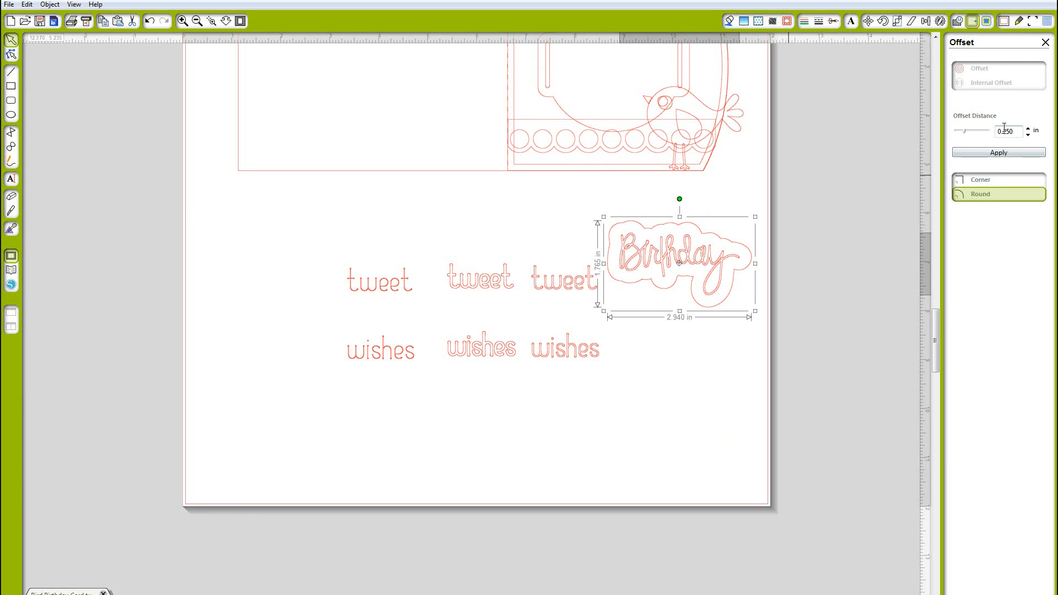
triple_click(1006, 131)
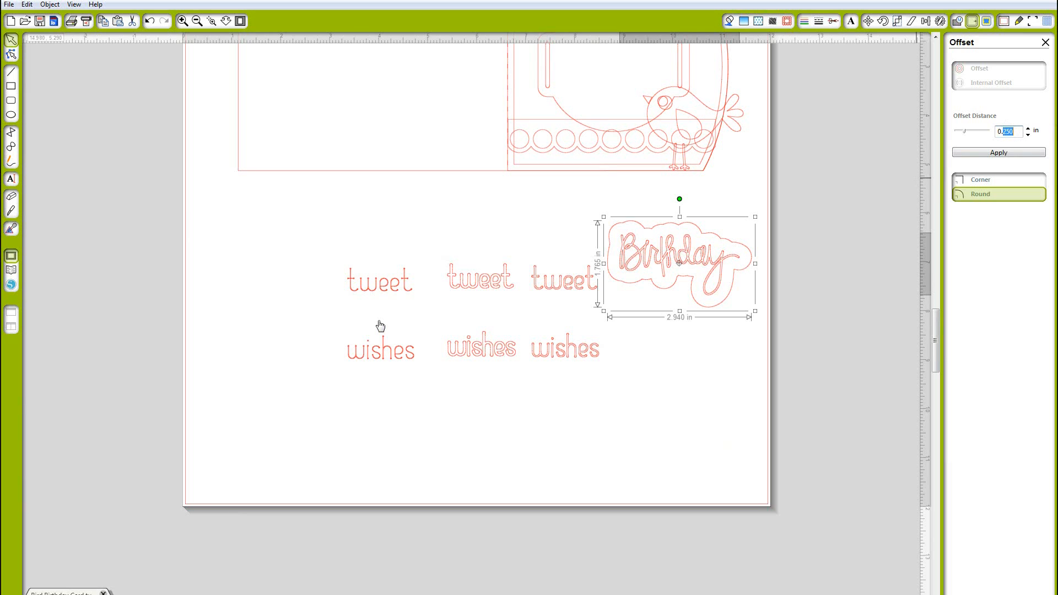
text(0.01)
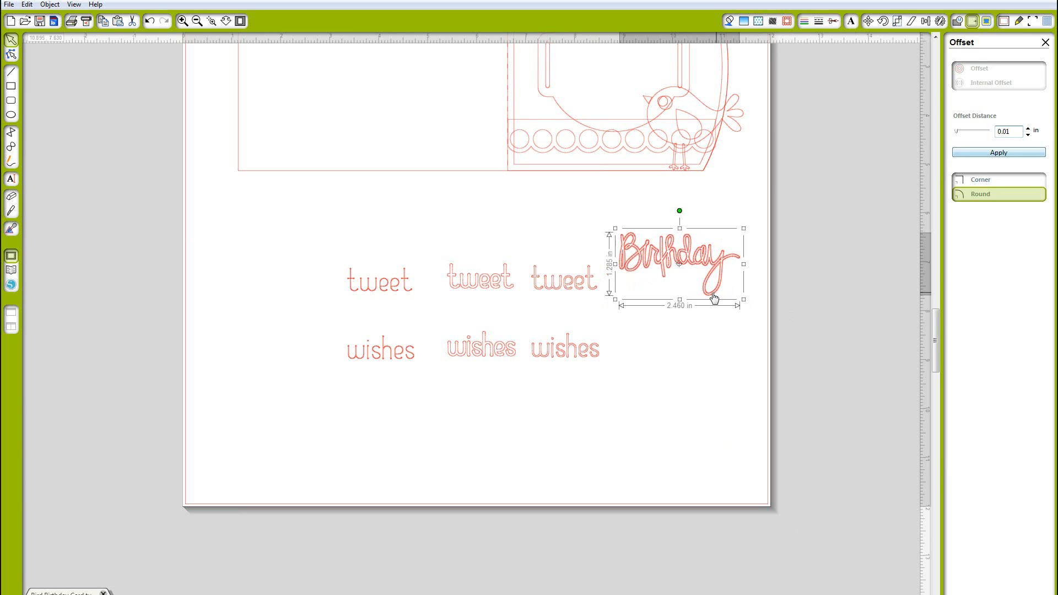
click(999, 152)
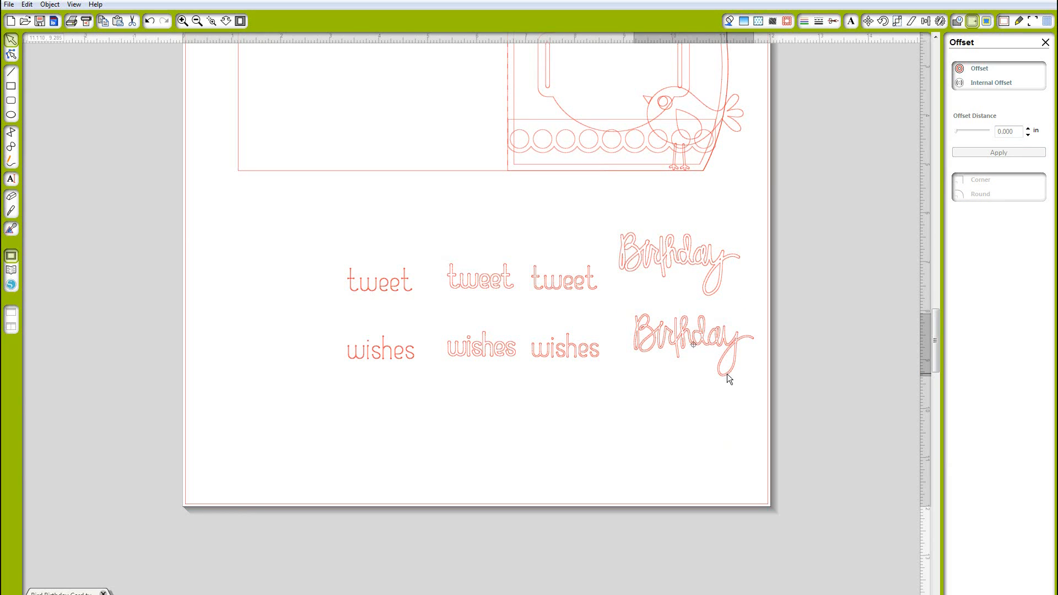
Give the second Birthday copy a 0.02 offset.
click(687, 344)
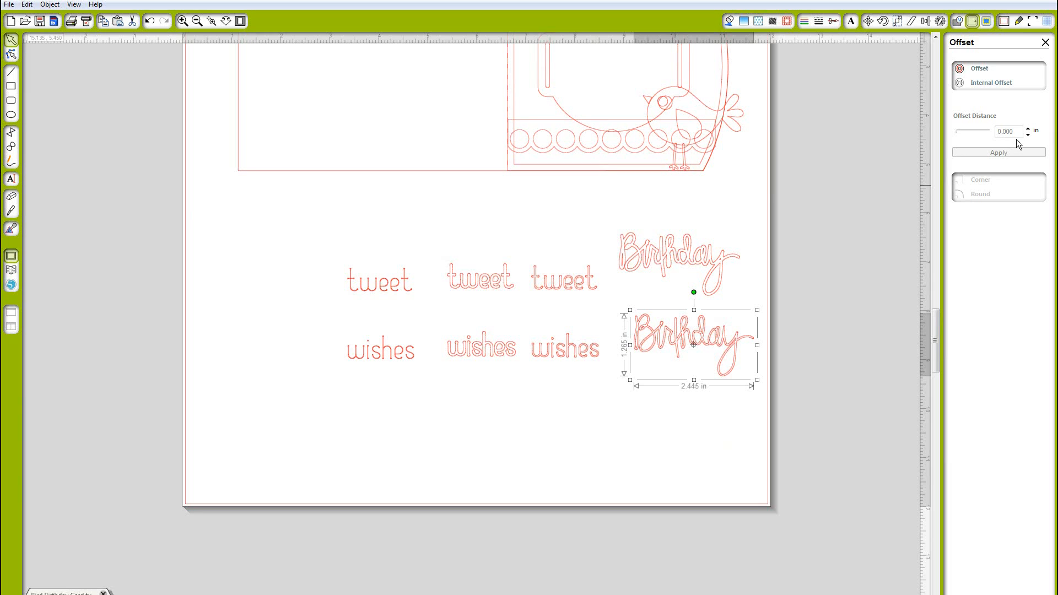
mouse_move(985, 69)
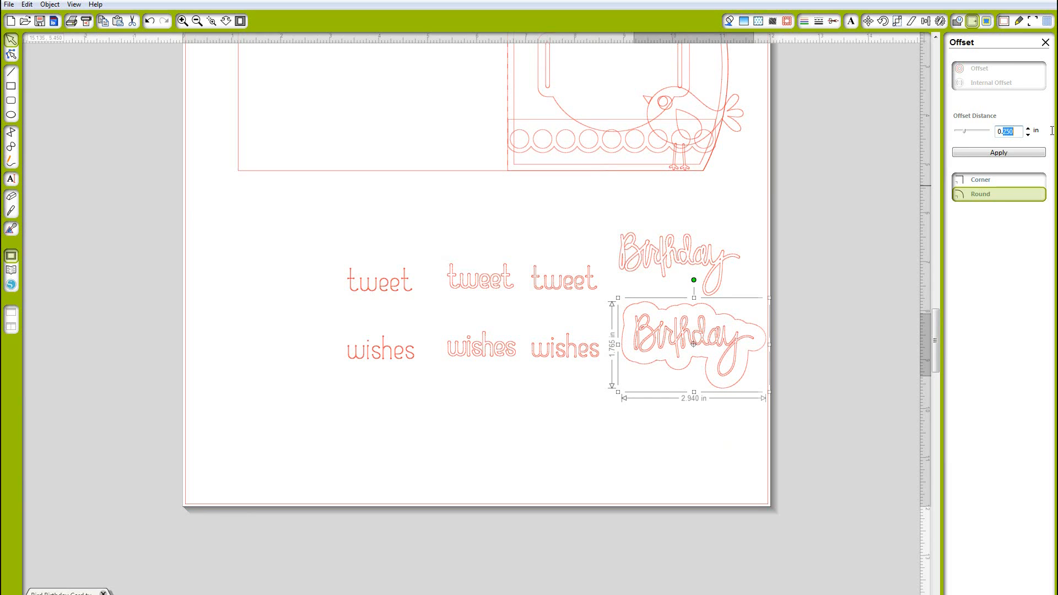
text(0.02)
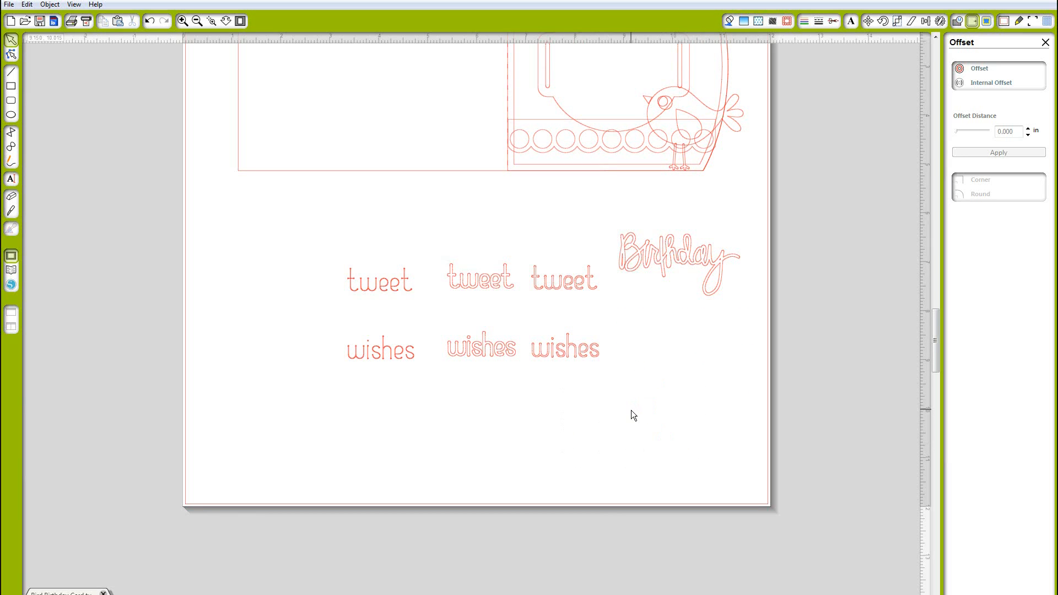
mouse_move(570, 269)
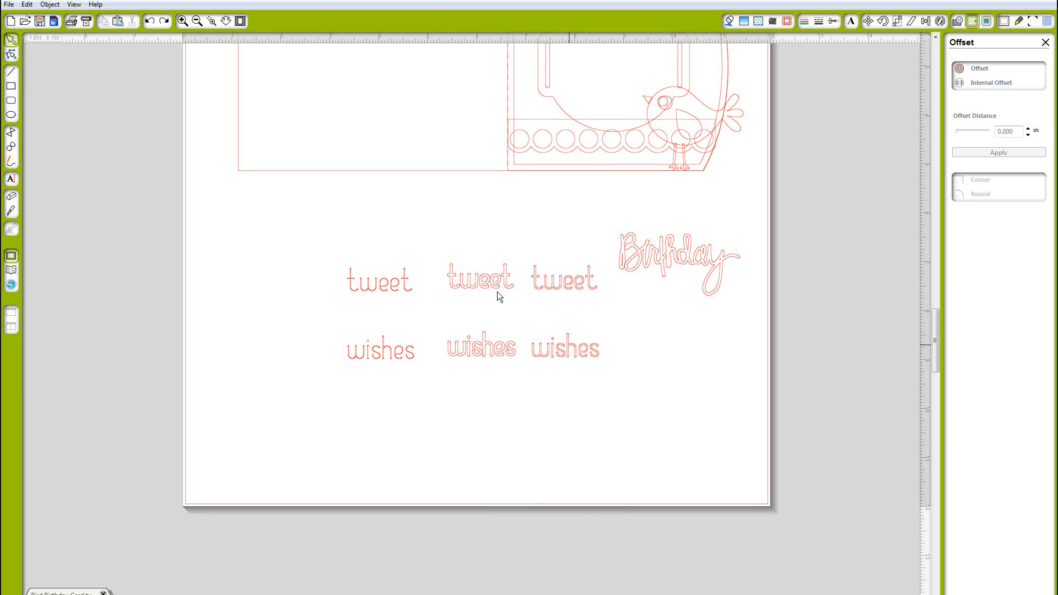
Group the thickened tweet and wishes and arrange them around Birthday.
click(479, 279)
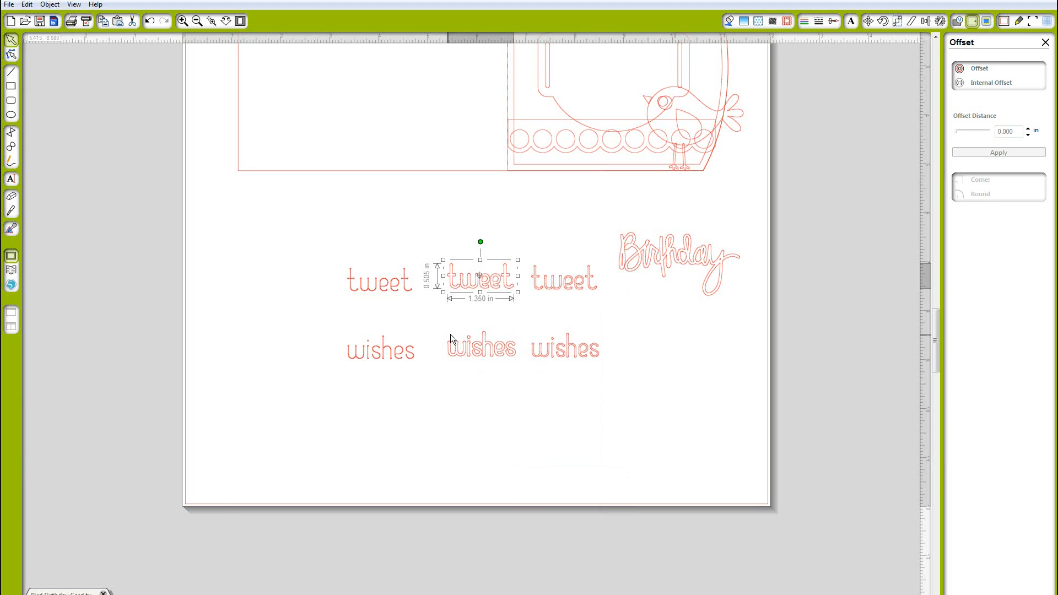
click(481, 347)
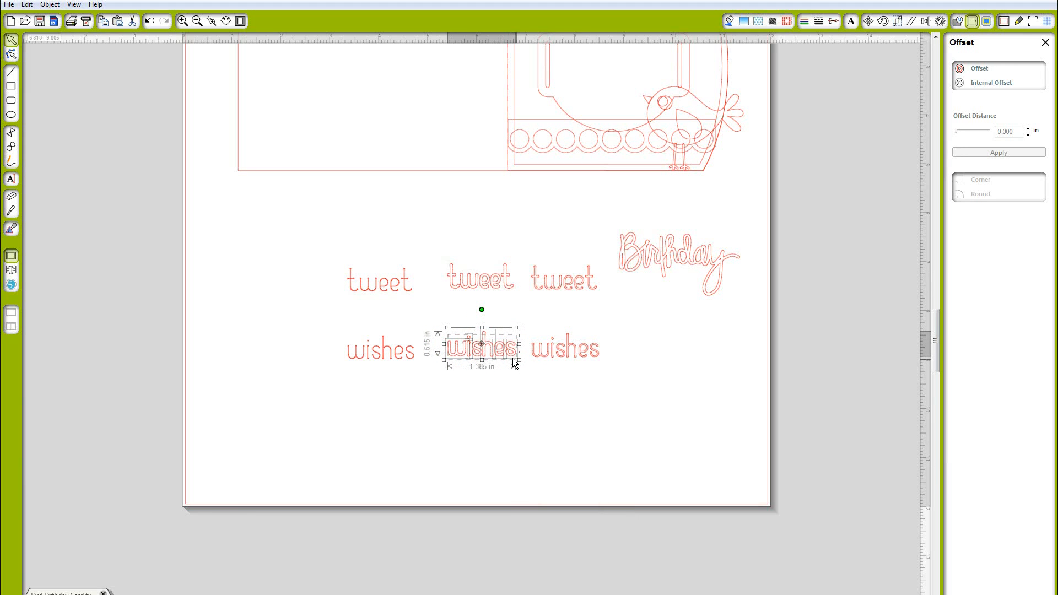
right_click(513, 363)
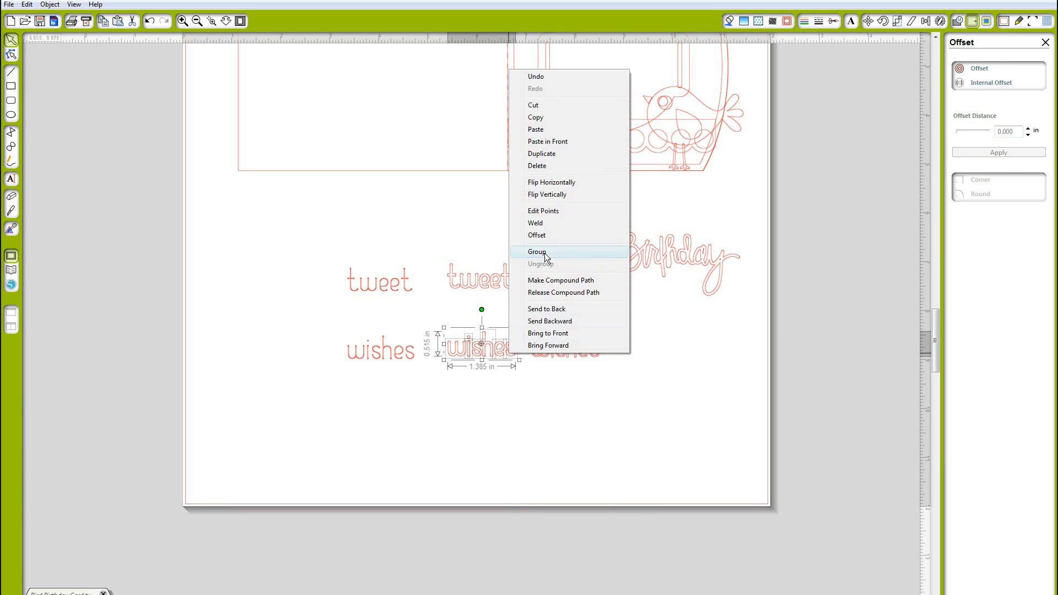
click(537, 252)
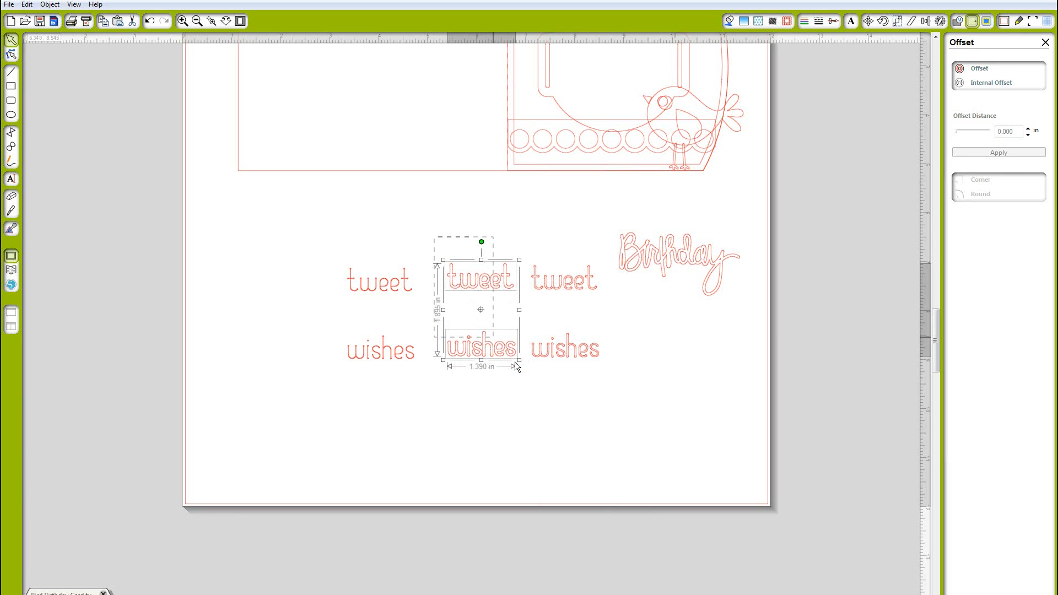
drag(480, 309, 590, 270)
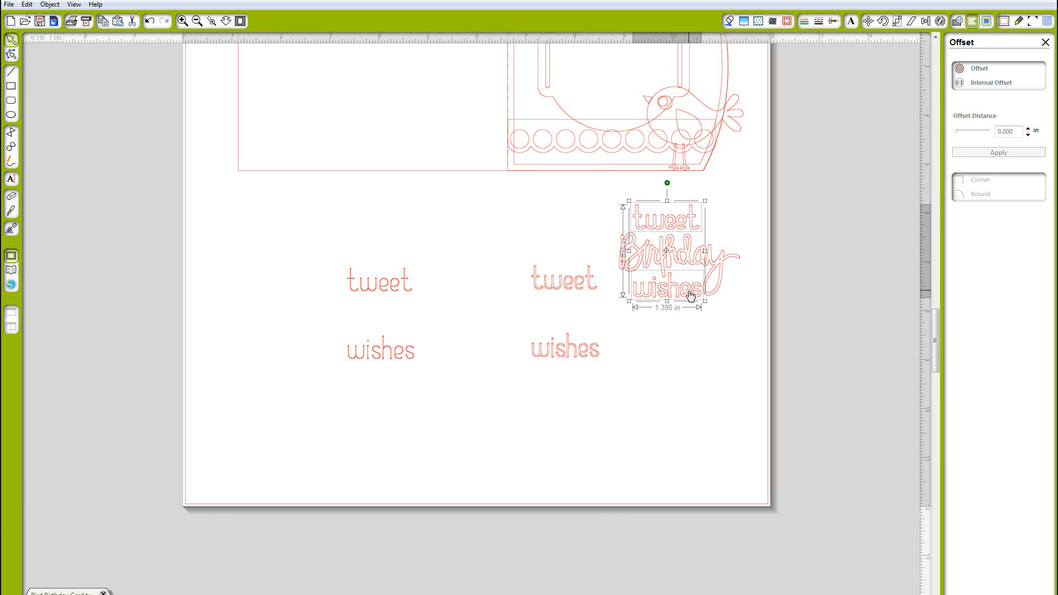
mouse_move(738, 321)
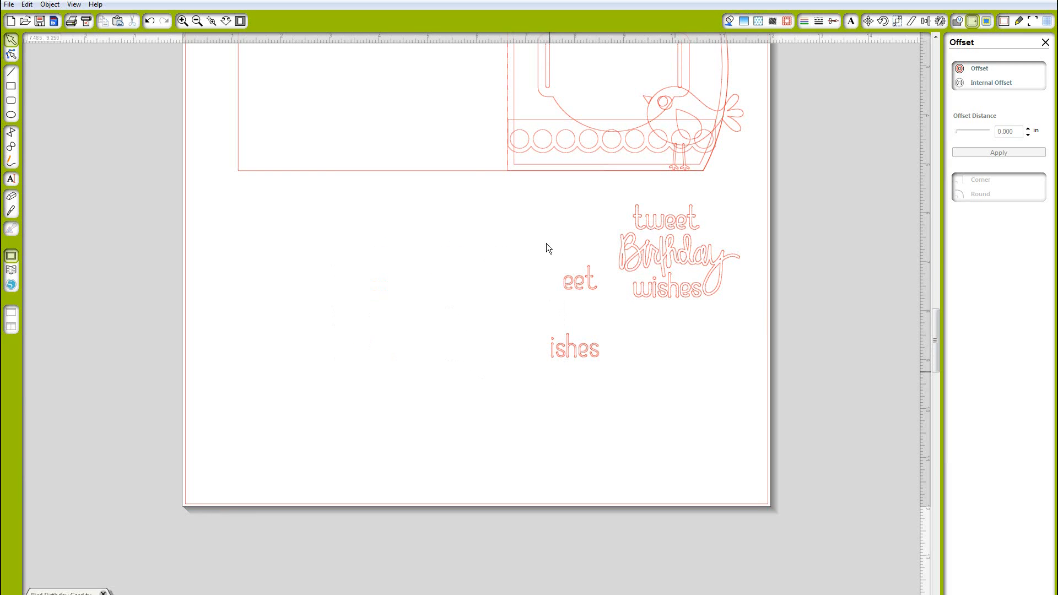
Move the tweet Birthday wishes sentiment into the circular label on the card front.
click(579, 281)
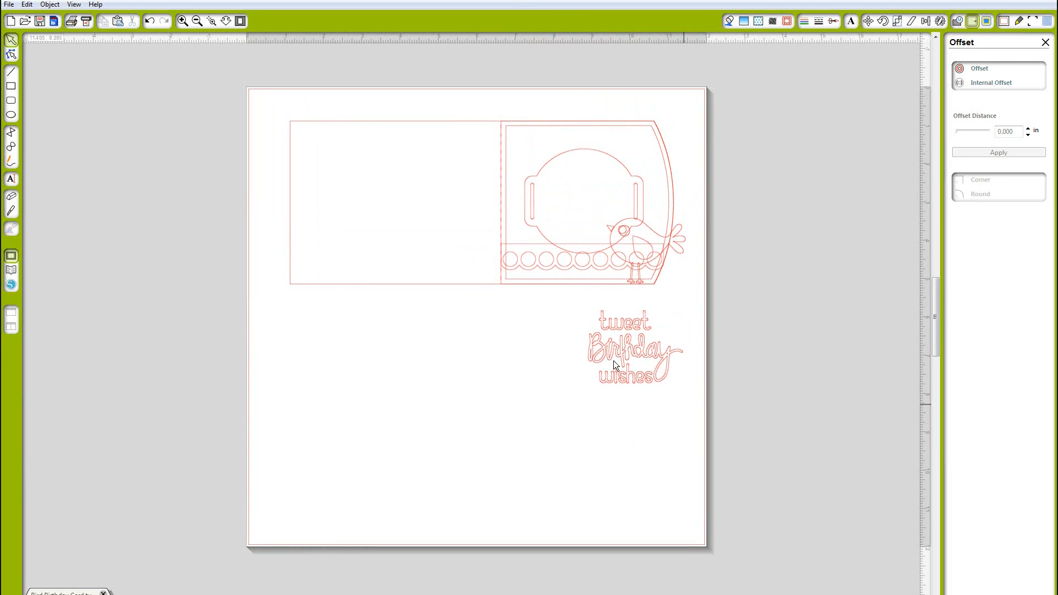
click(633, 350)
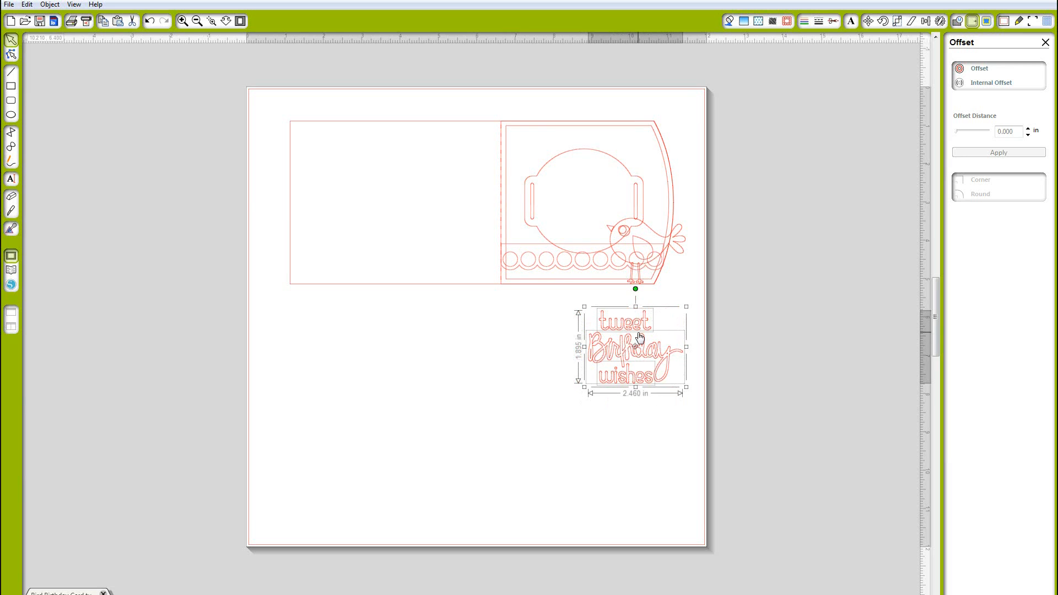
drag(635, 347, 598, 197)
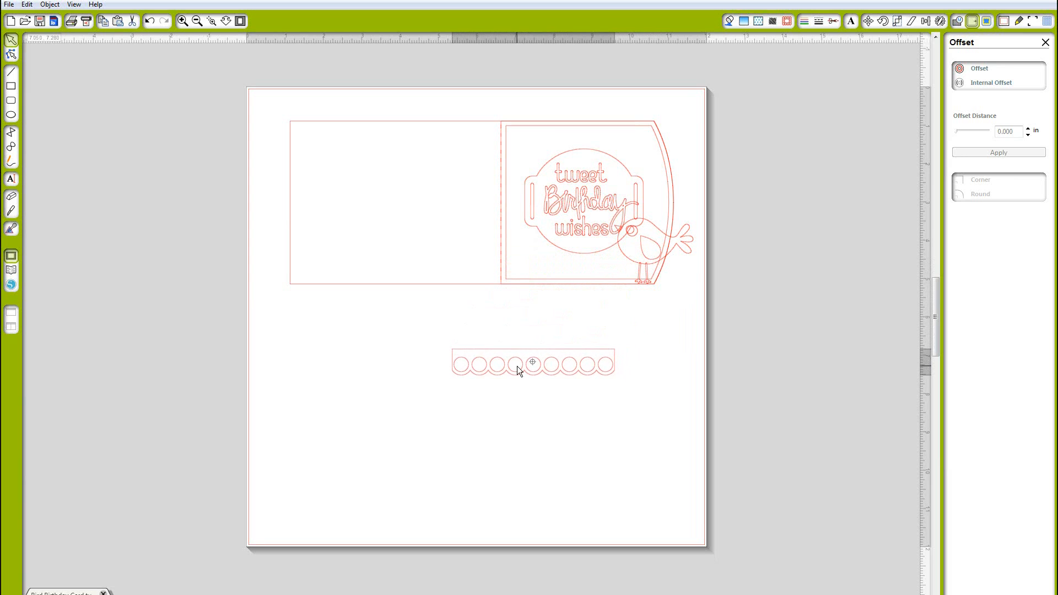
Apply a small offset outline around the scalloped circle strip.
right_click(533, 364)
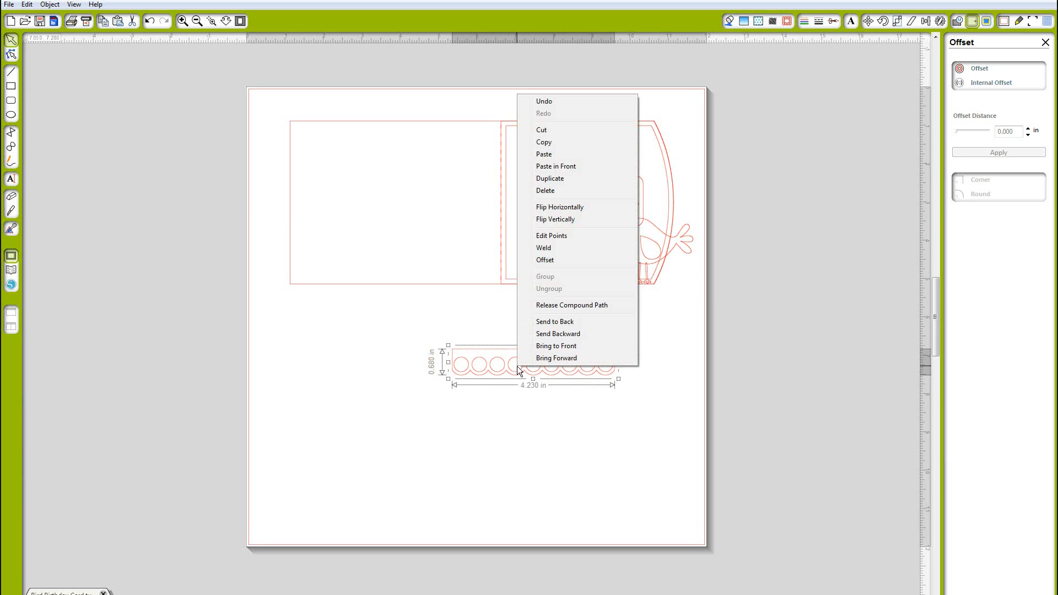
mouse_move(907, 47)
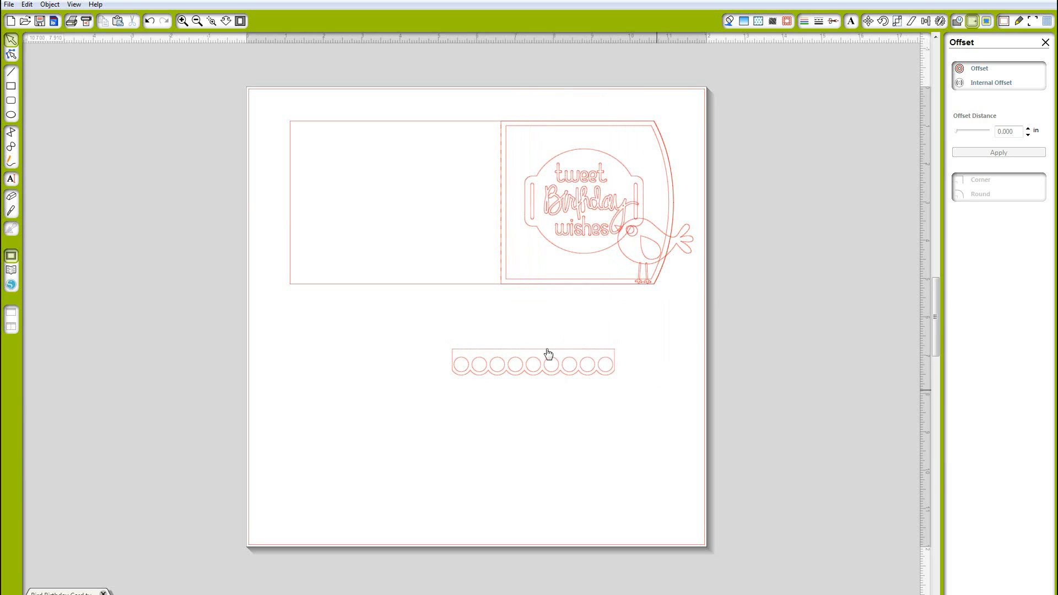
click(532, 365)
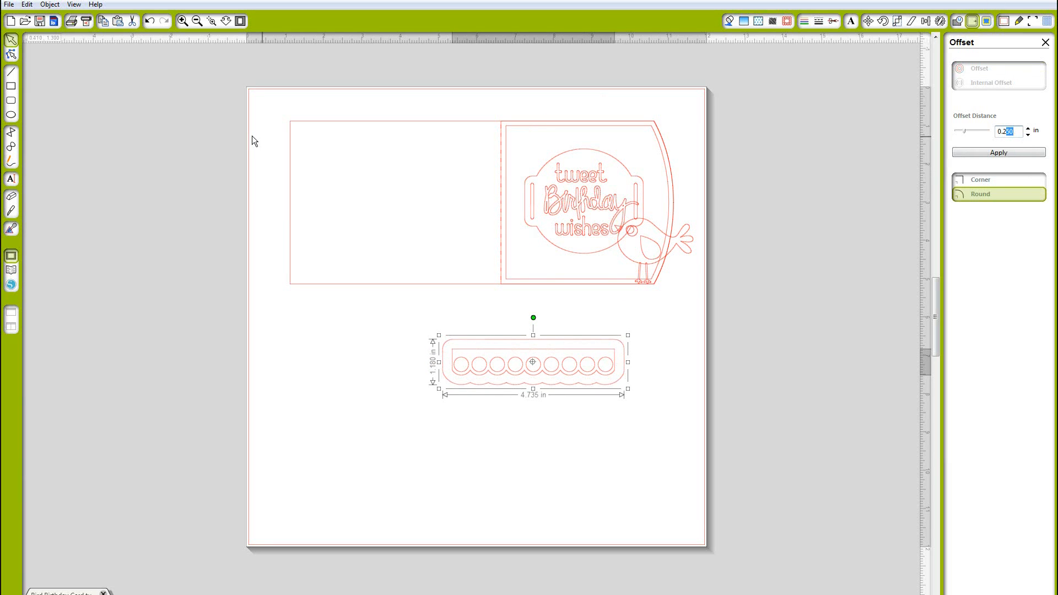
text(0.0)
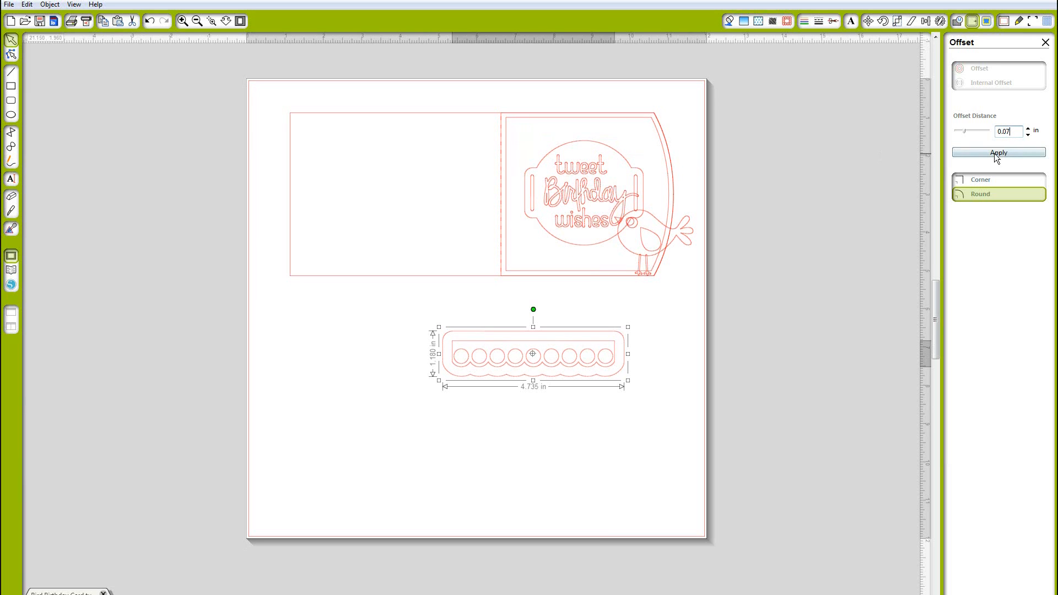
click(999, 152)
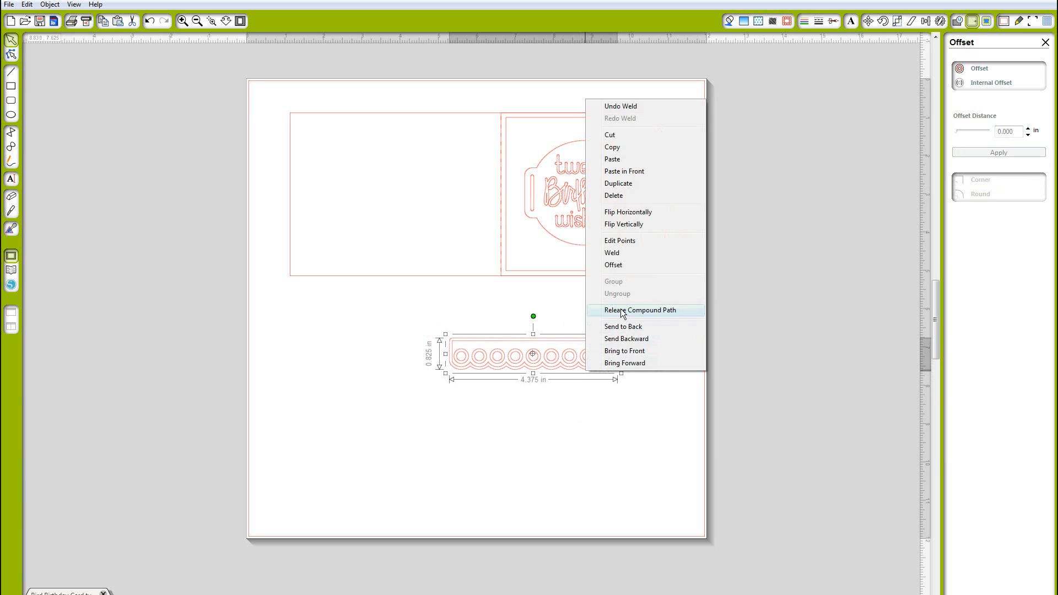
Release the strip's compound path and move it across the bottom of the card front.
click(639, 310)
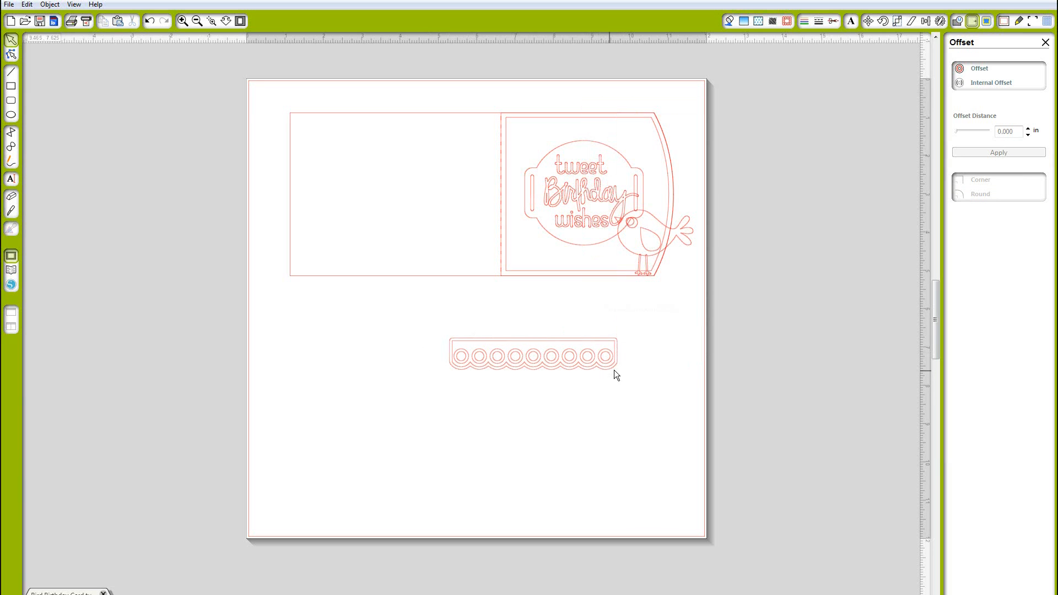
right_click(533, 354)
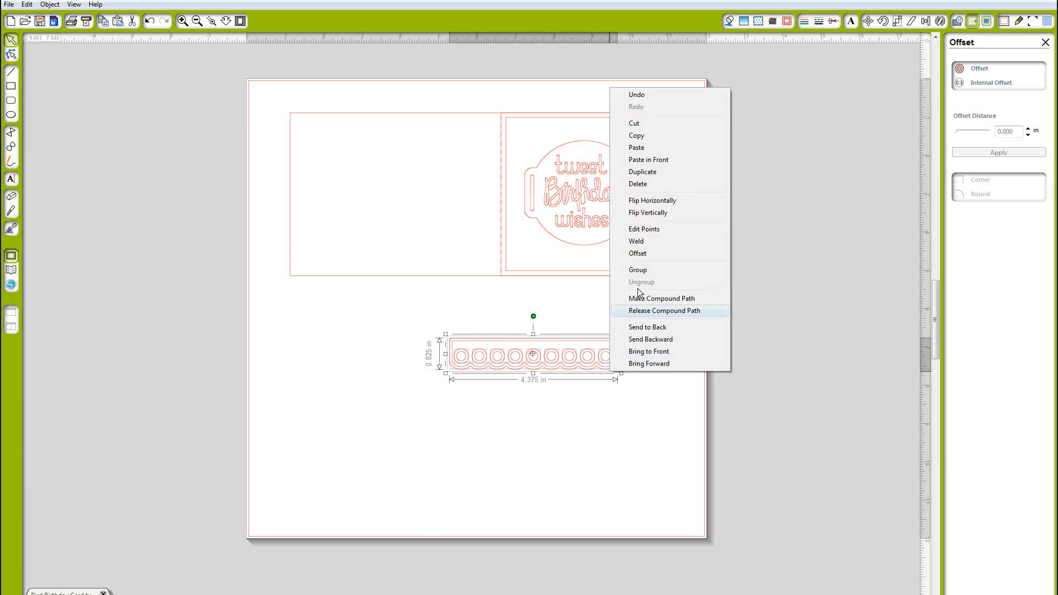
click(664, 311)
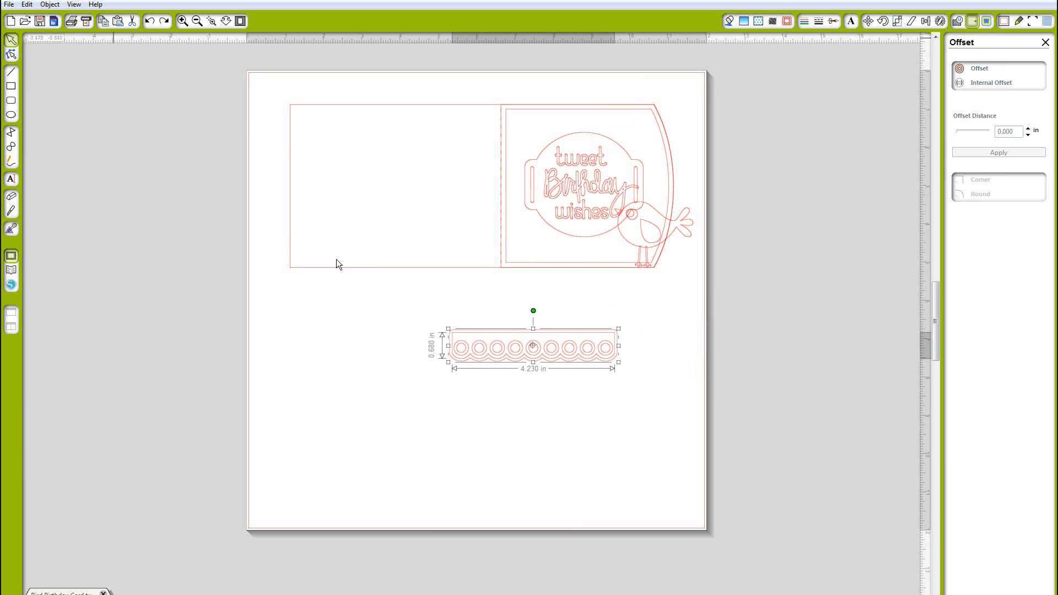
drag(447, 363, 451, 367)
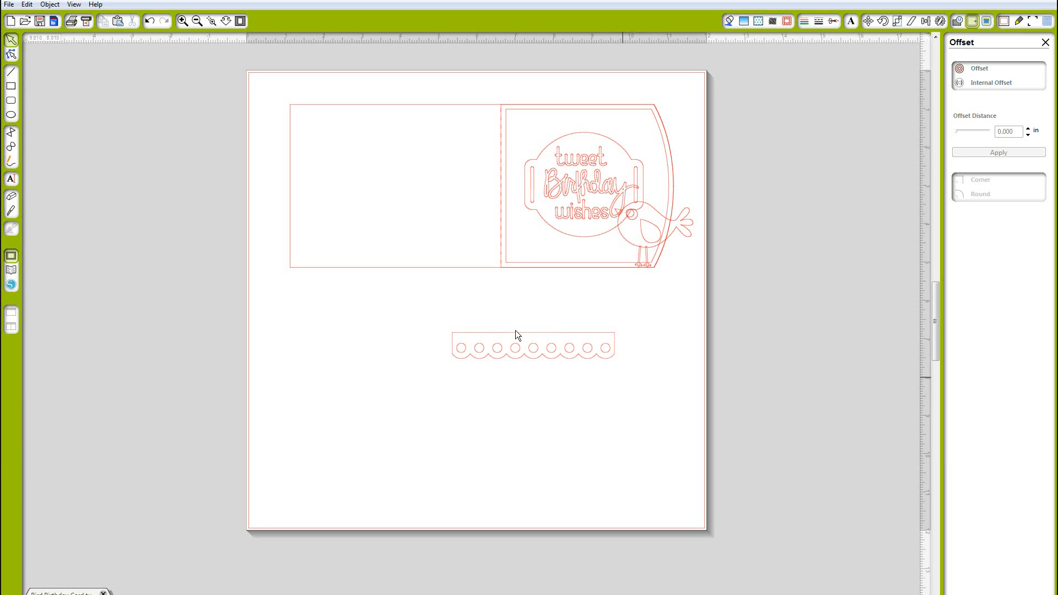
click(532, 347)
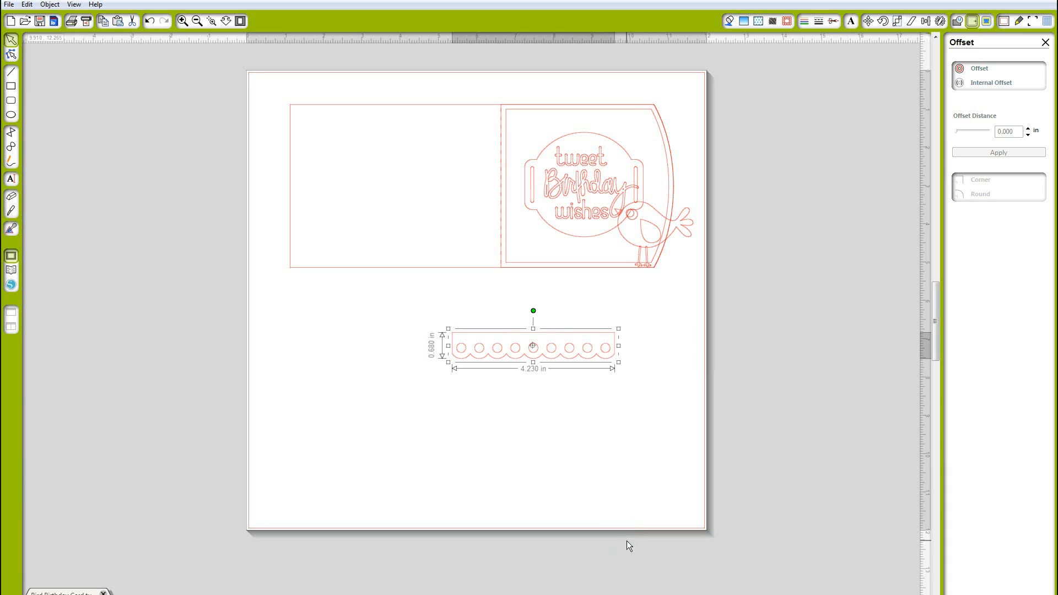
drag(532, 346, 572, 278)
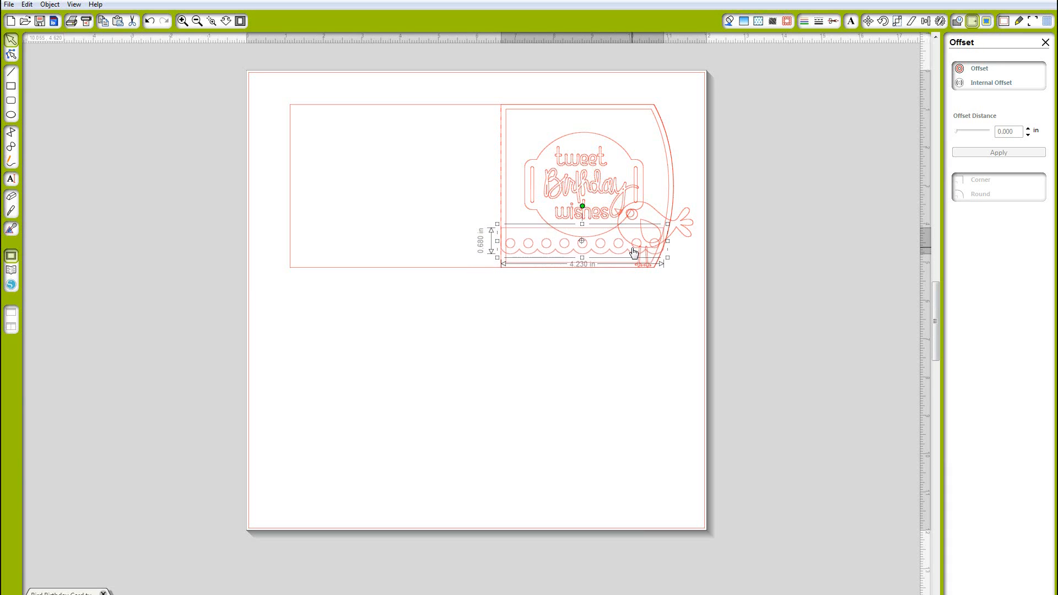
mouse_move(667, 257)
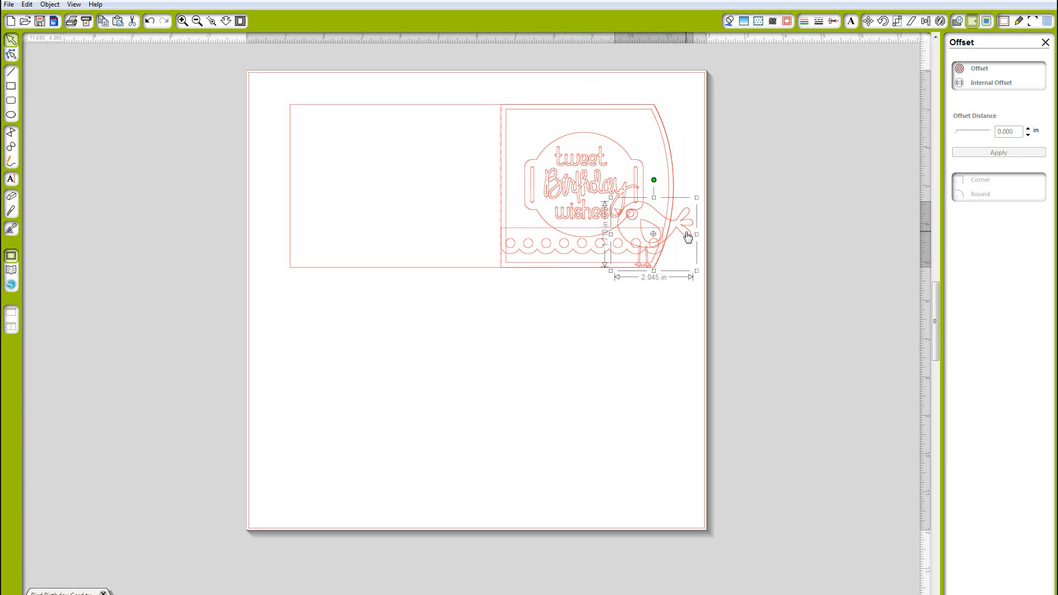
Move the bird below the card, release its compound path and pull the legs away from the body.
right_click(686, 236)
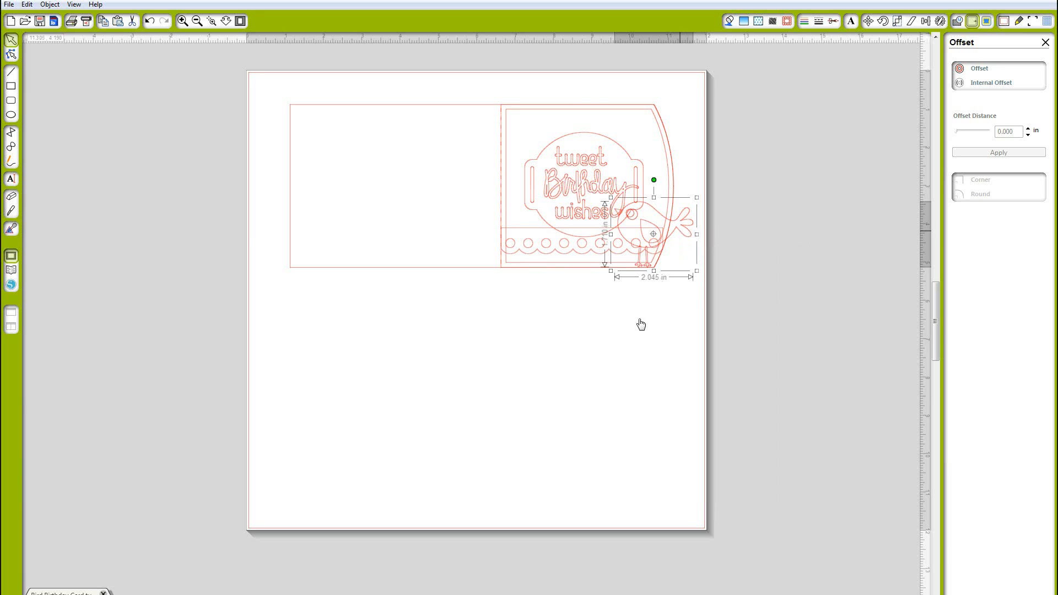
right_click(433, 324)
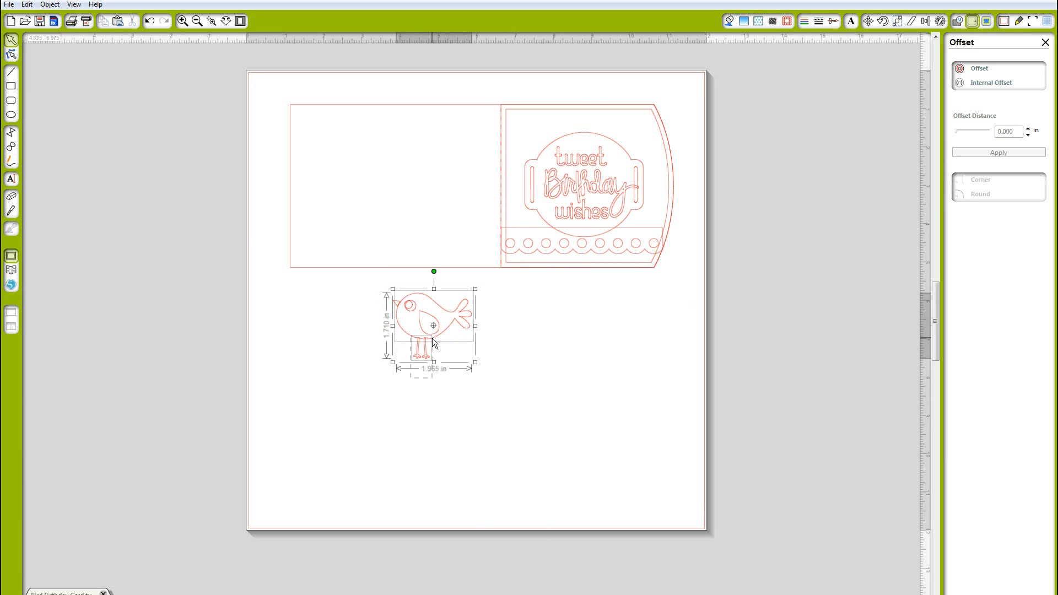
drag(424, 344, 493, 350)
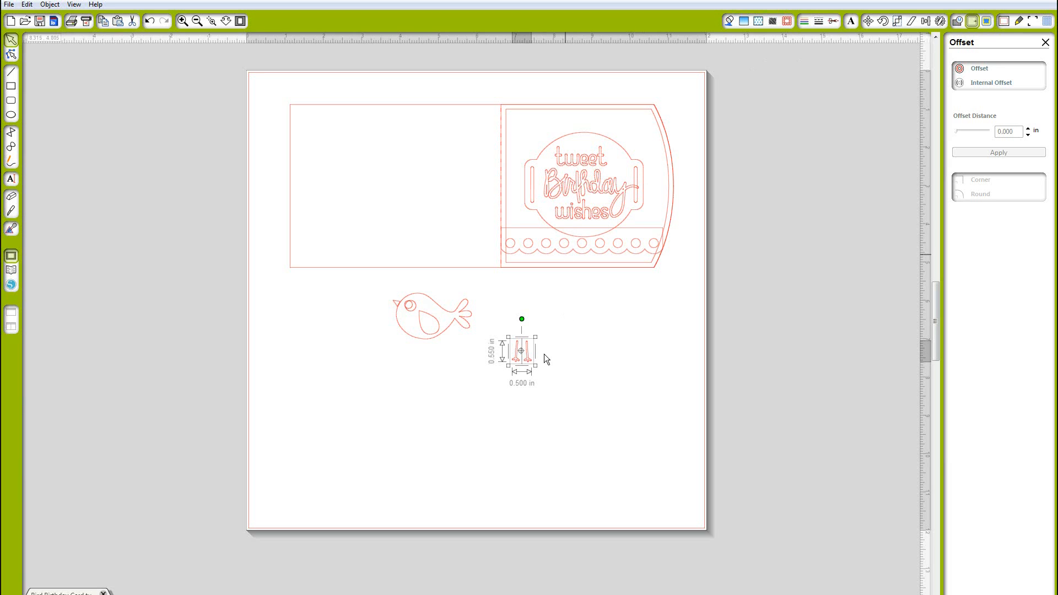
right_click(546, 358)
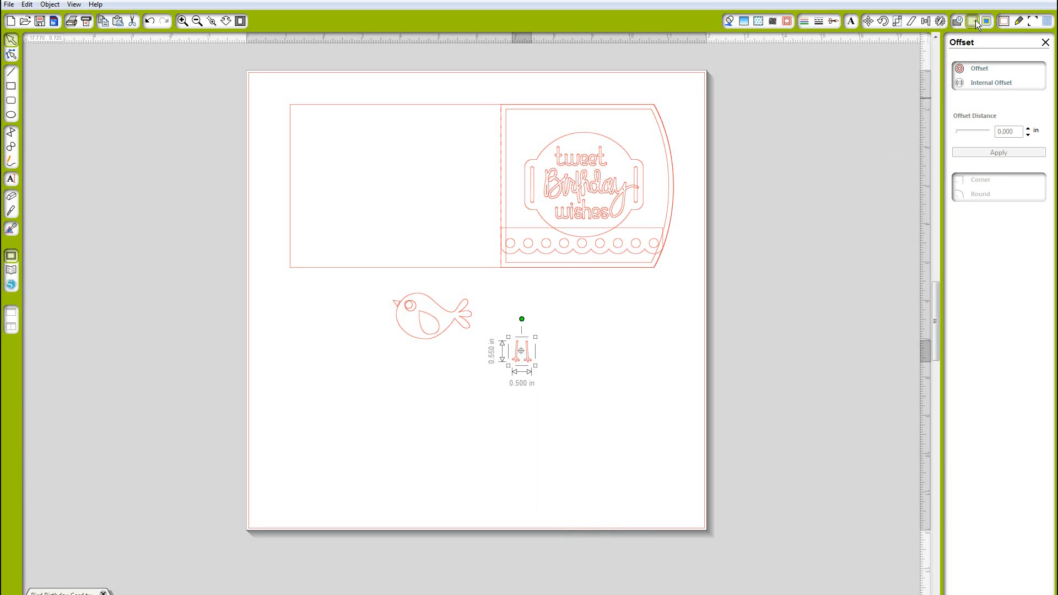
Copy the legs to the right and thicken them with a 0.02 in Round offset.
click(999, 152)
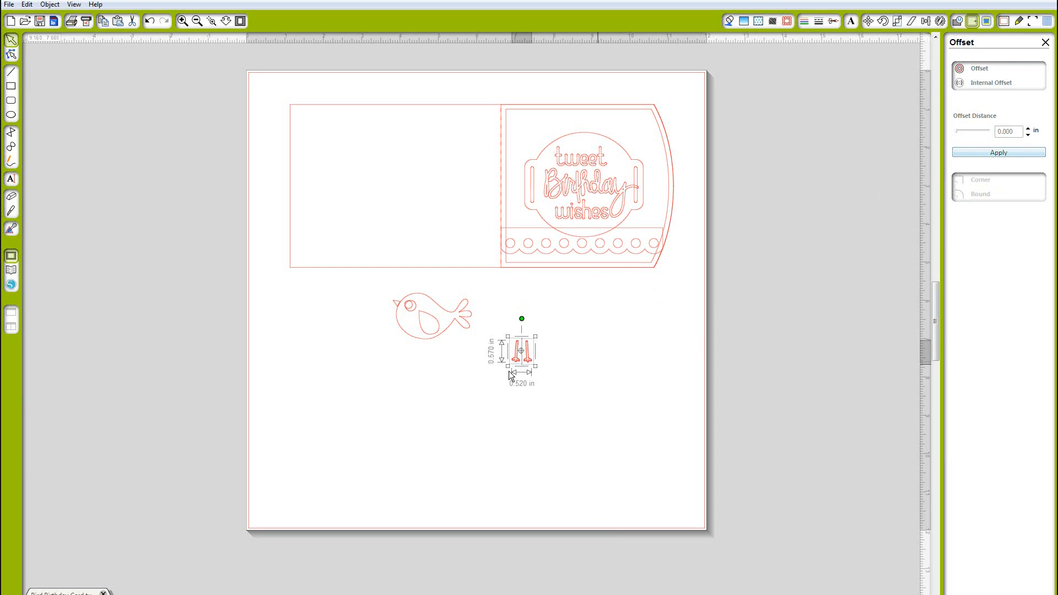
drag(522, 350, 563, 351)
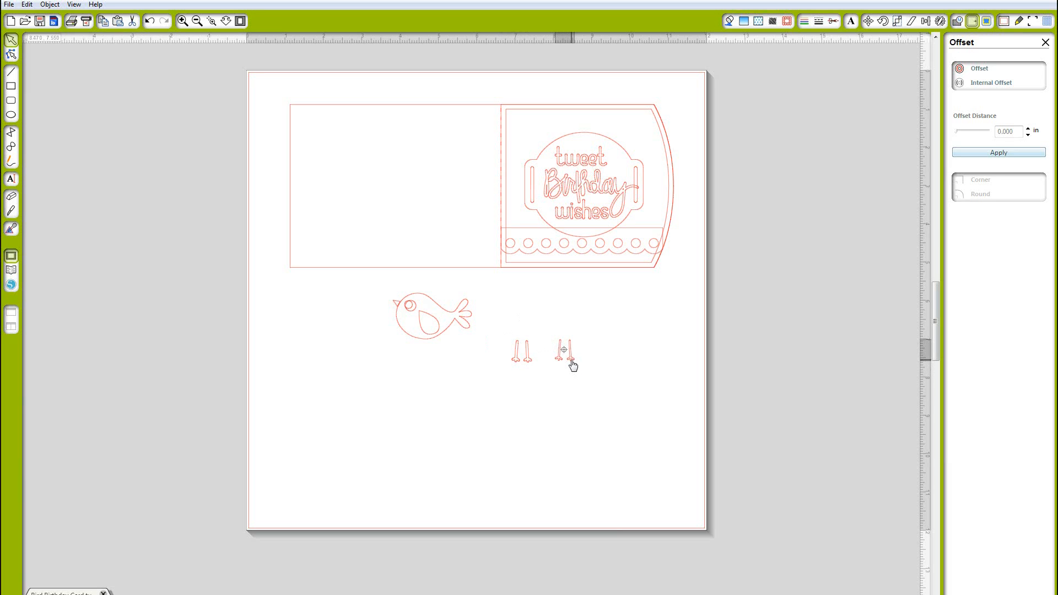
click(564, 351)
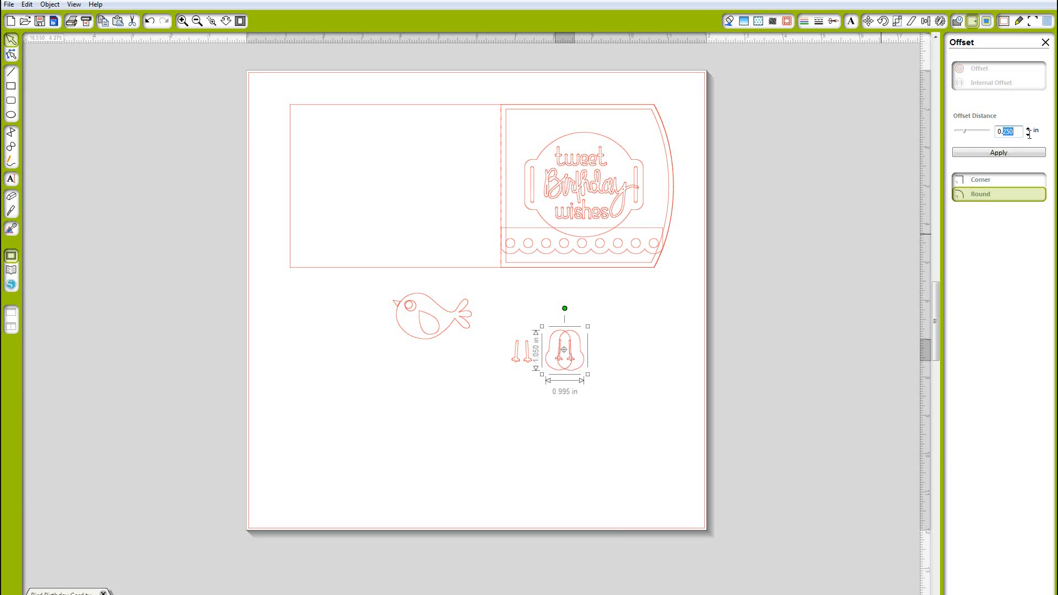
text(0.02)
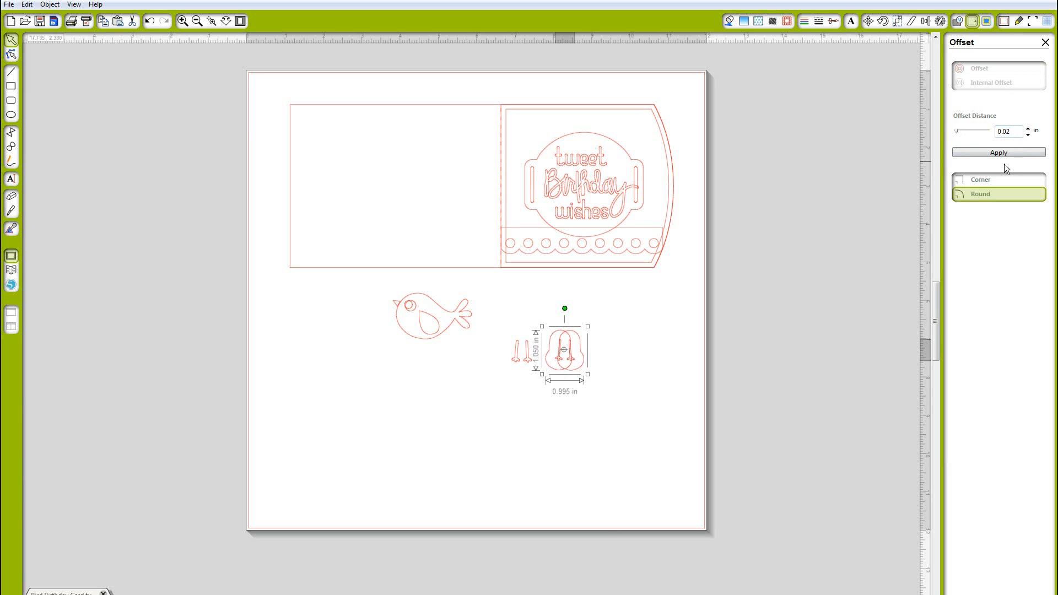
click(998, 152)
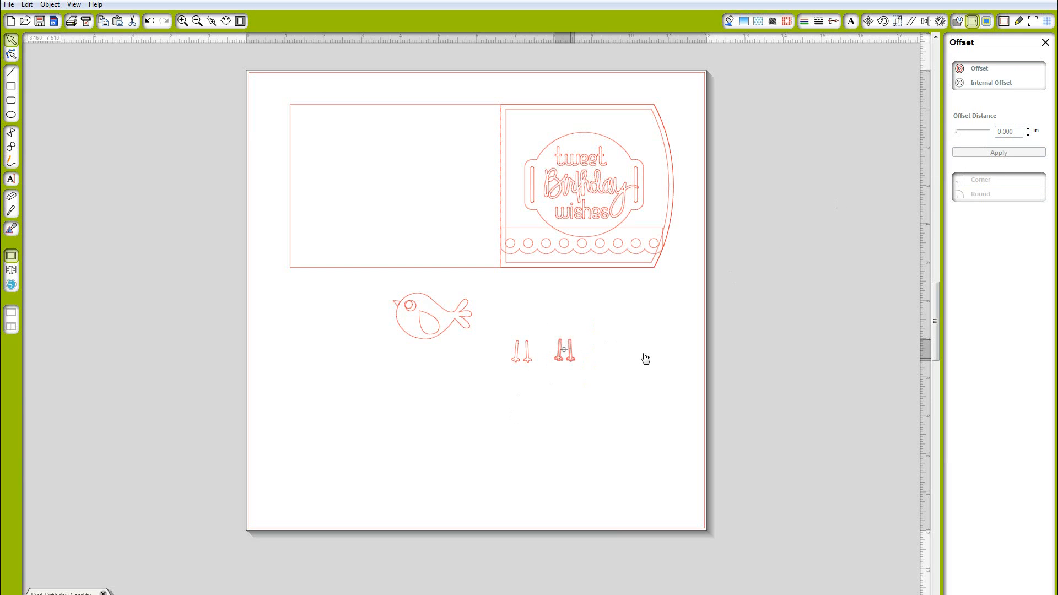
Make another leg copy with a 0.01 in offset and bring a thickened pair toward the bird.
drag(563, 350, 614, 350)
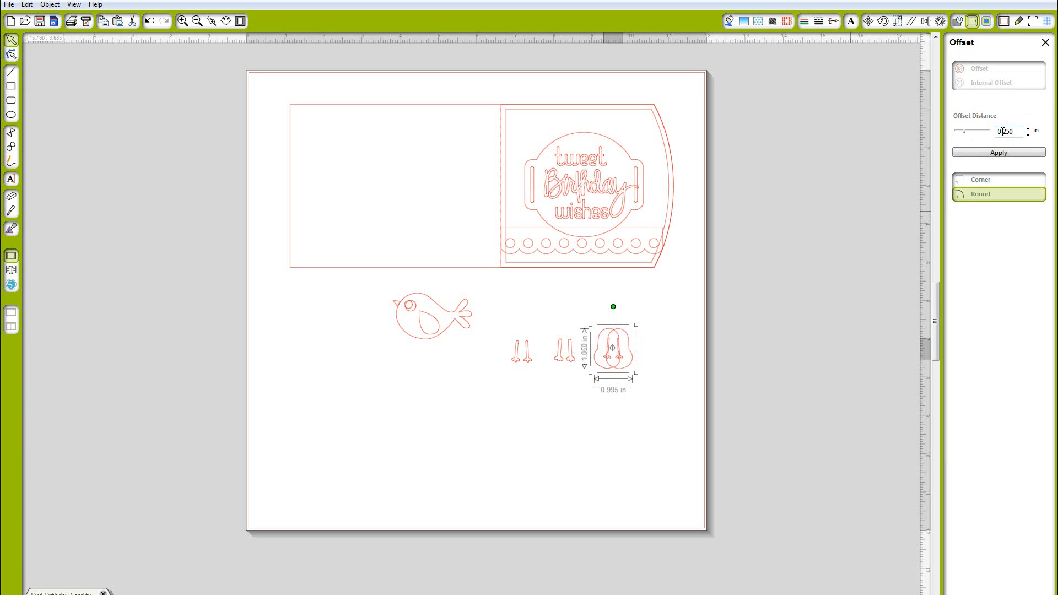
text(0.01)
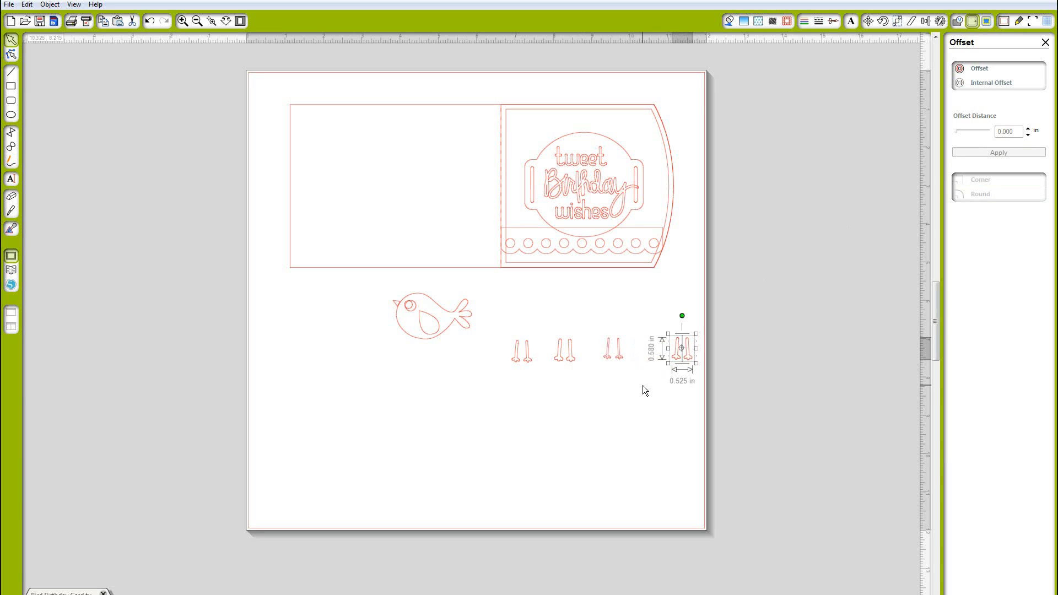
drag(682, 348, 554, 351)
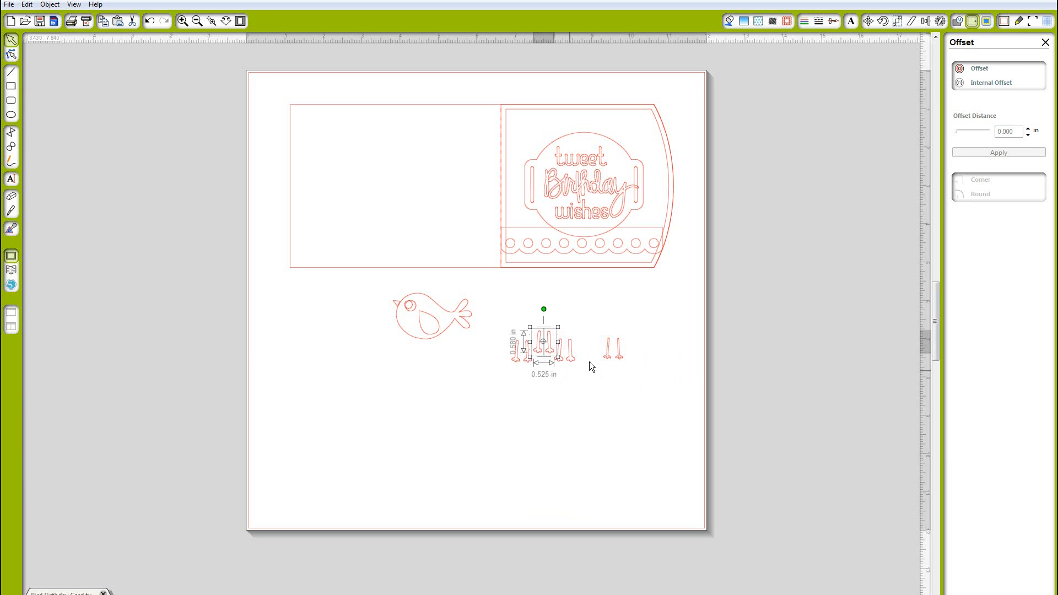
click(528, 317)
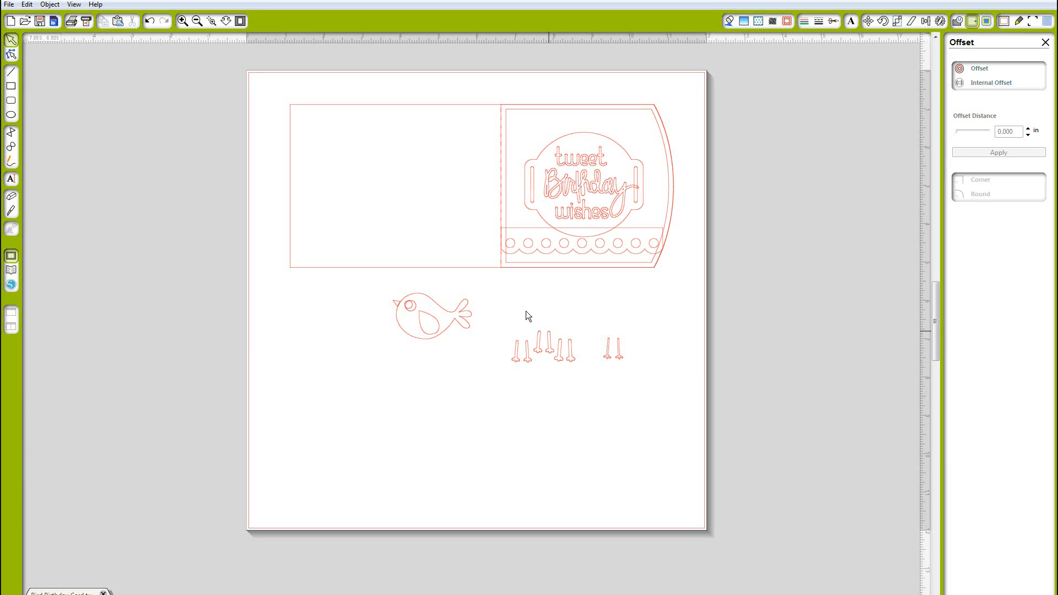
click(540, 346)
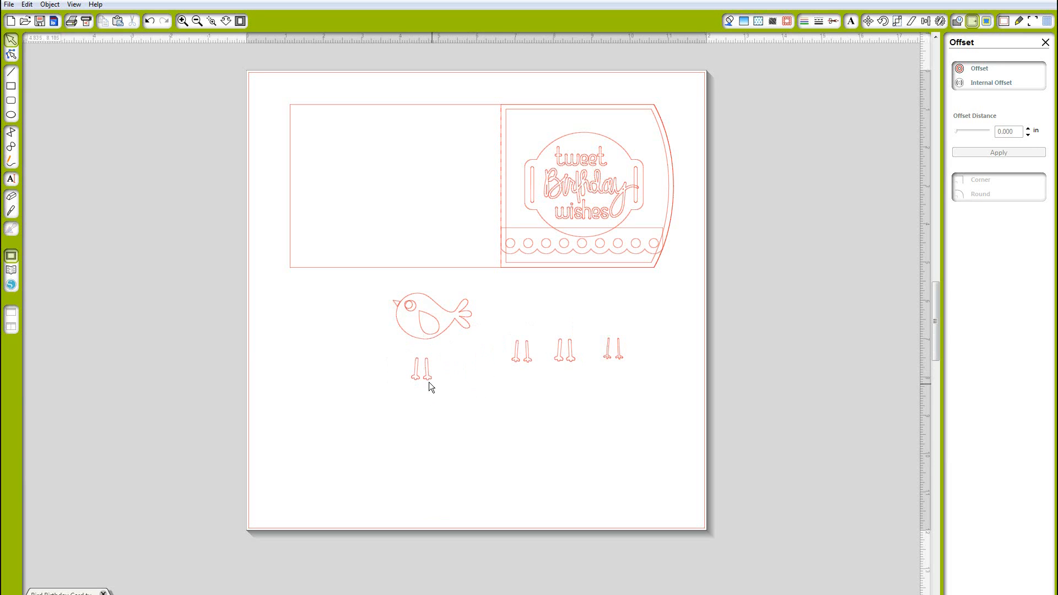
Tuck the thickened legs under the bird's body and set the bird on the card front's lower right.
click(423, 370)
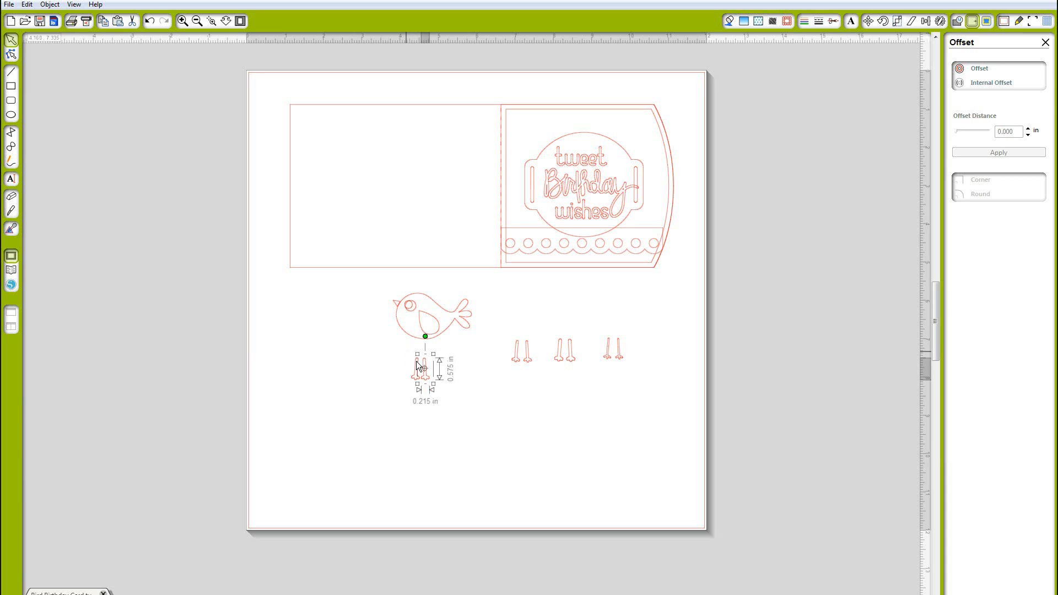
drag(417, 374, 430, 365)
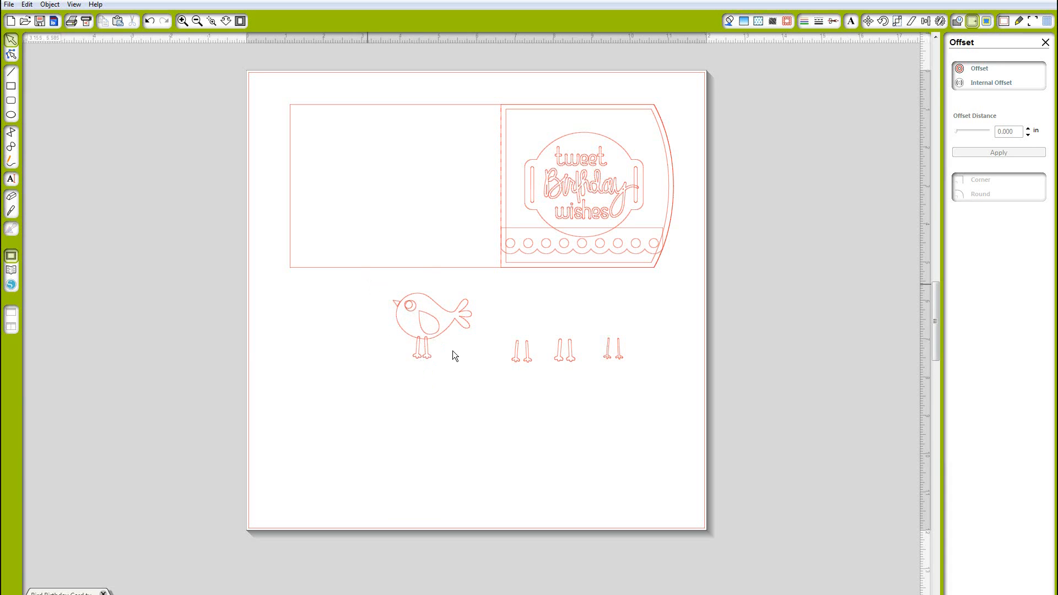
click(432, 321)
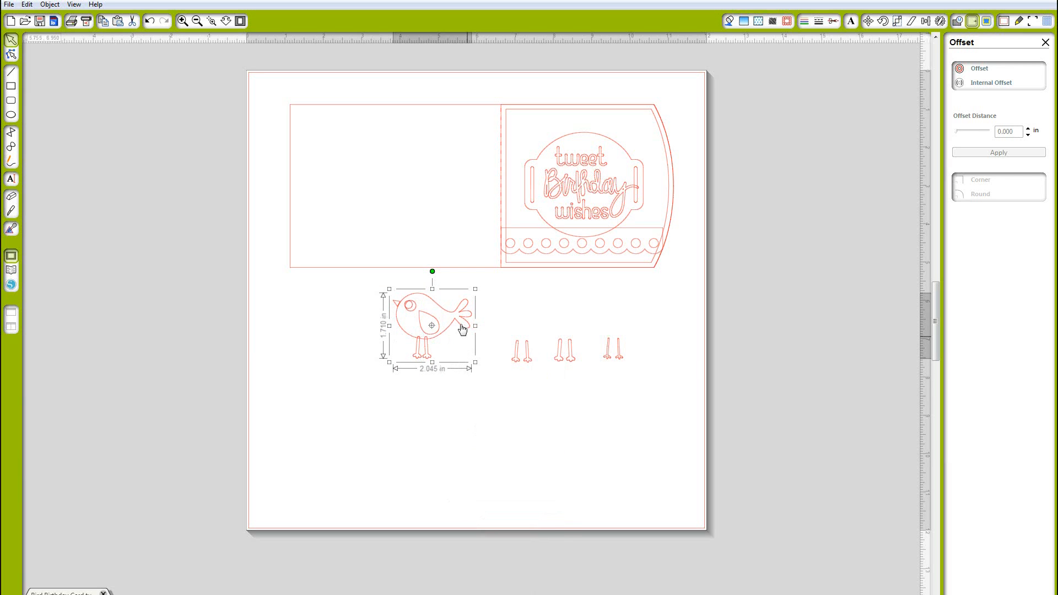
drag(431, 326, 654, 223)
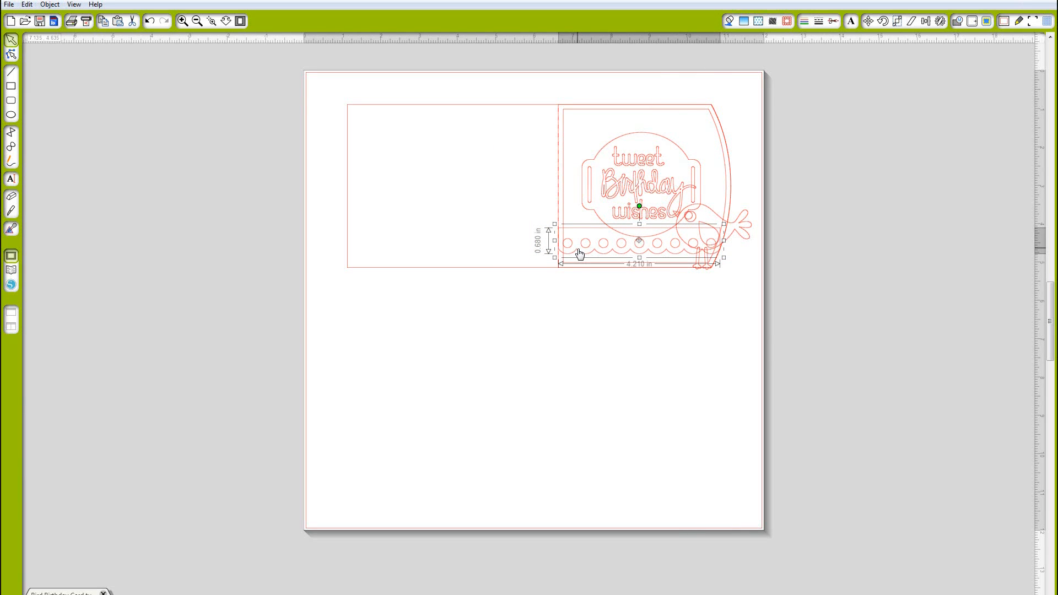
Duplicate the scalloped strip below the card, ungroup it and delete its row of circles.
right_click(579, 255)
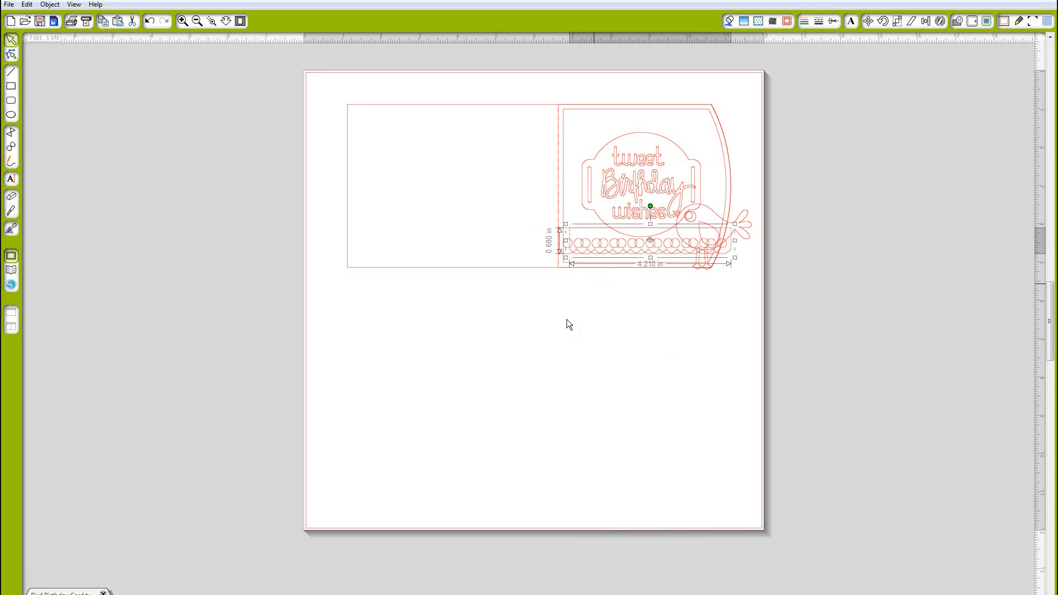
drag(648, 242, 572, 344)
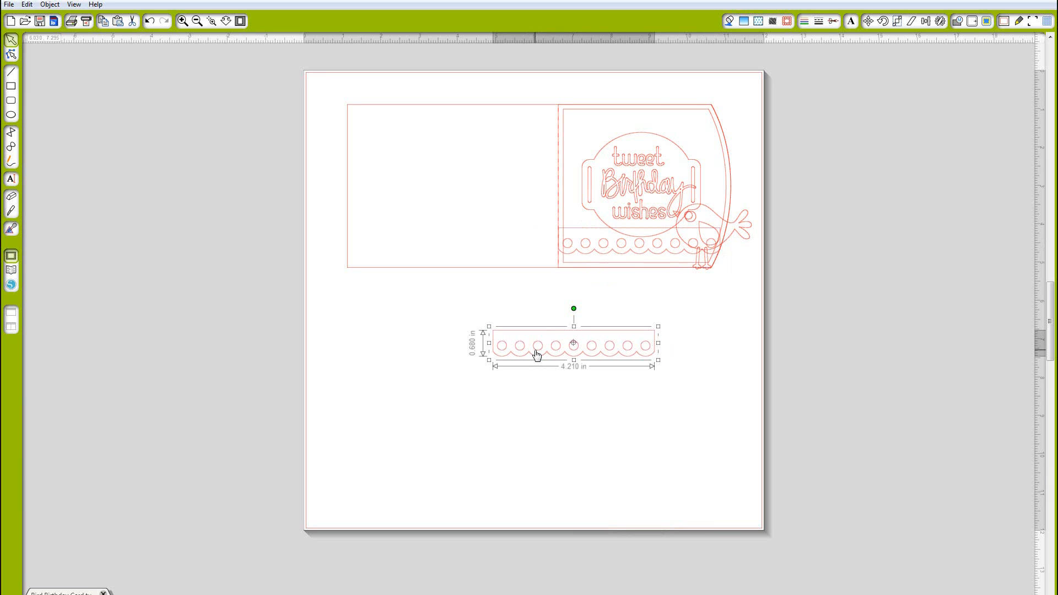
right_click(572, 343)
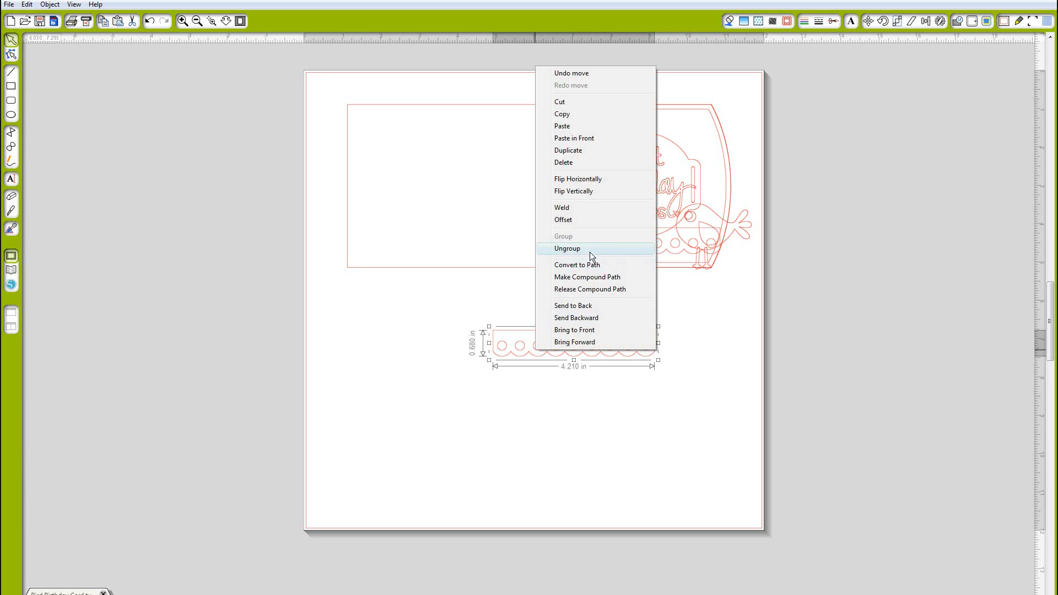
click(567, 248)
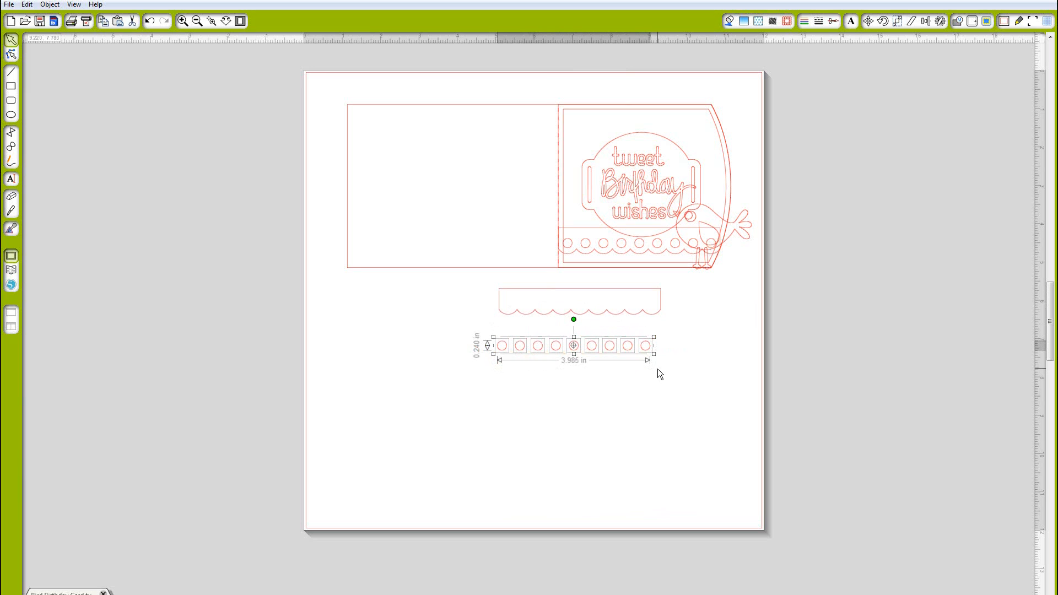
click(579, 301)
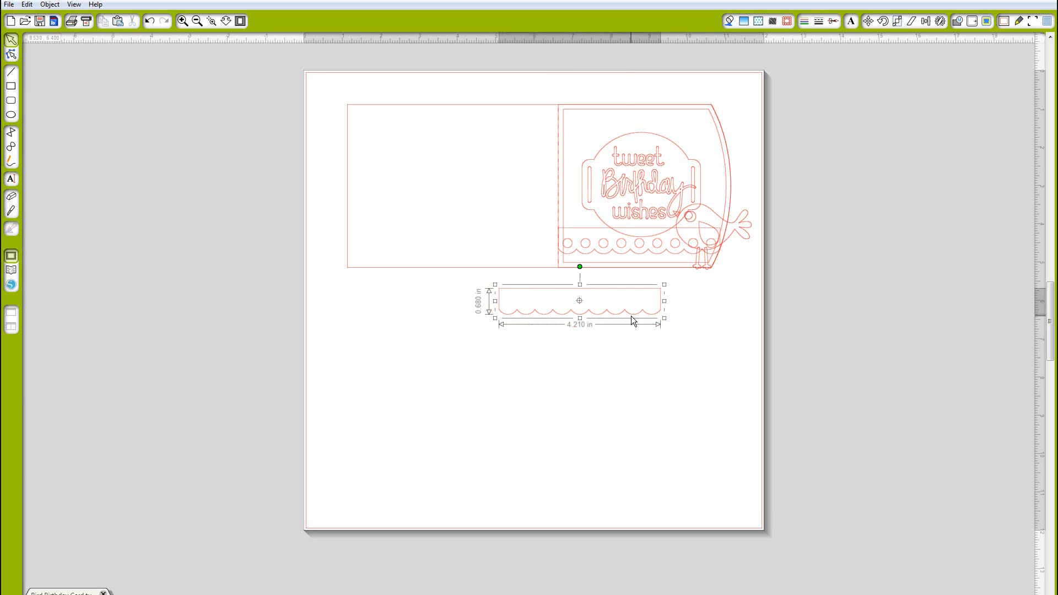
click(48, 5)
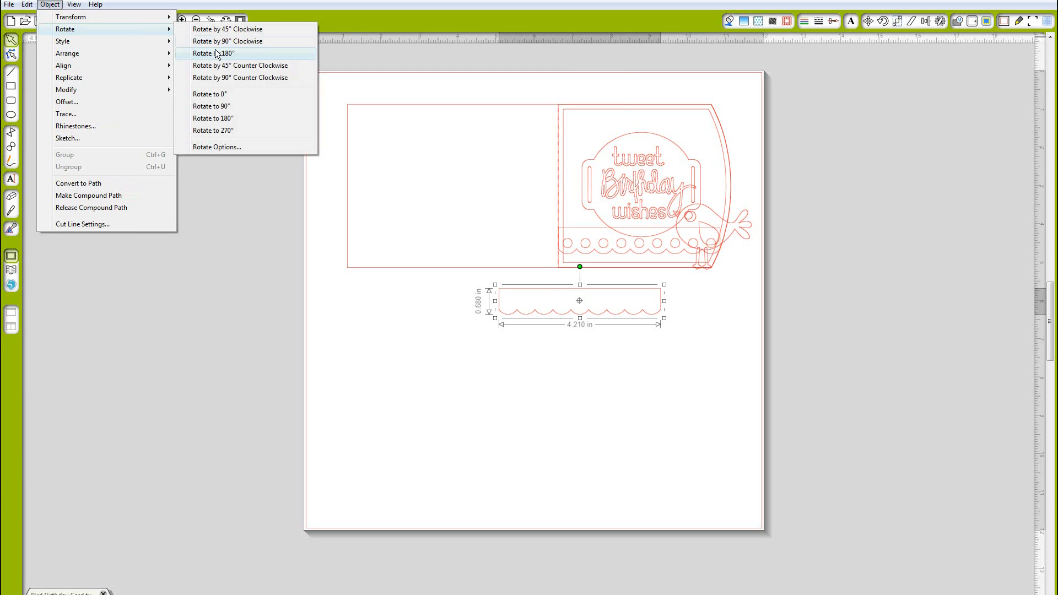
Rotate the scalloped band upright with scallops facing left and set it below the card.
click(213, 52)
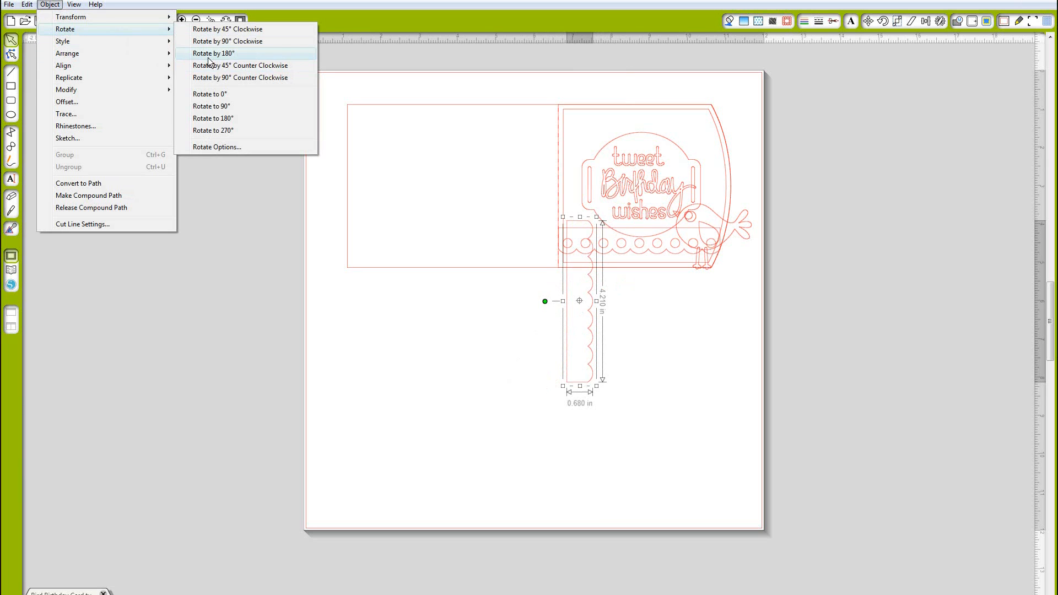
click(213, 53)
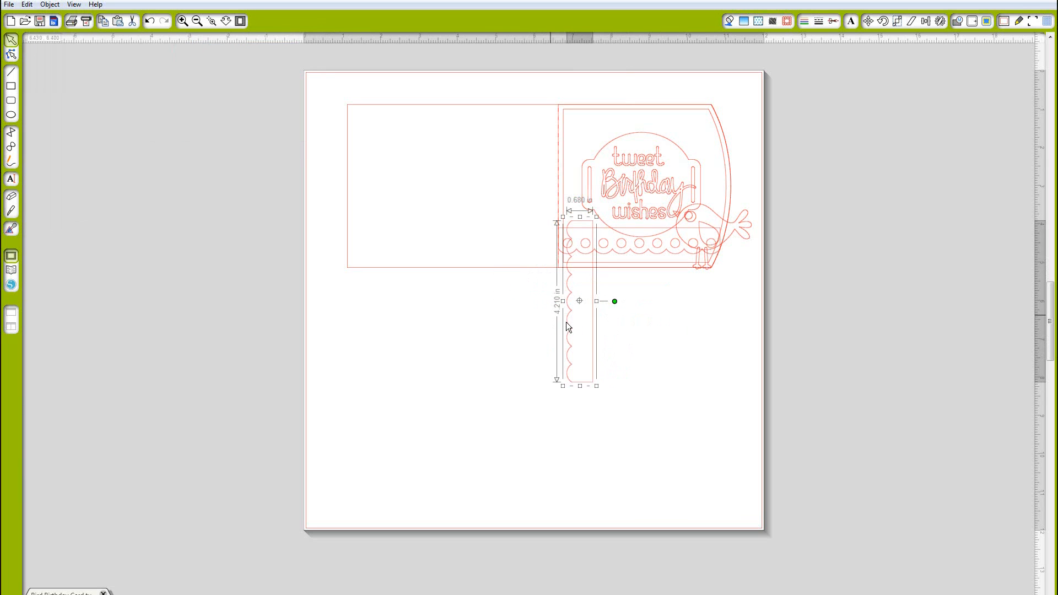
drag(578, 302, 502, 371)
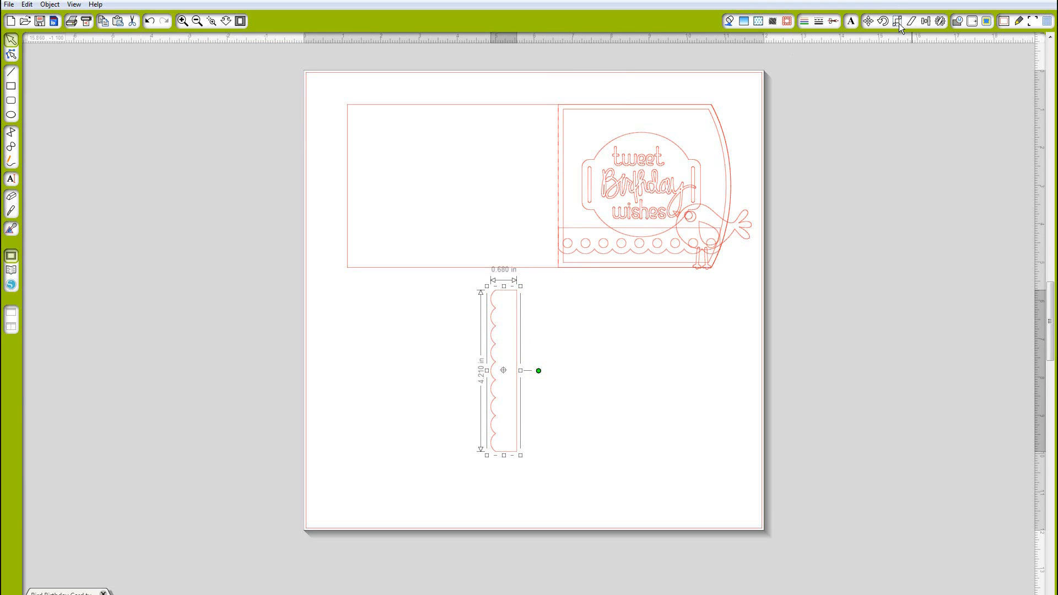
Scale the band with locked aspect ratio to 4.25 in long.
click(897, 21)
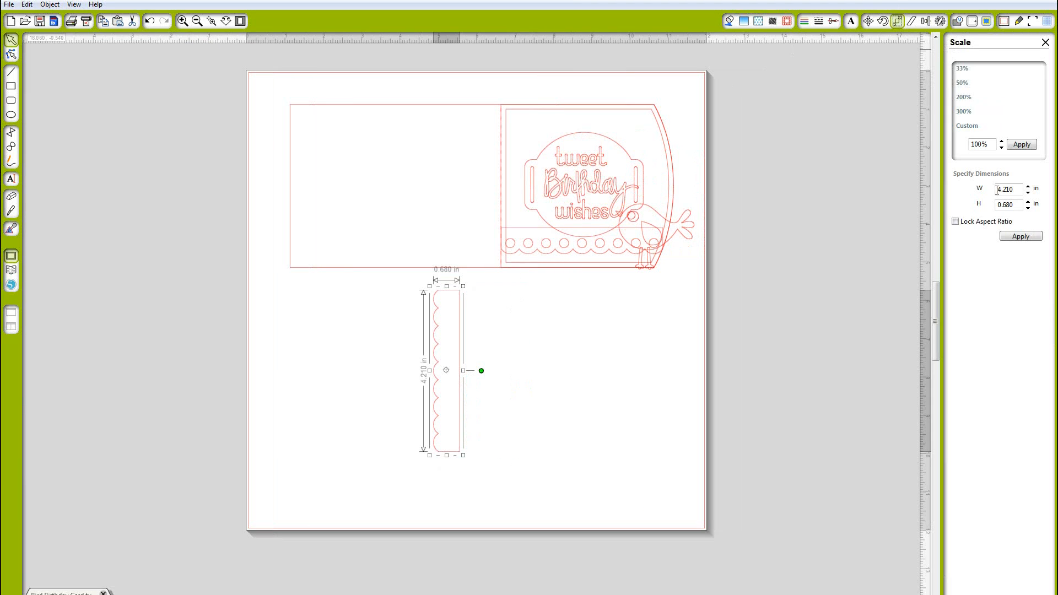
click(955, 221)
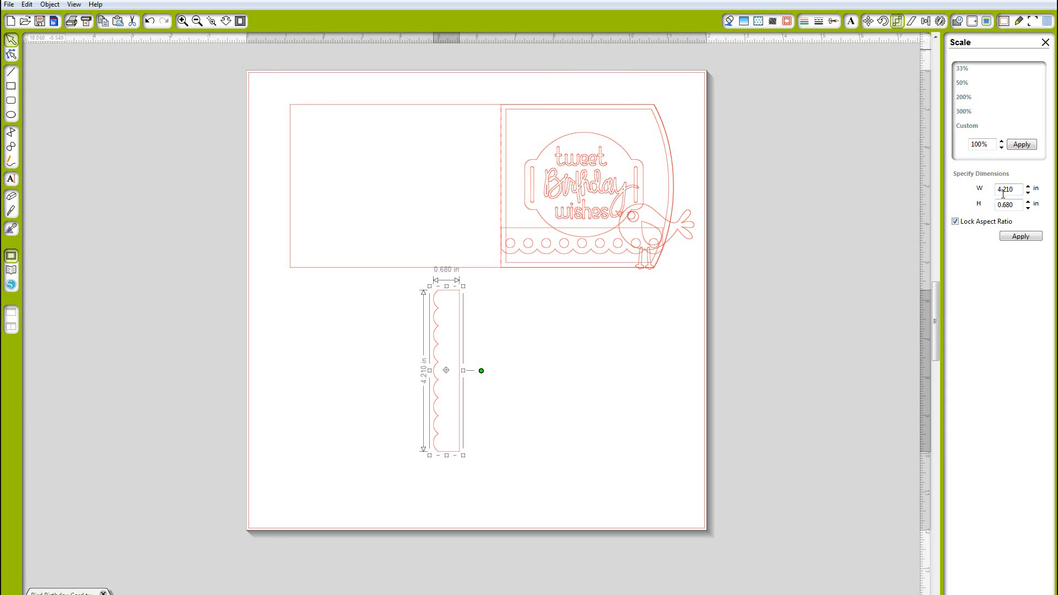
click(1005, 189)
text(4.25)
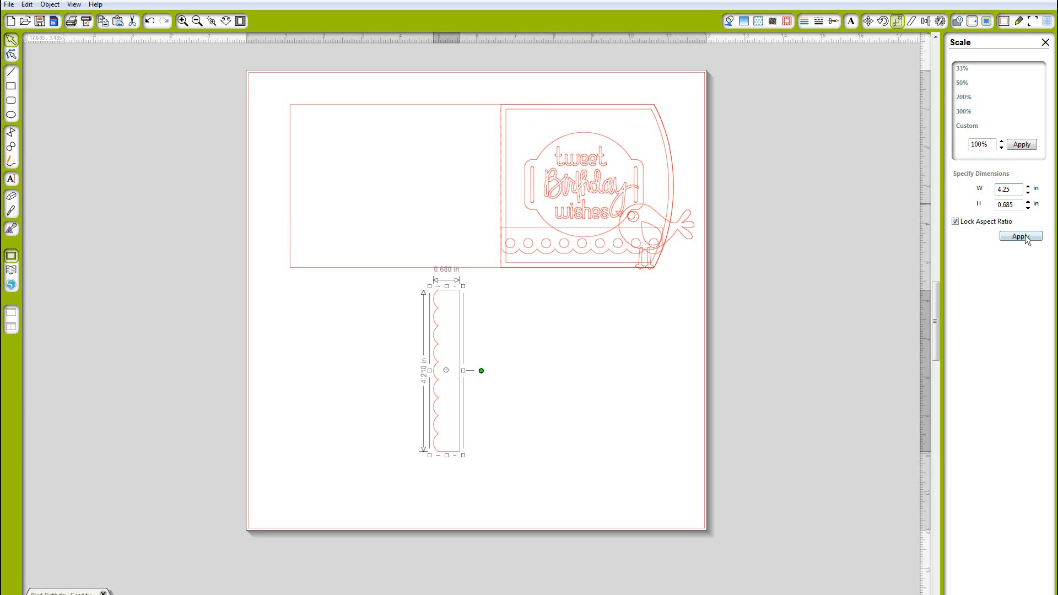
click(1021, 236)
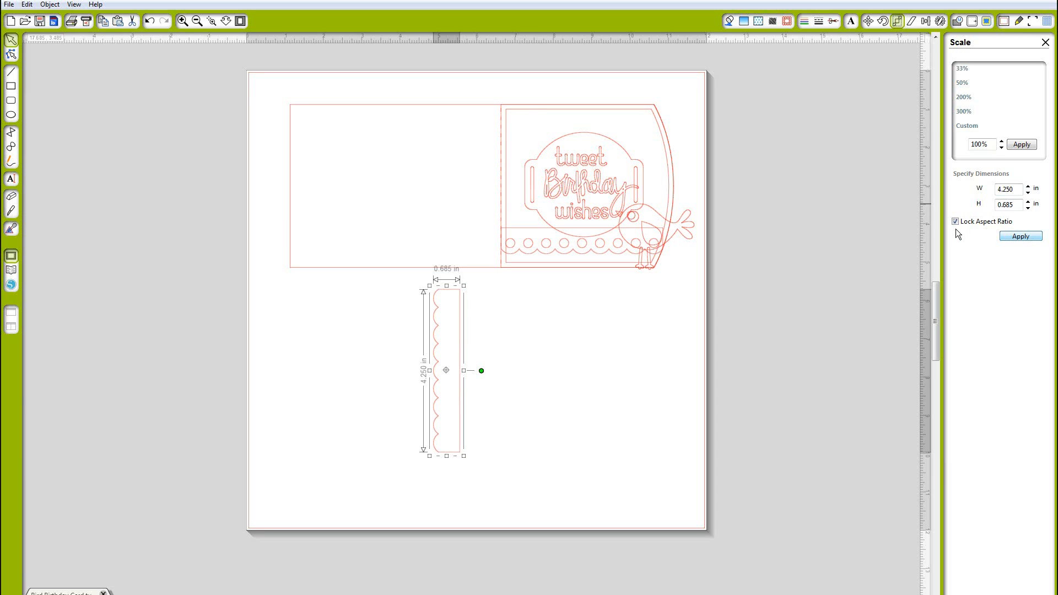
mouse_move(40, 260)
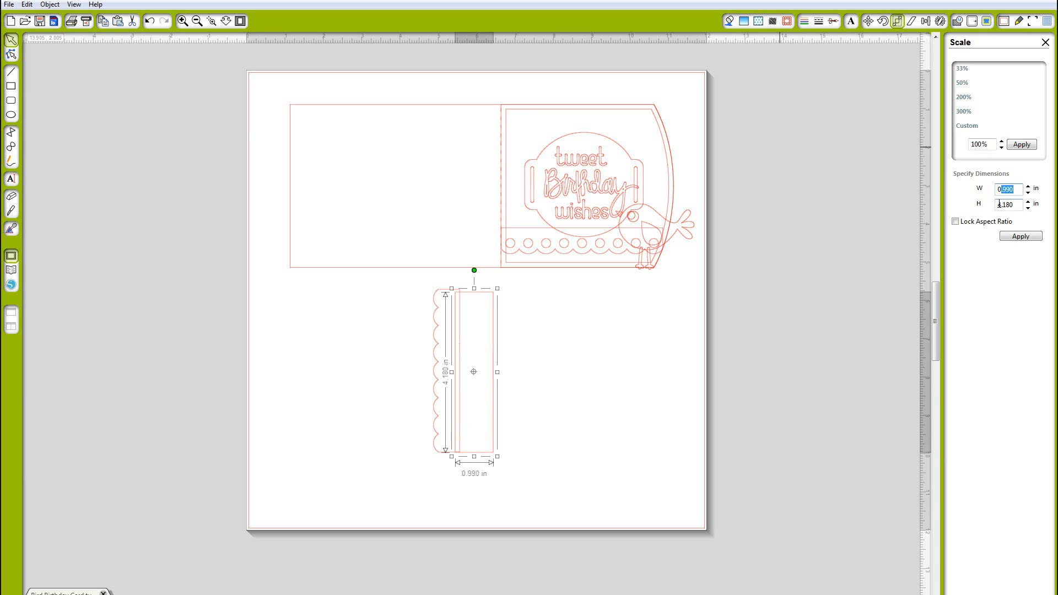
Set the rectangle height to 4.25 in and align it flush against the scalloped band.
text(4.254)
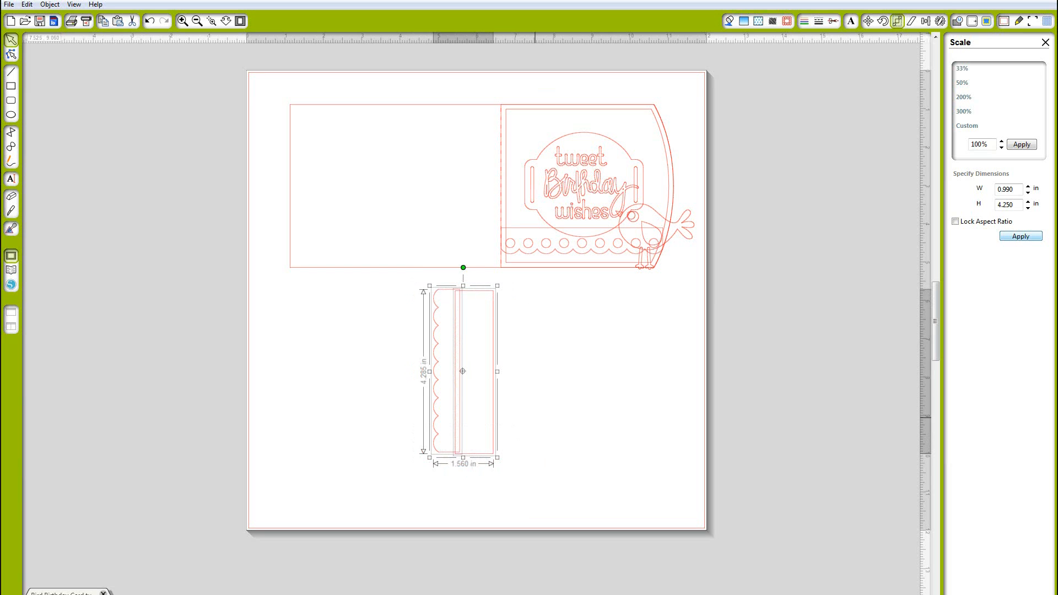
click(926, 21)
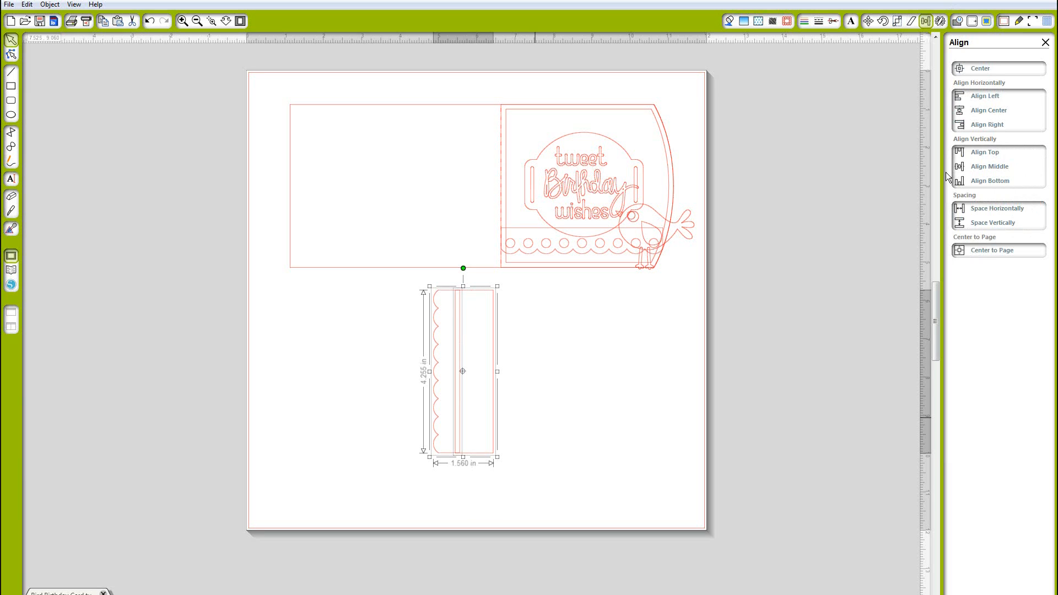
mouse_move(498, 381)
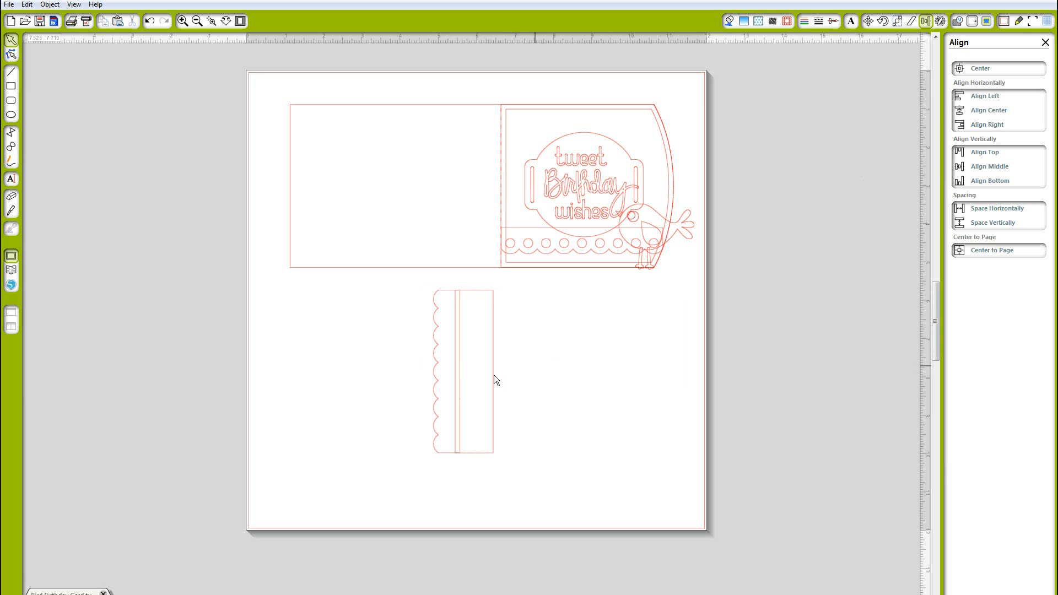
click(466, 370)
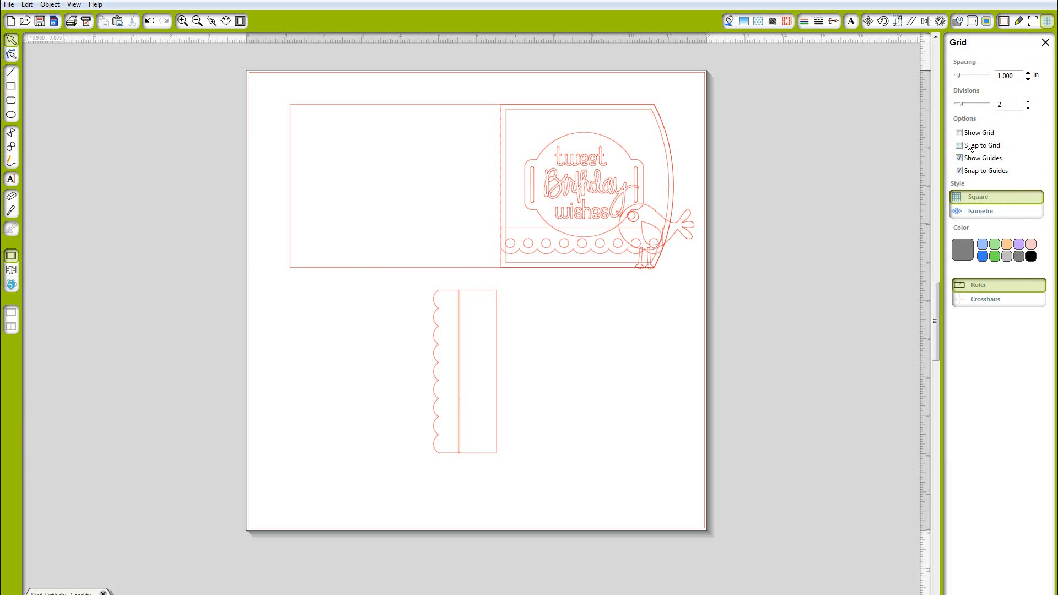
Show the page grid, widen the rectangle and select it together with the band for combining.
click(959, 132)
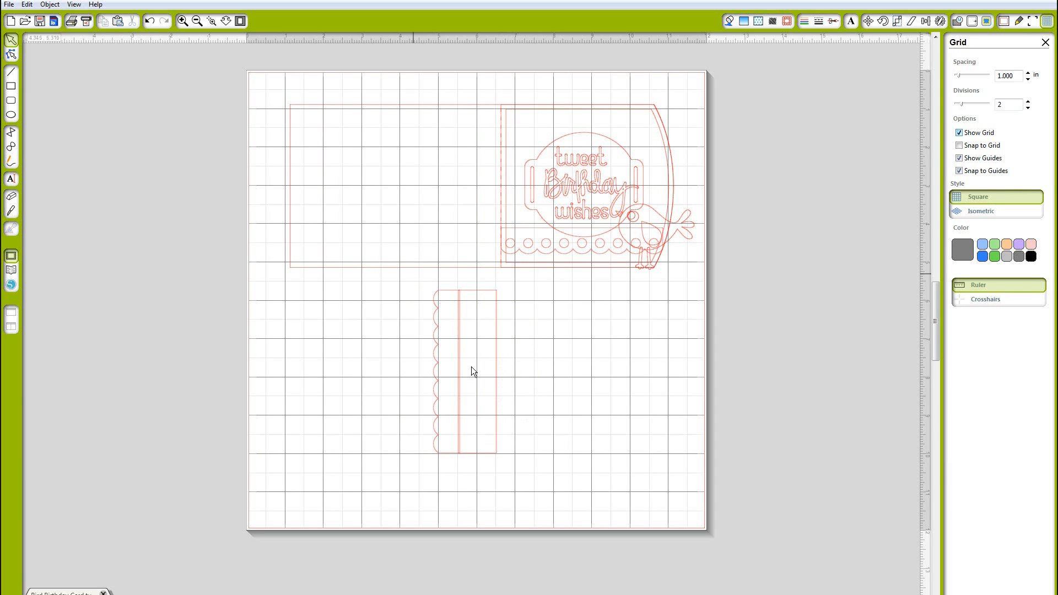
click(473, 372)
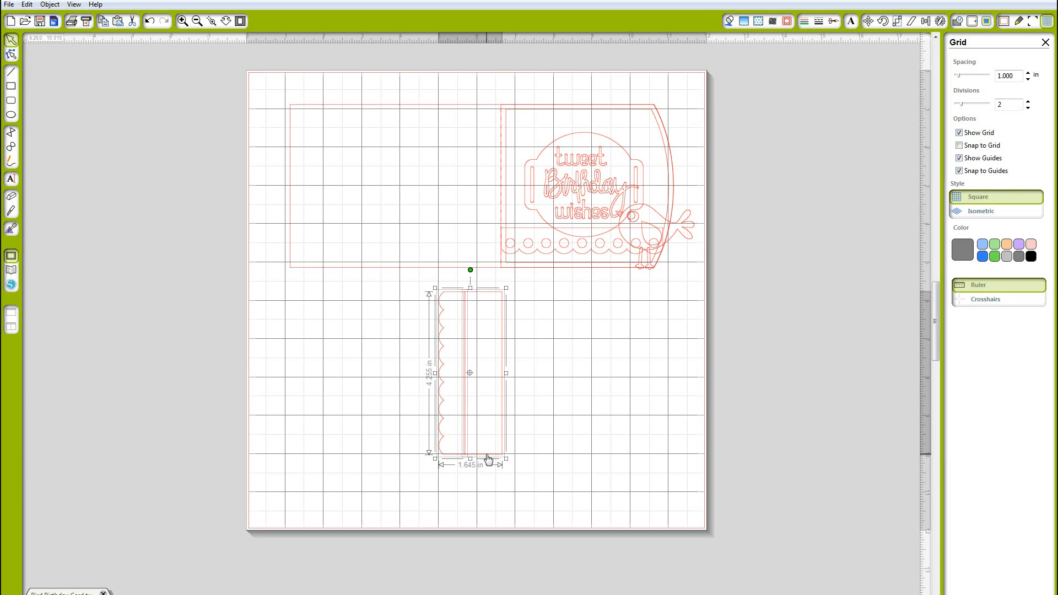
mouse_move(443, 459)
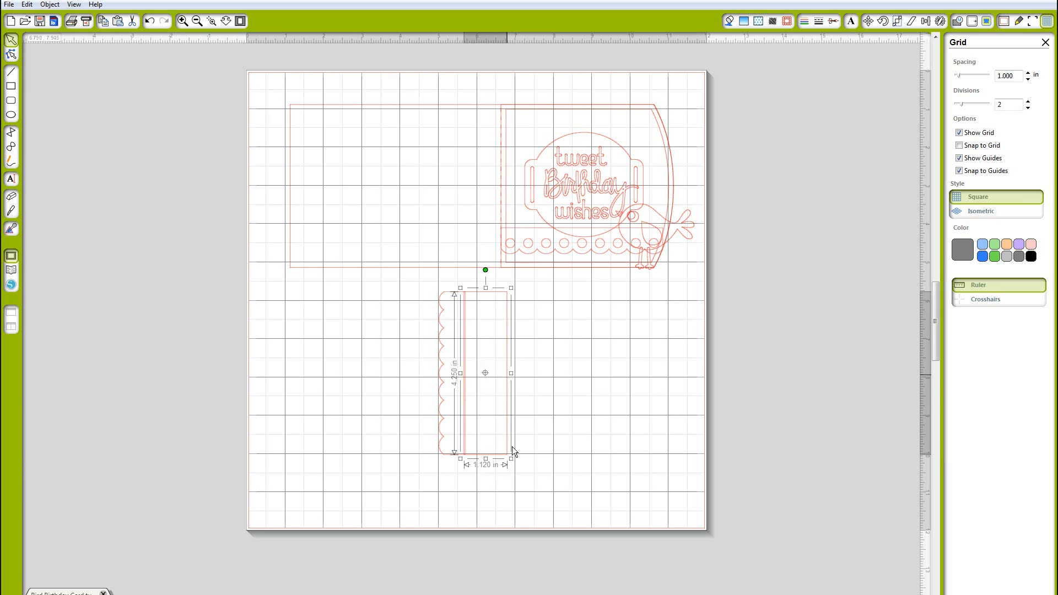
click(494, 411)
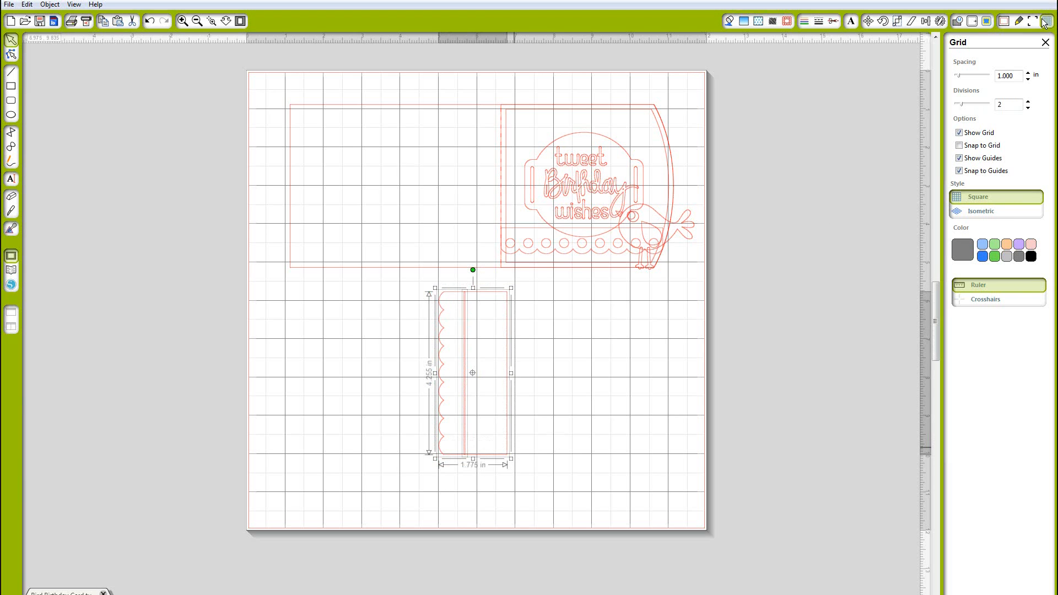
click(959, 132)
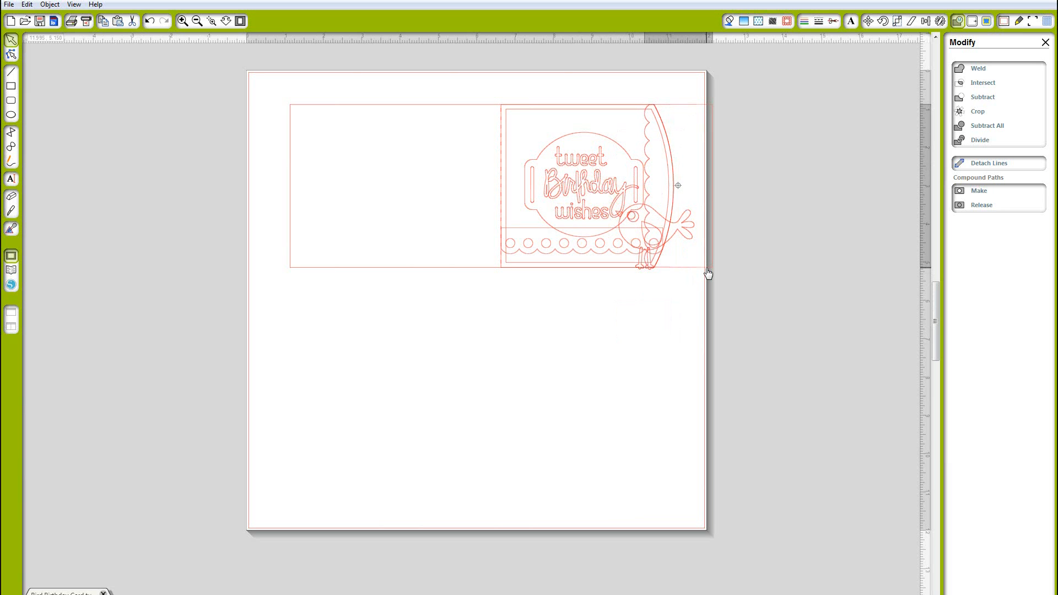
Move the welded scalloped panel onto the card's left half.
drag(705, 273, 381, 274)
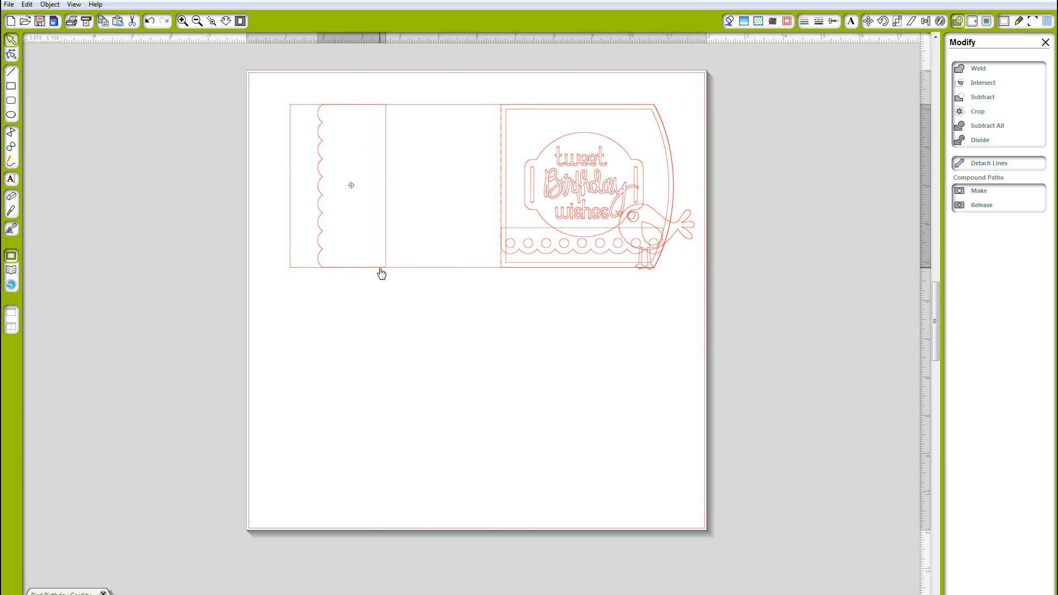